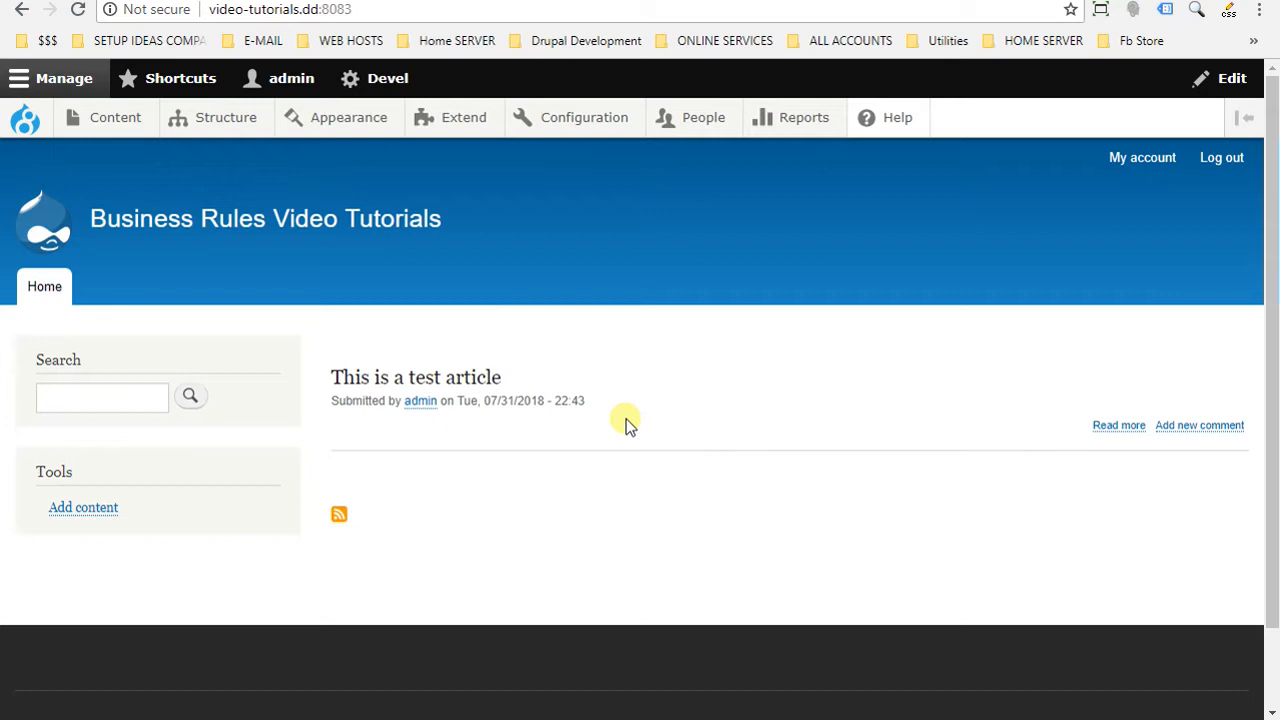
- Reach the Business Rules Actions list via Configuration > Workflow > Business rules
click(584, 116)
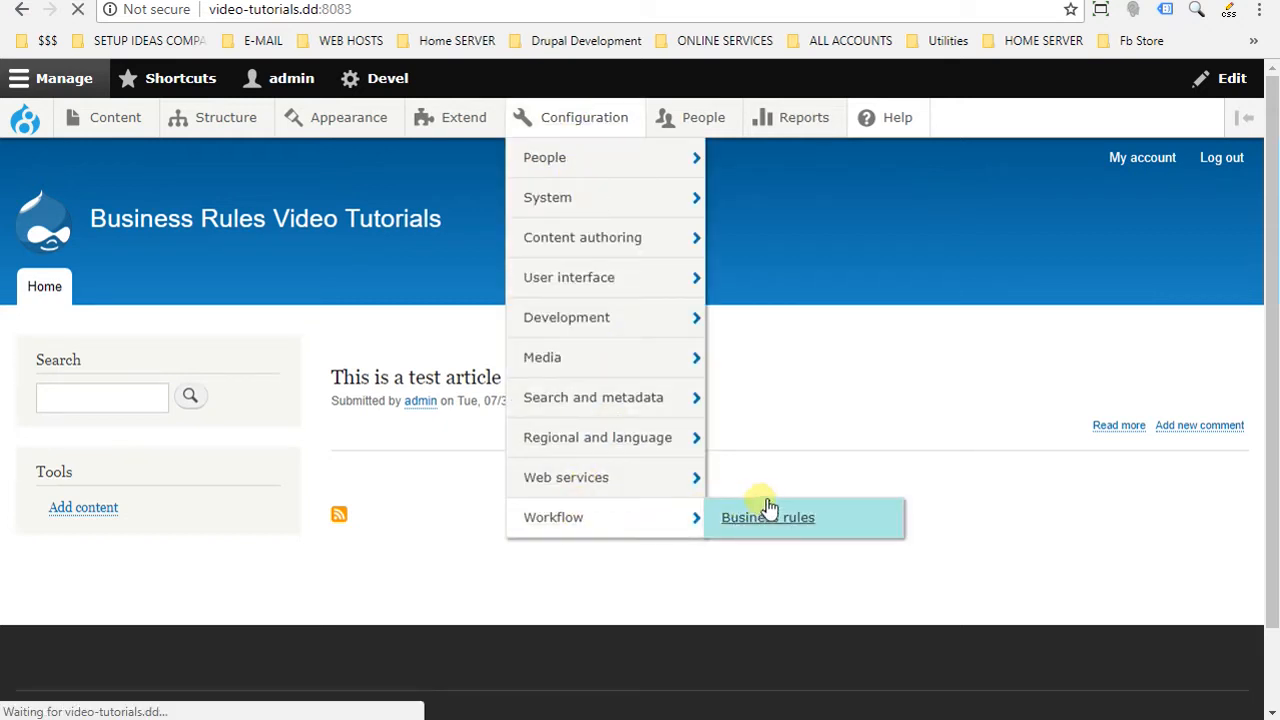
click(768, 516)
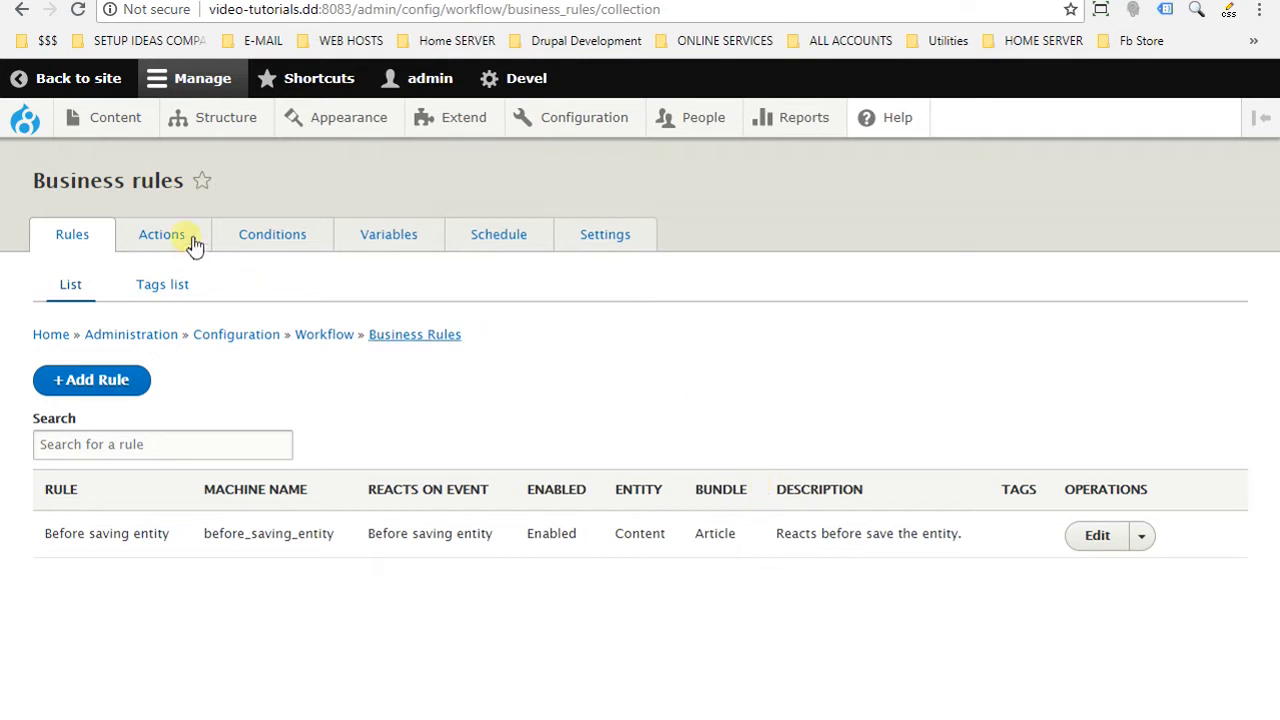
click(160, 234)
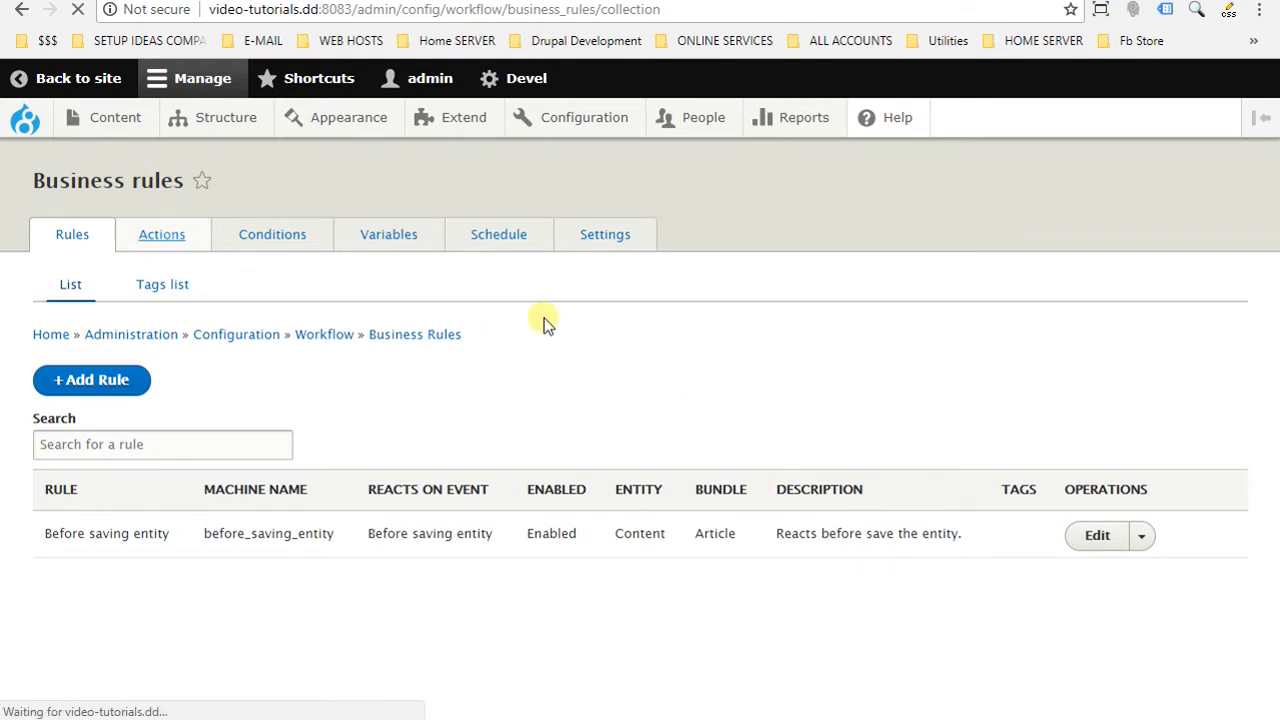
click(160, 234)
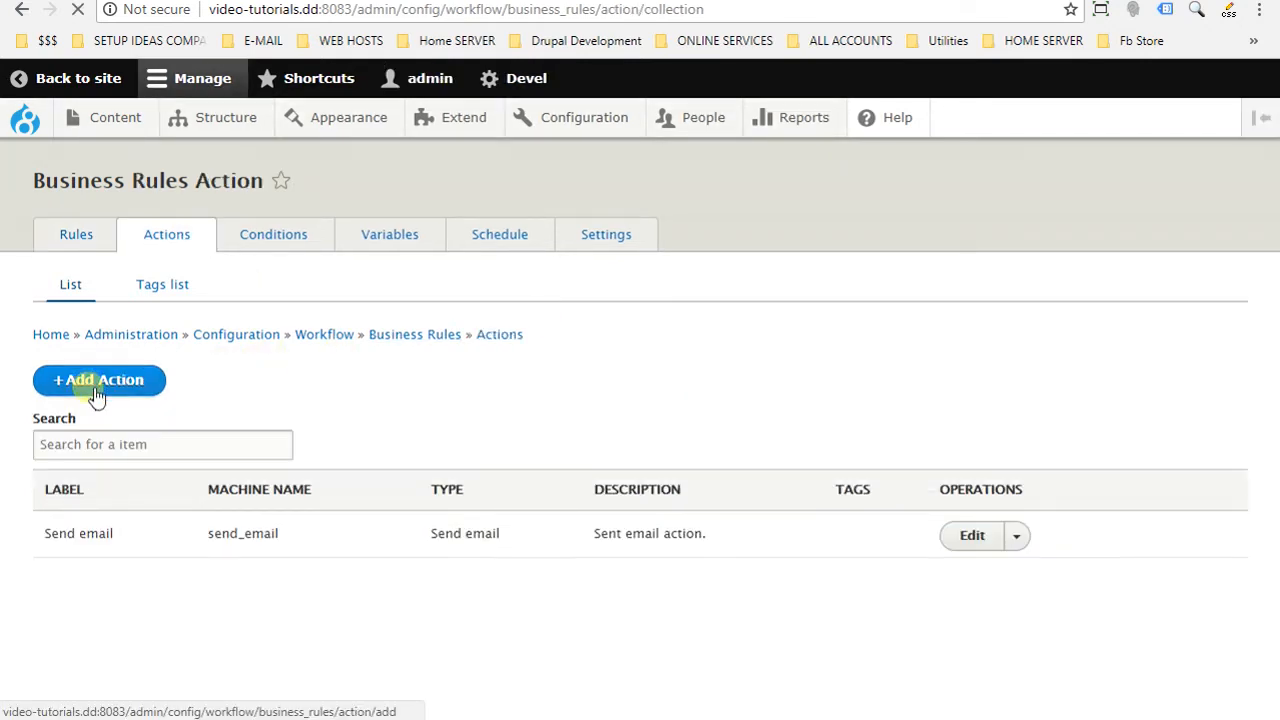
mouse_move(236, 334)
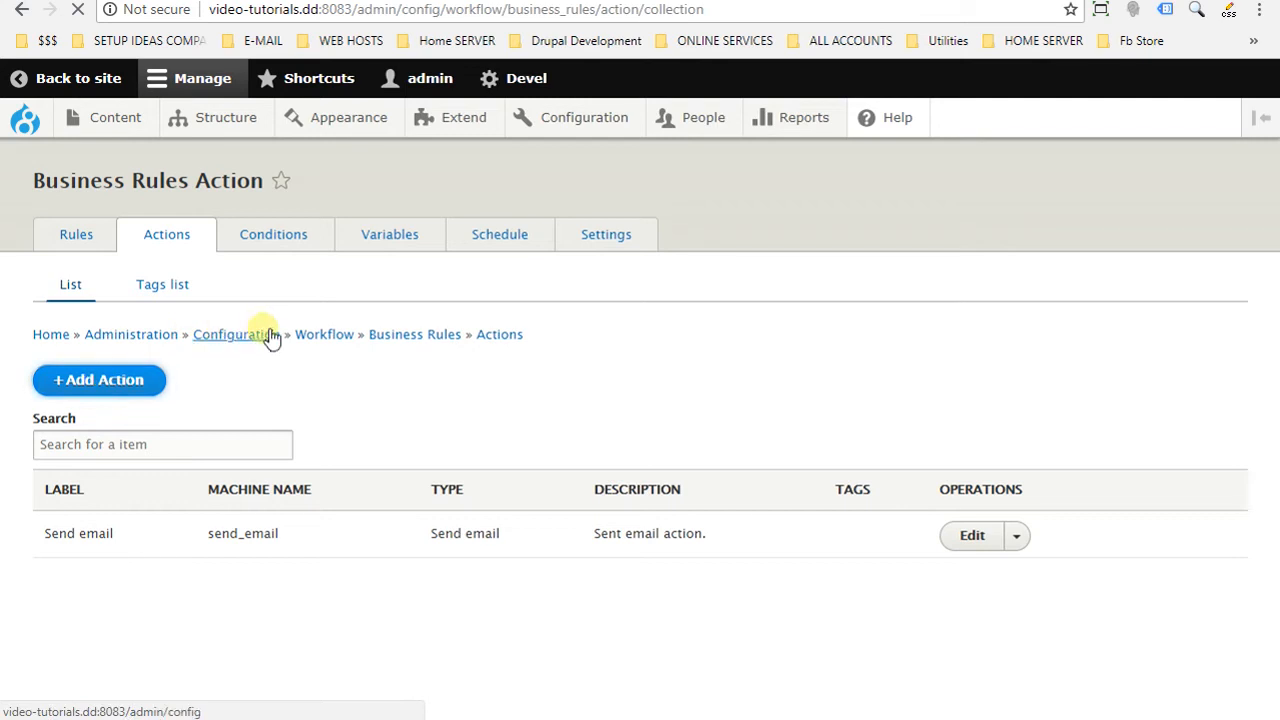
- Create a Show a message action with label and description both 'Show a message'
click(98, 380)
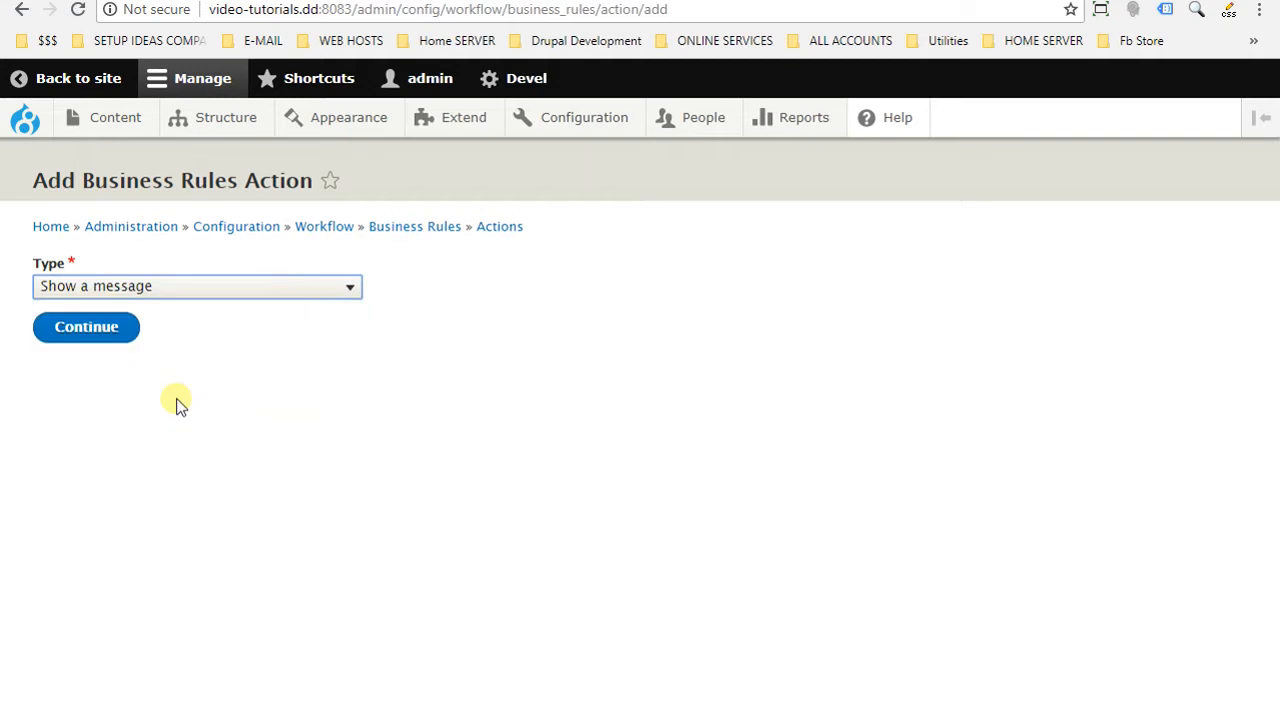
click(86, 328)
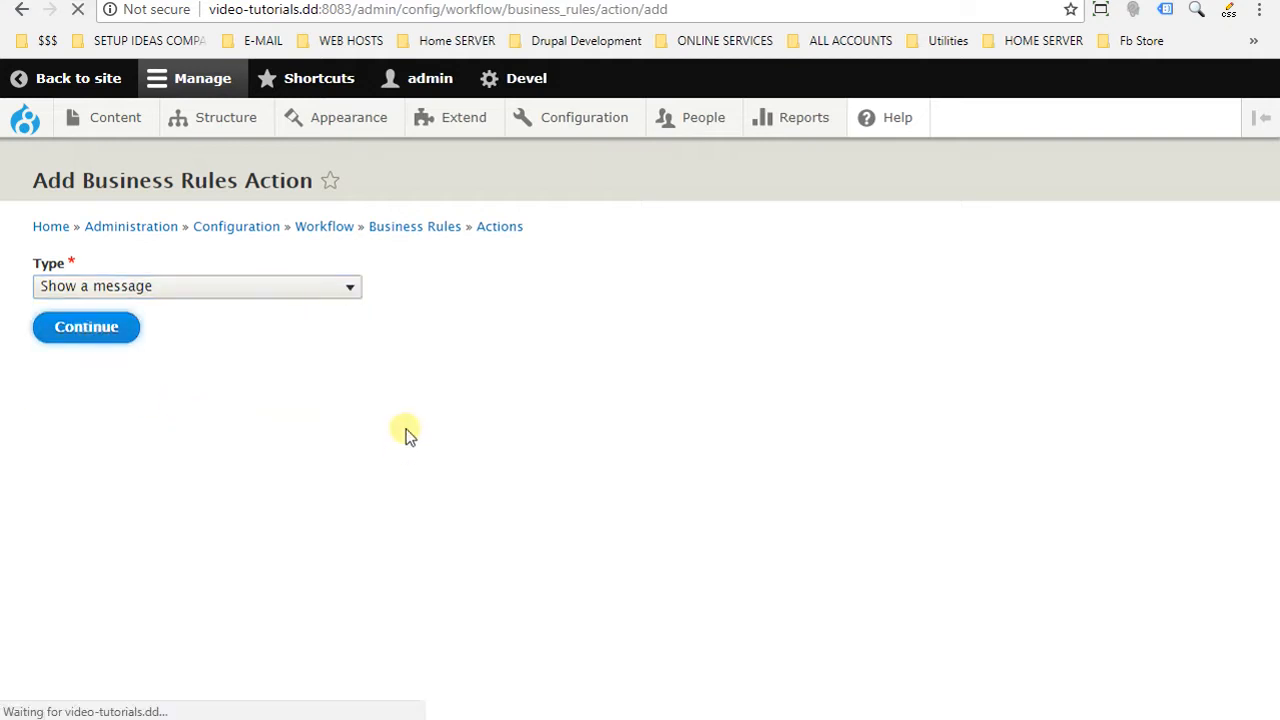
mouse_move(430, 408)
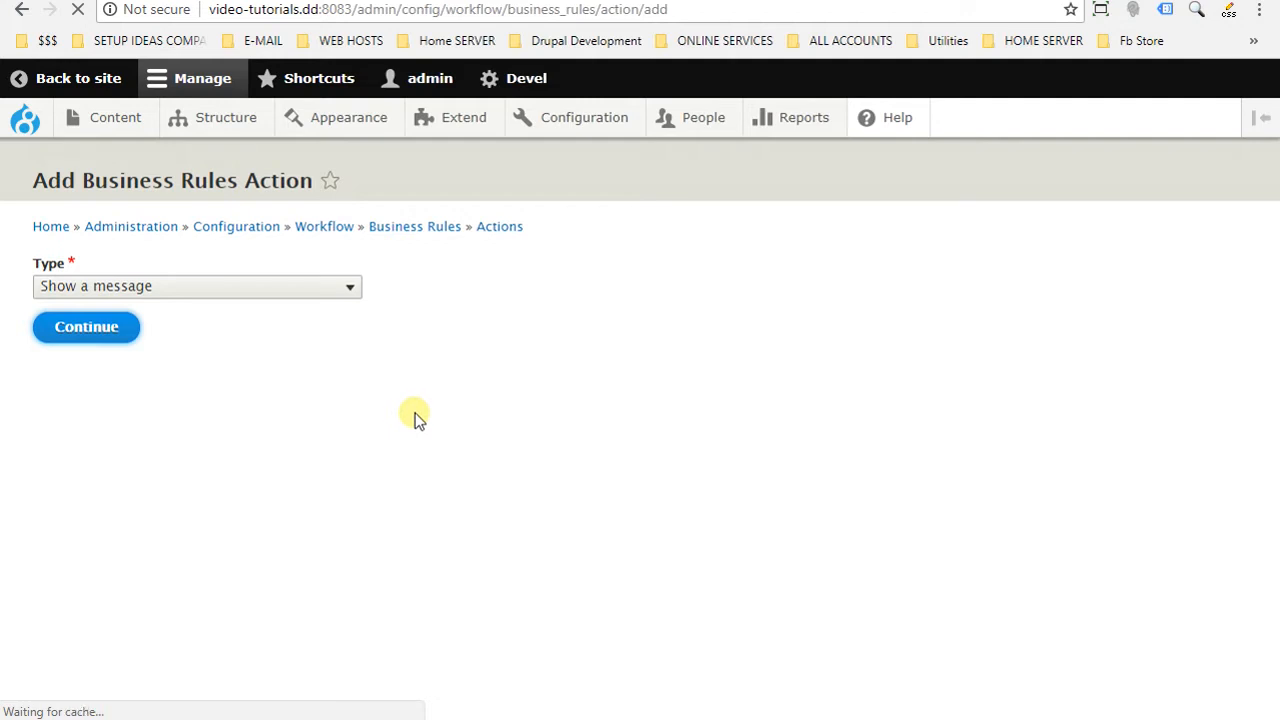
click(86, 326)
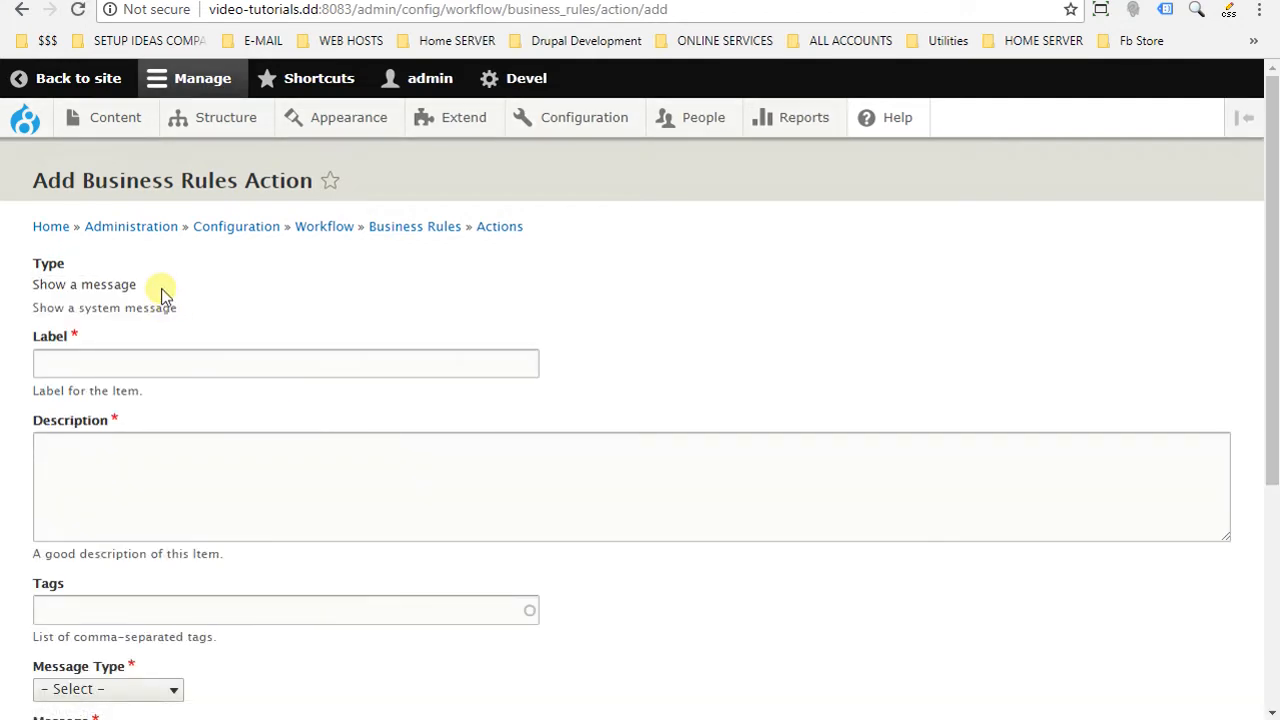
double_click(84, 284)
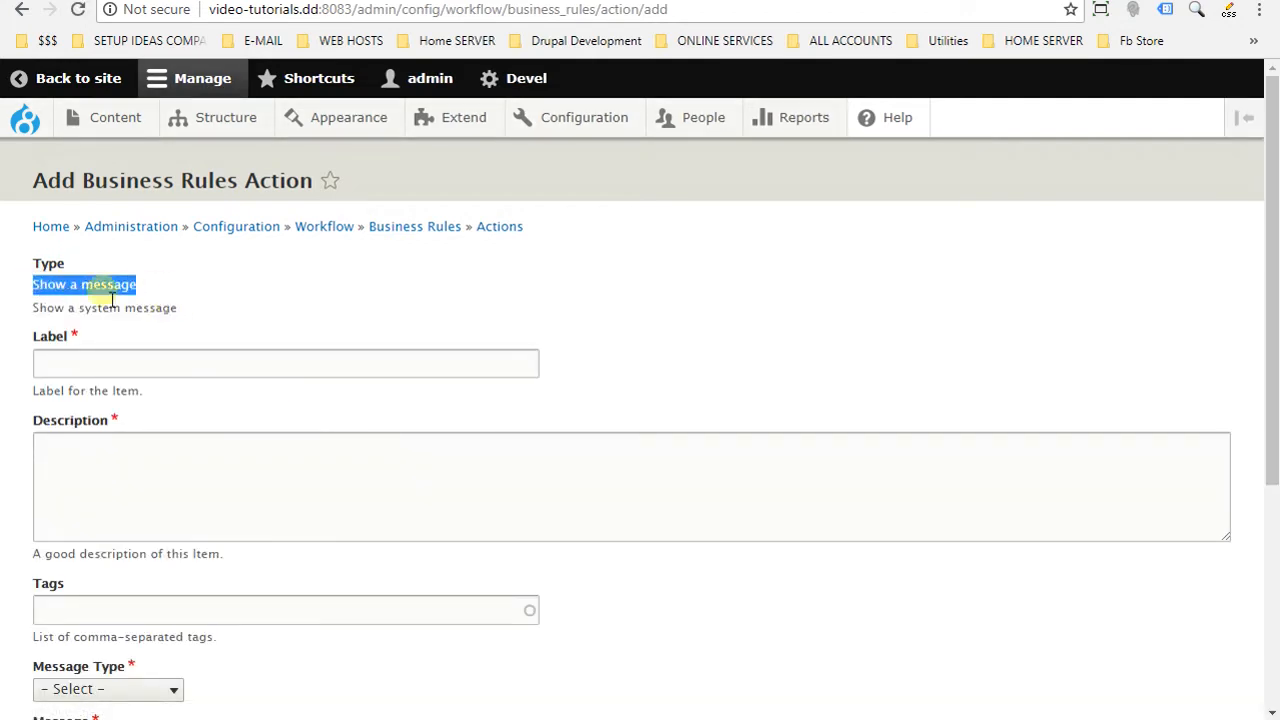
text(Show a message)
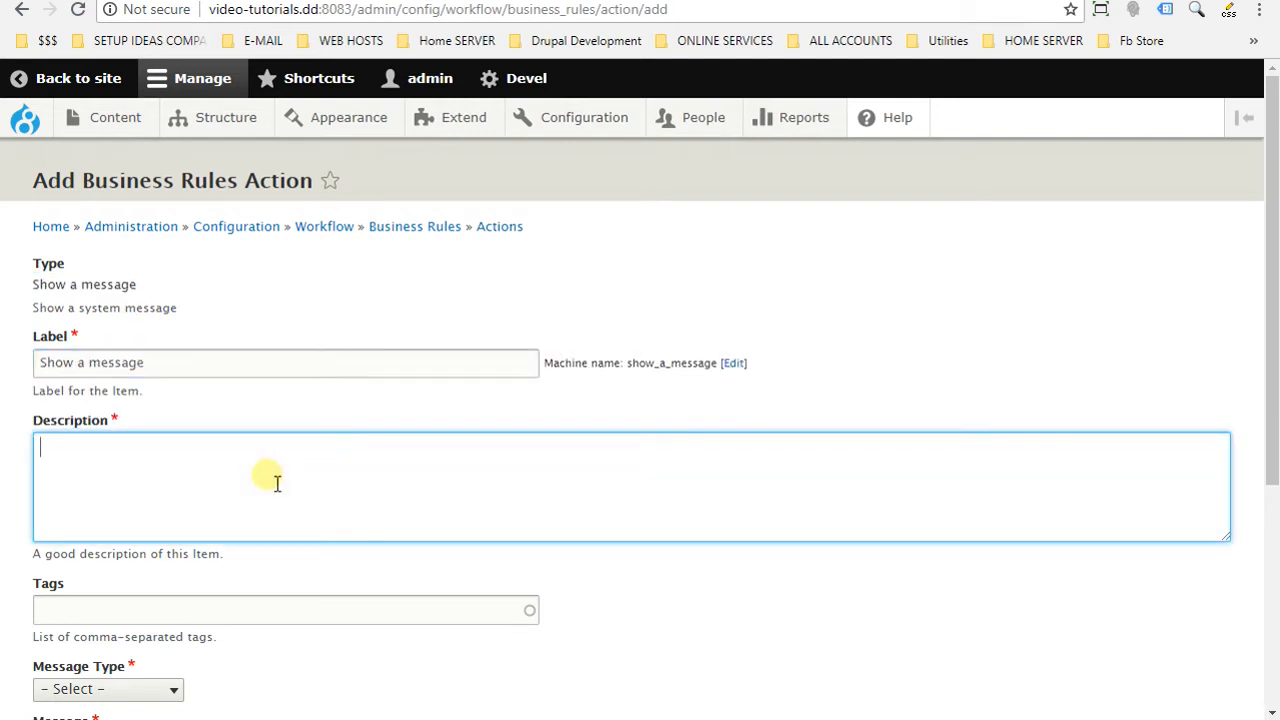
text(Show a message)
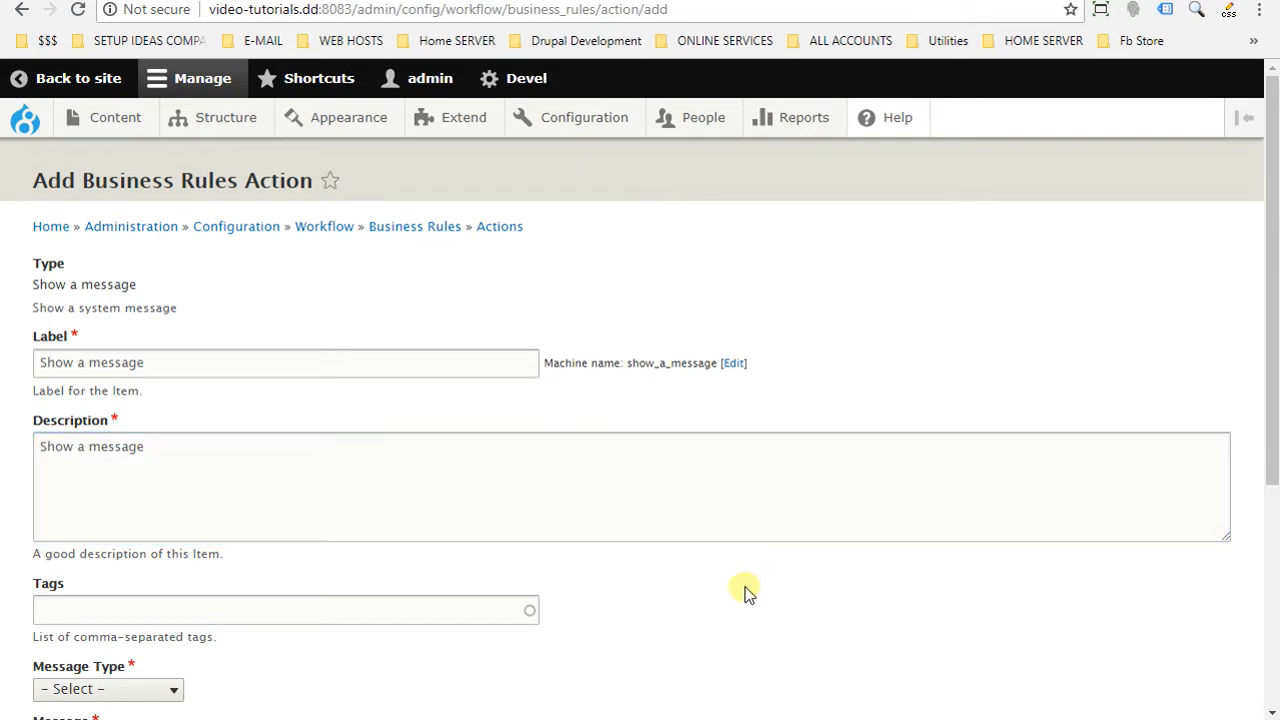
- Make it a Status message with text 'Welcome back our manager'
scroll(down, 3)
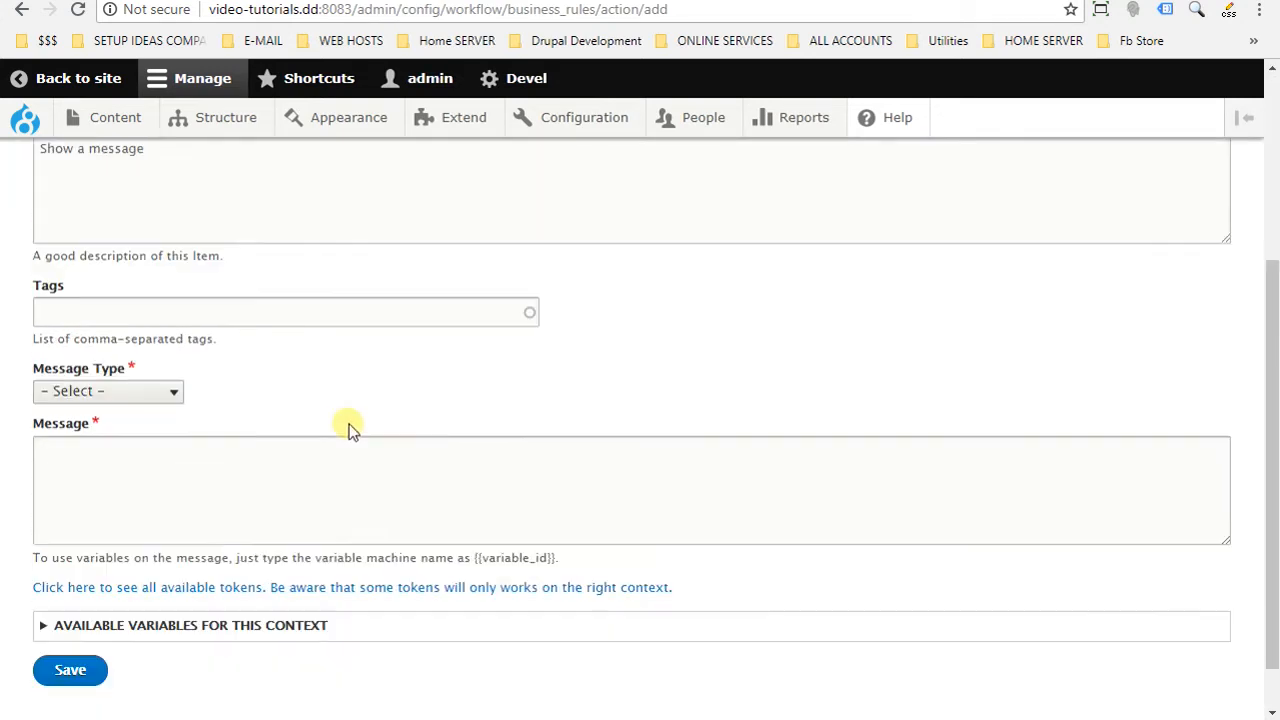
click(108, 388)
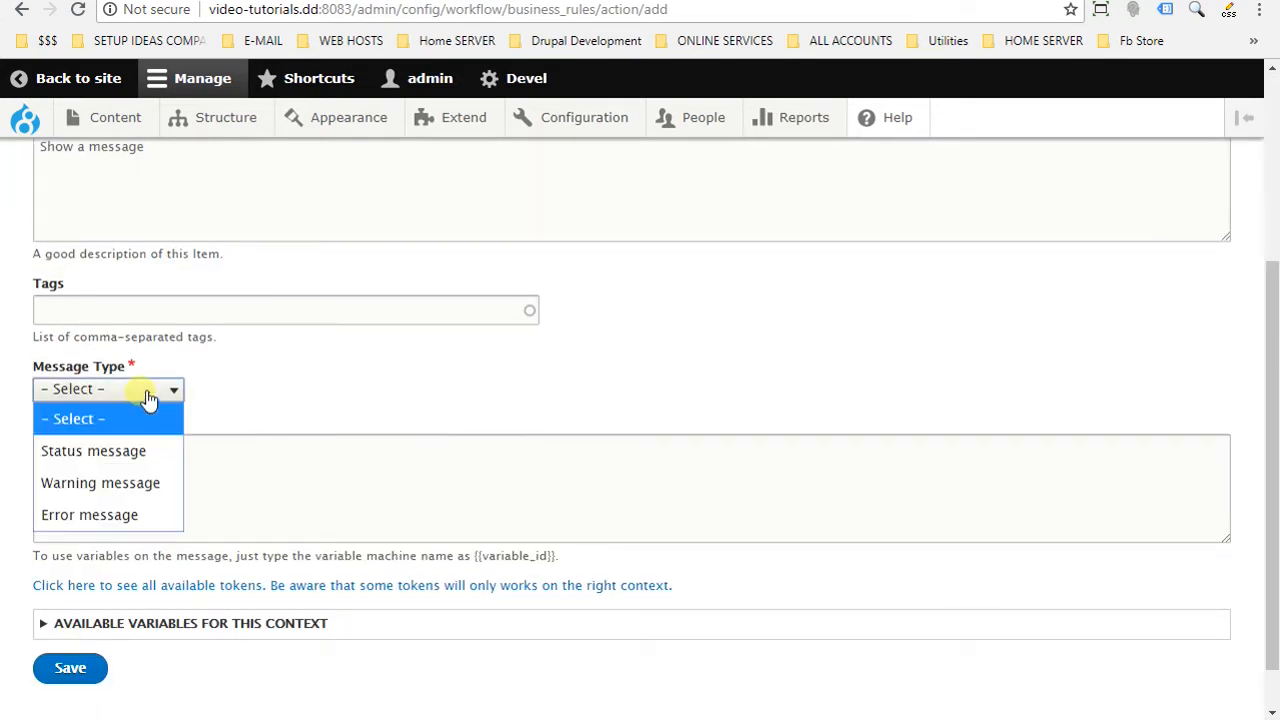
mouse_move(92, 450)
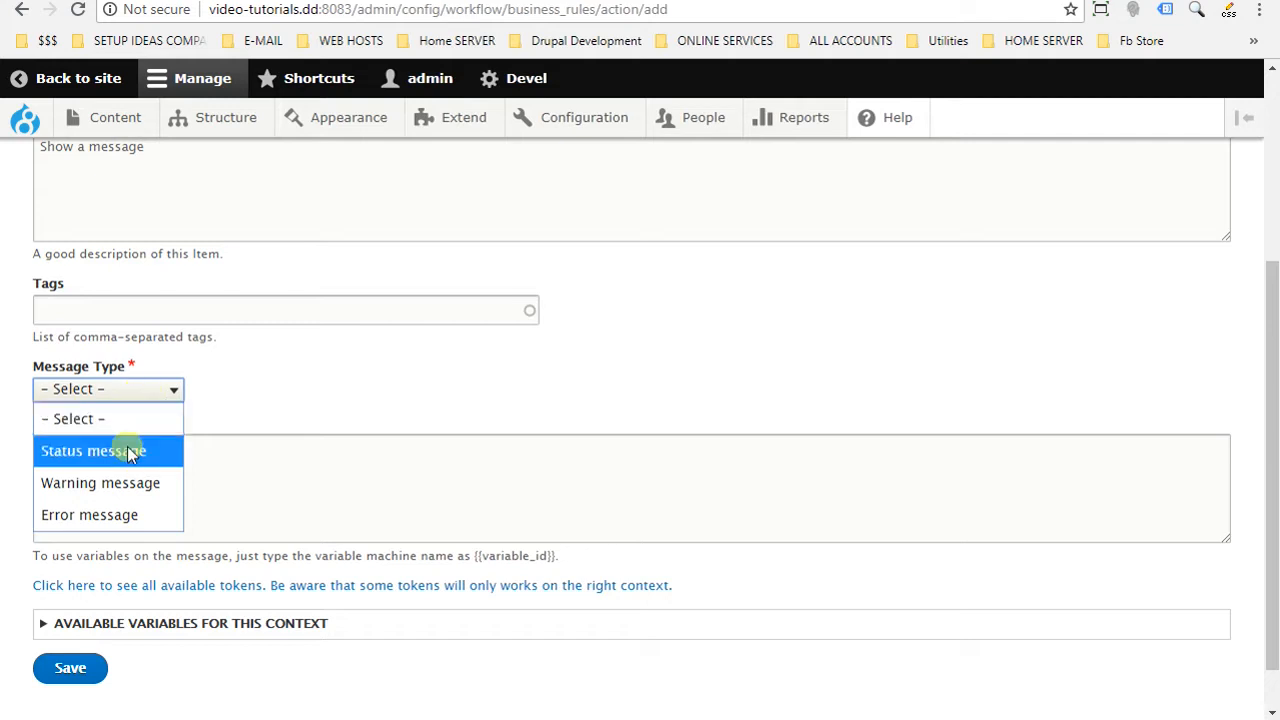
click(92, 450)
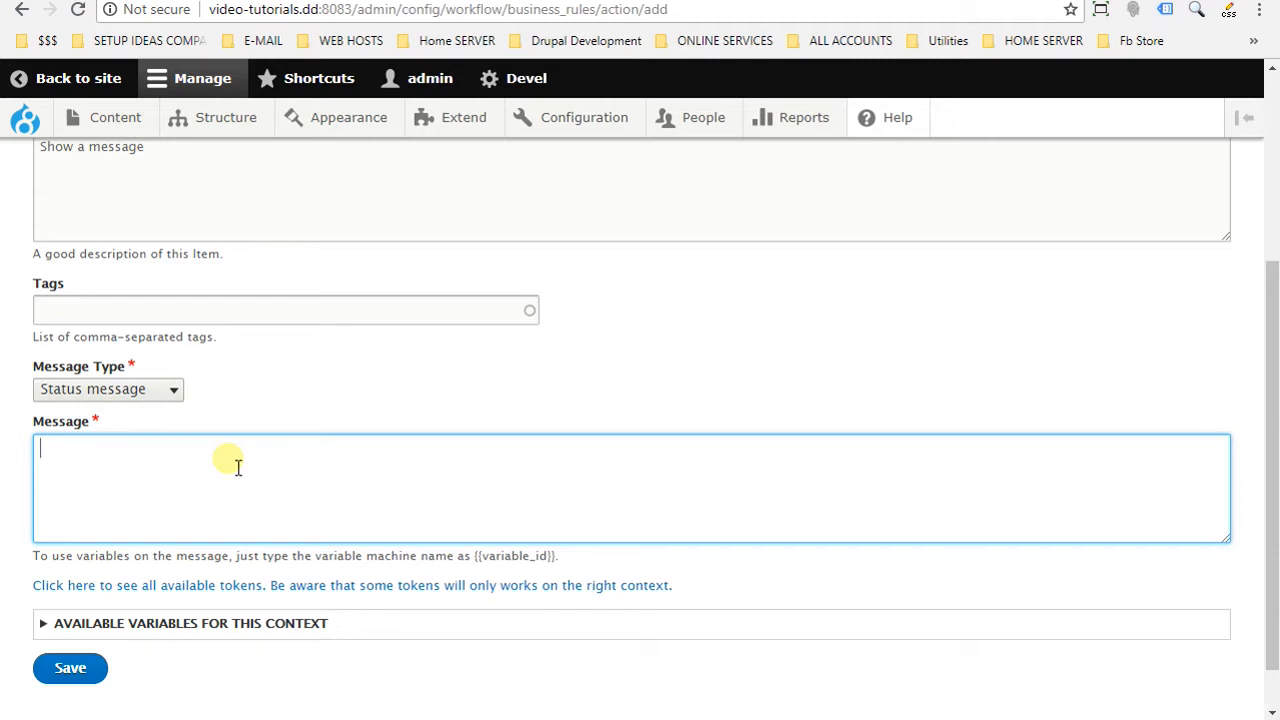
text(Welcome ba)
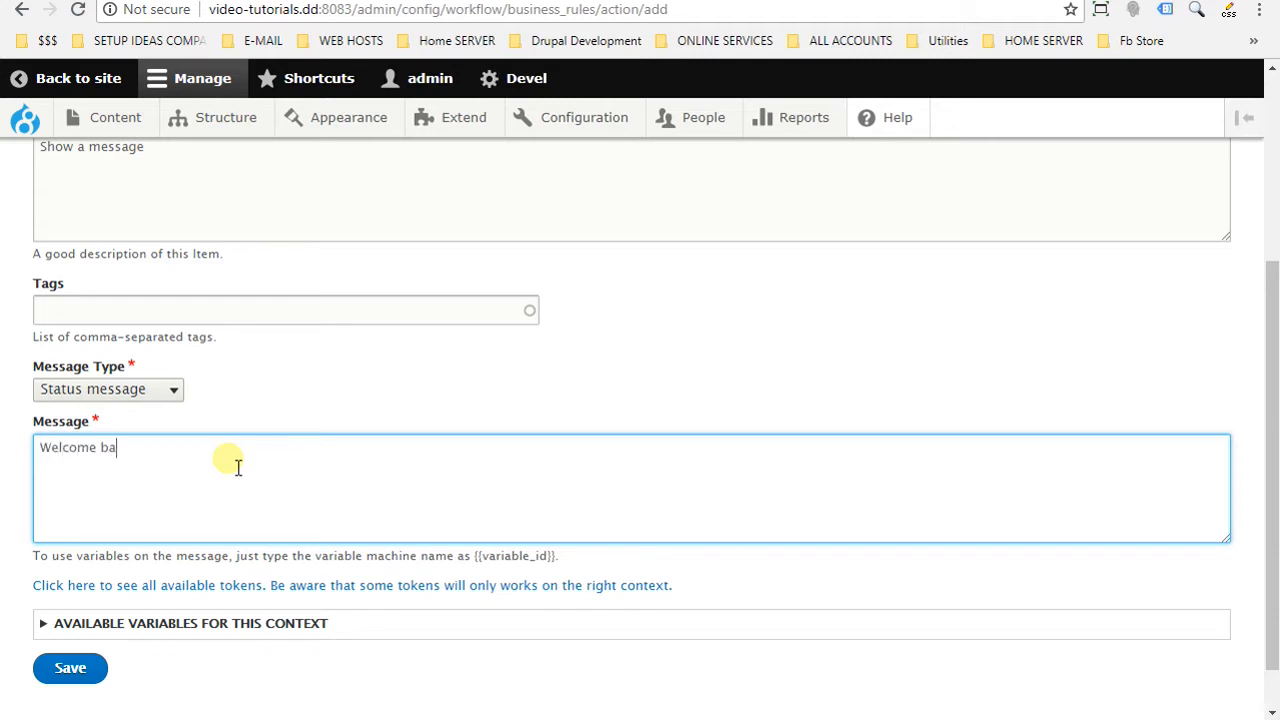
text(ck our)
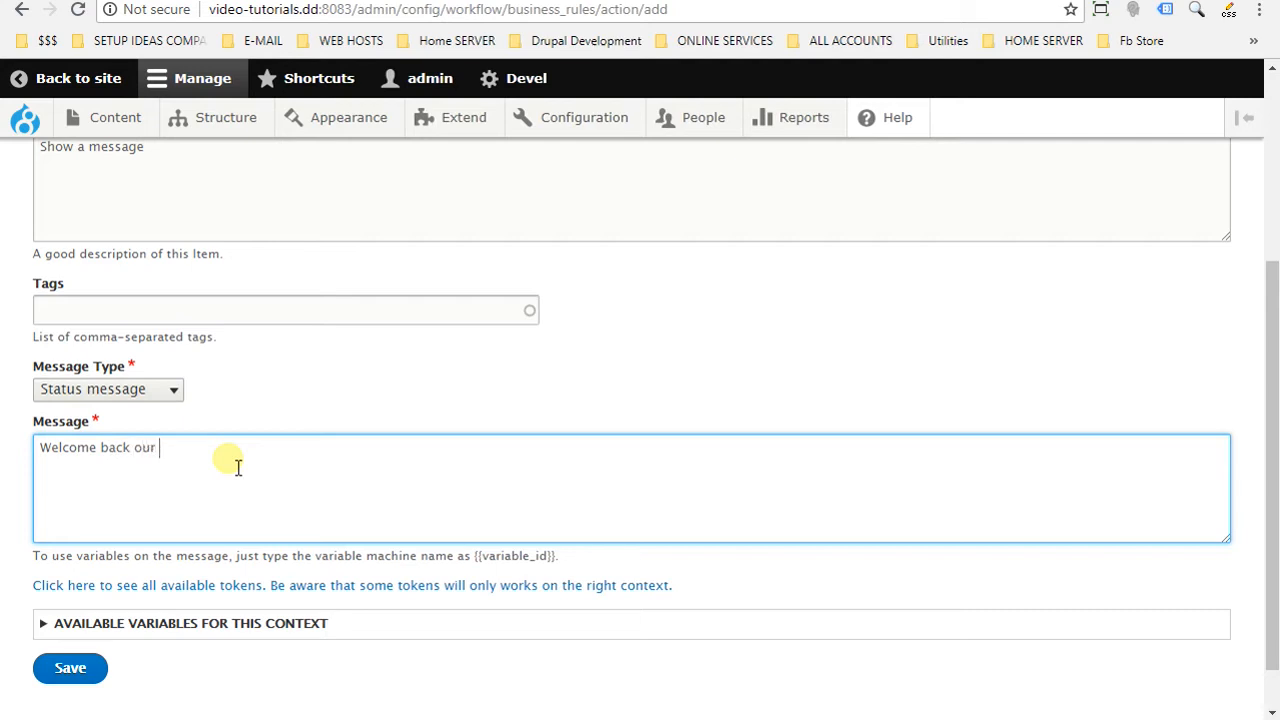
text(manager)
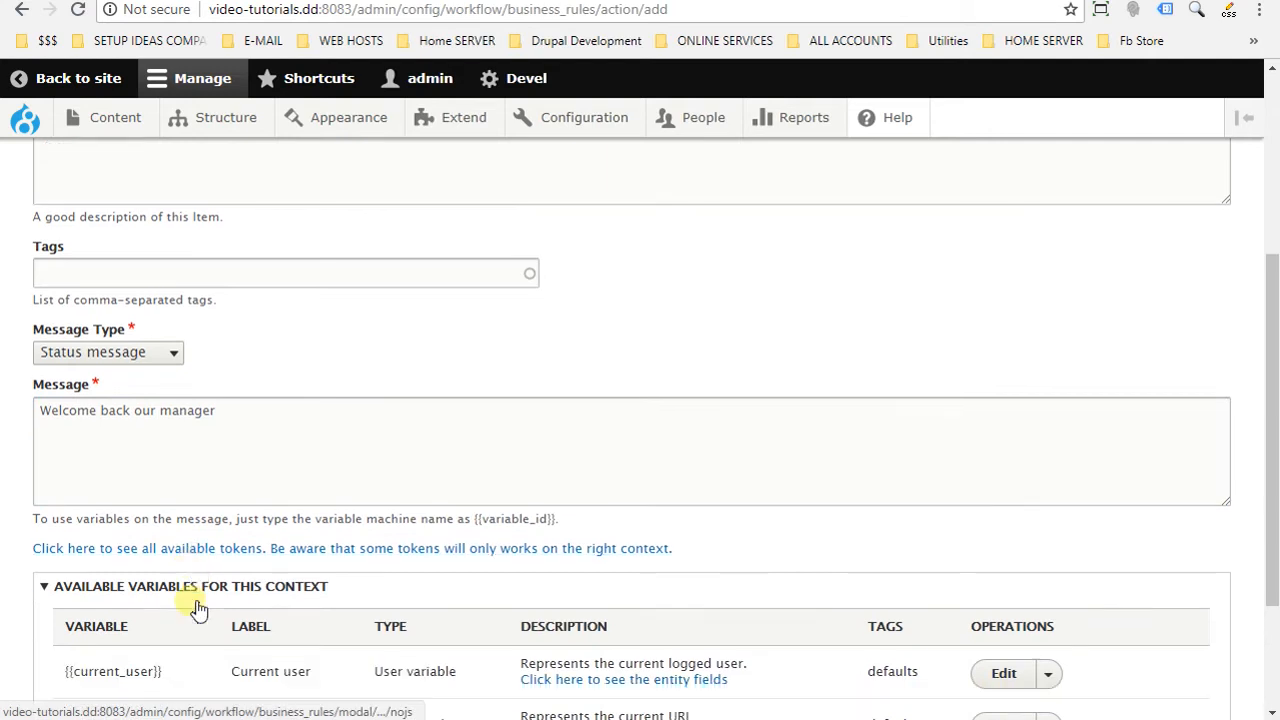
- Append the {{current_user->name}} variable to the welcome message after viewing current_user fields
scroll(down, 3)
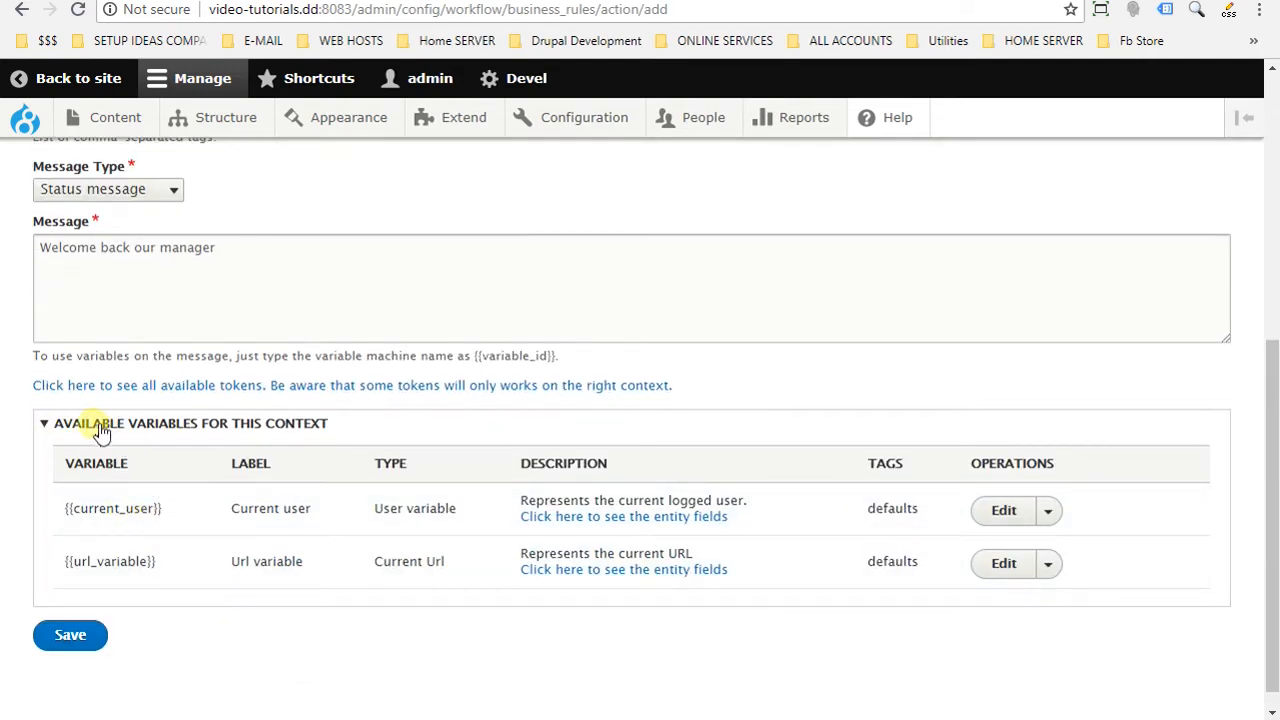
mouse_move(592, 516)
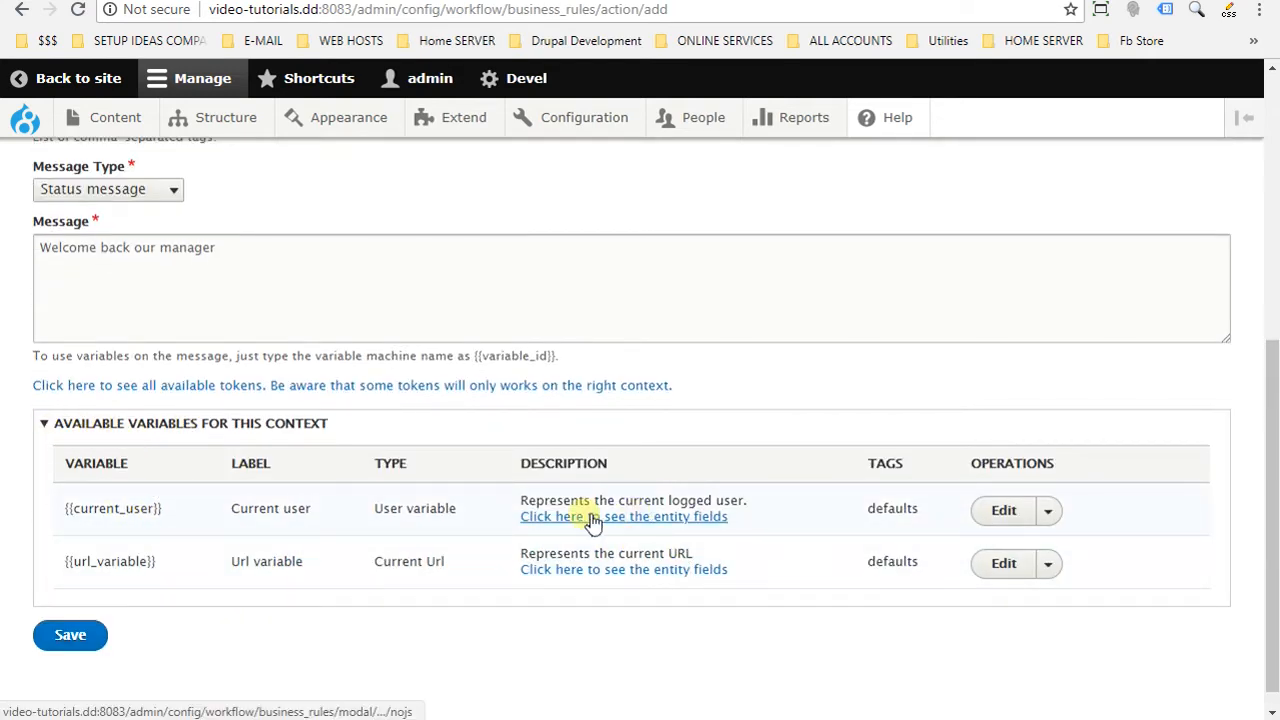
click(624, 516)
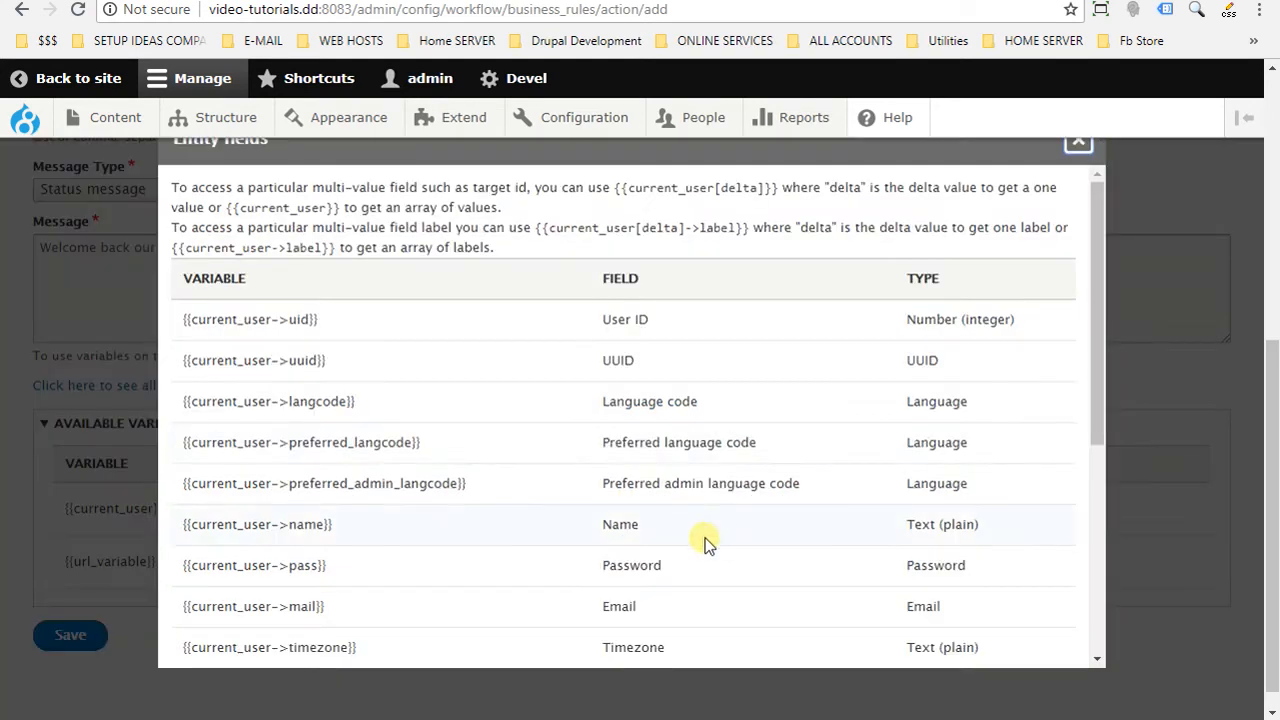
mouse_move(344, 530)
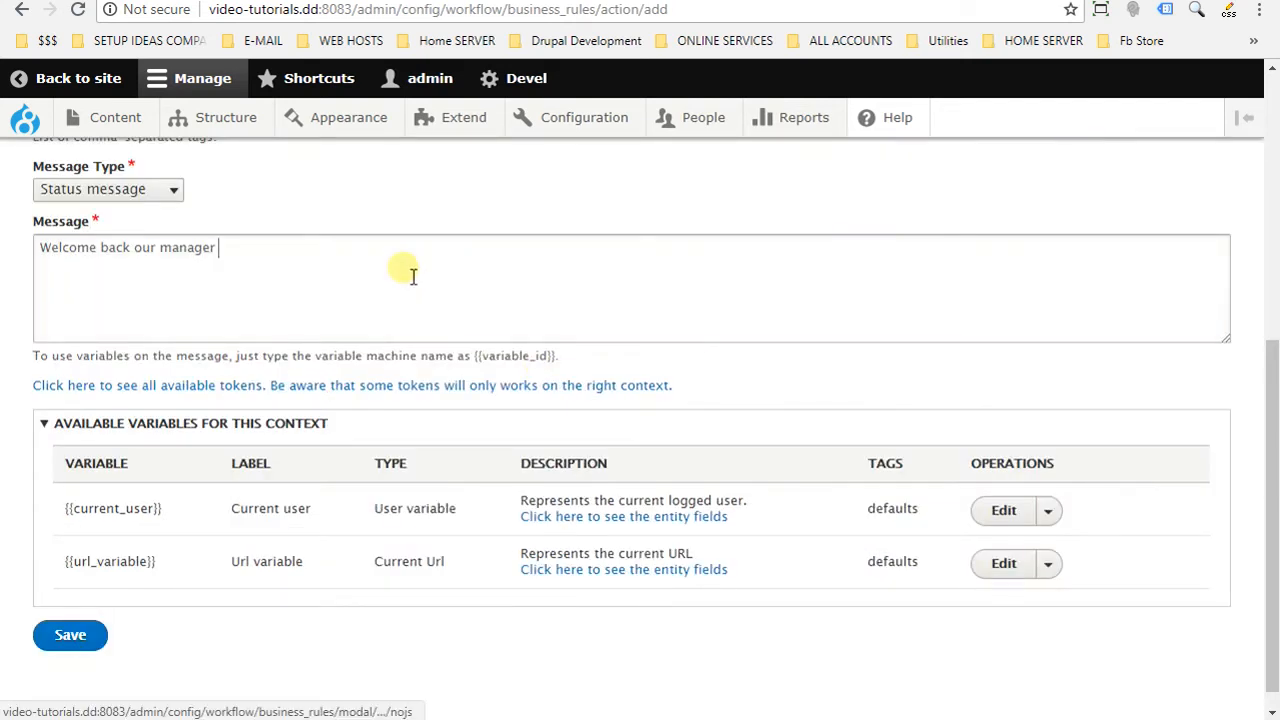
text({{current_user->name}})
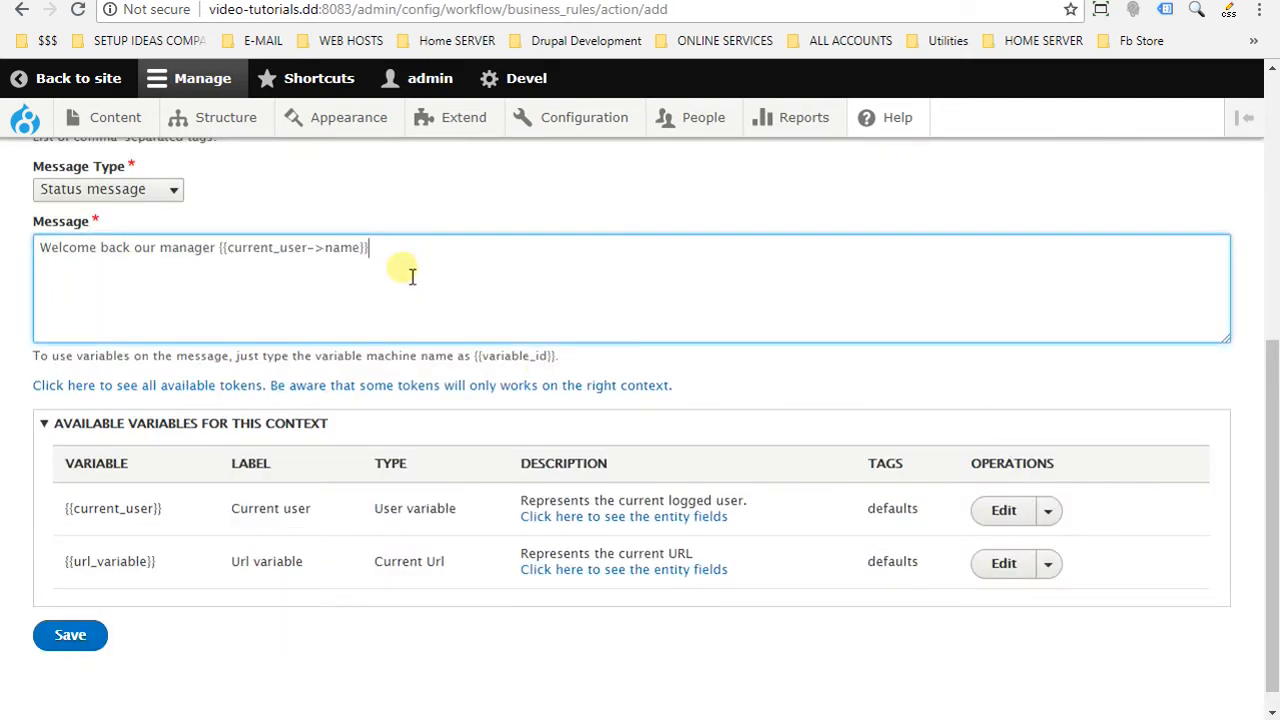
mouse_move(590, 424)
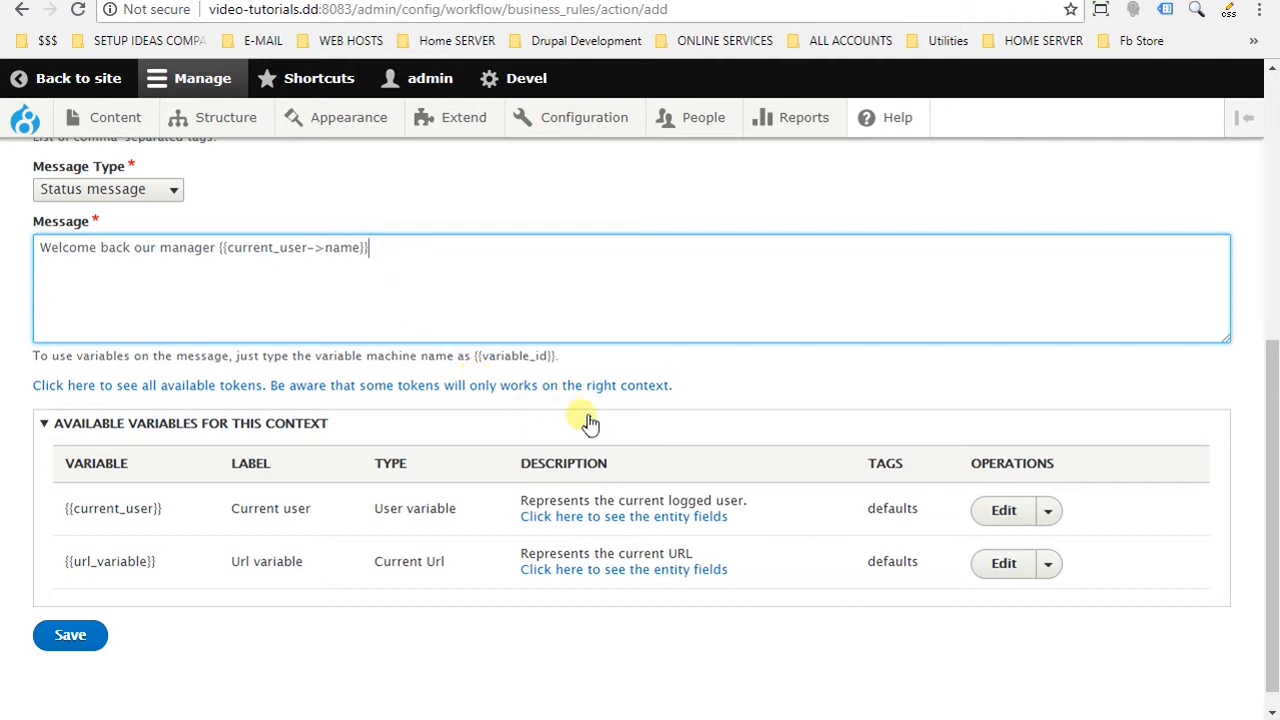
mouse_move(220, 536)
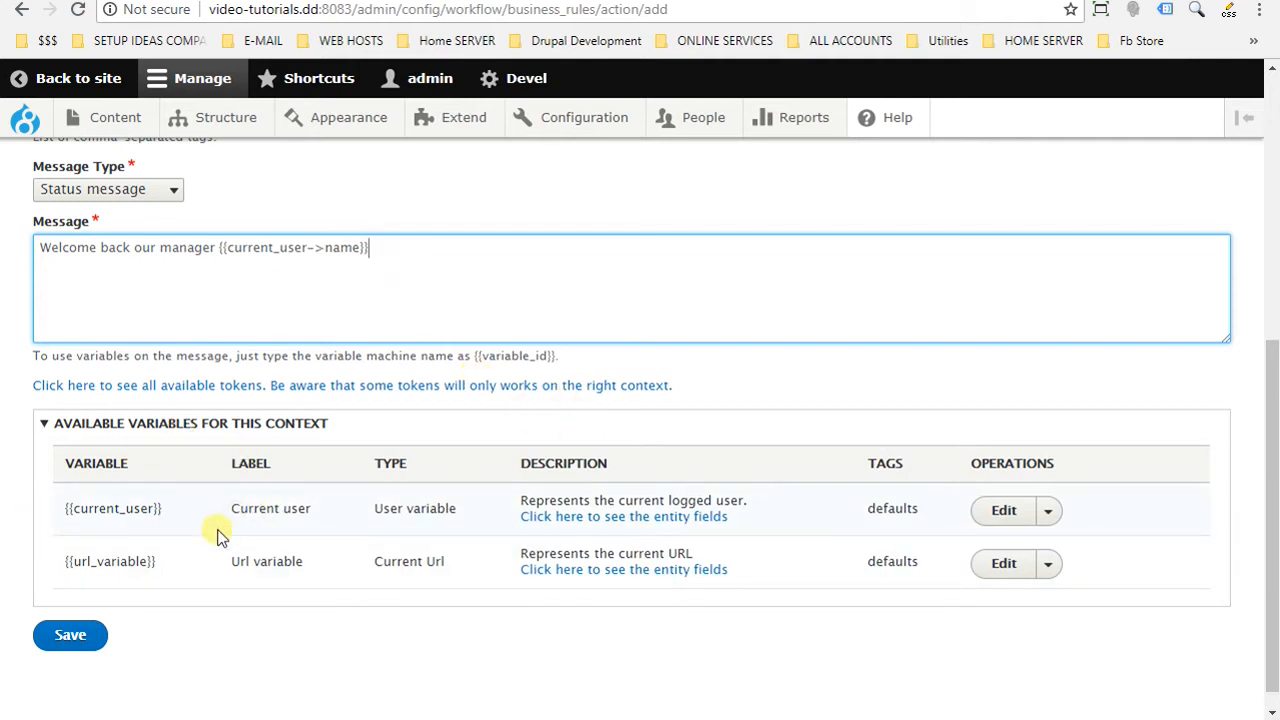
mouse_move(350, 630)
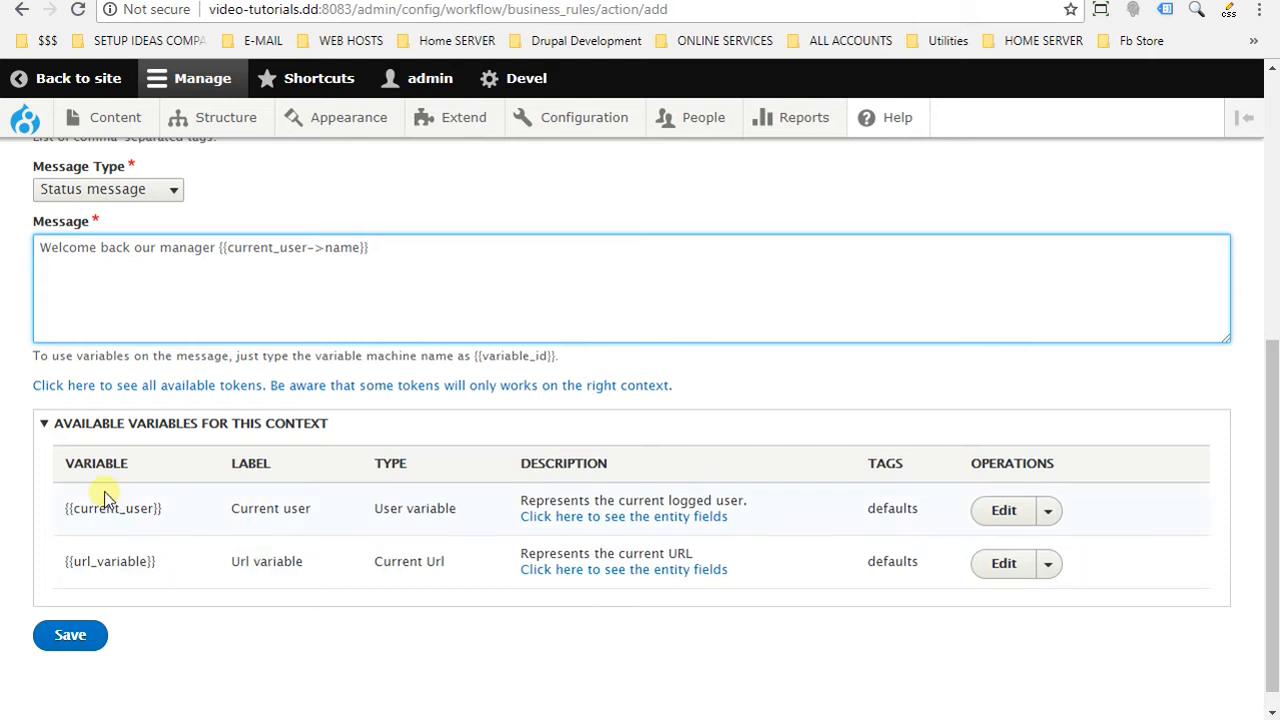
mouse_move(152, 536)
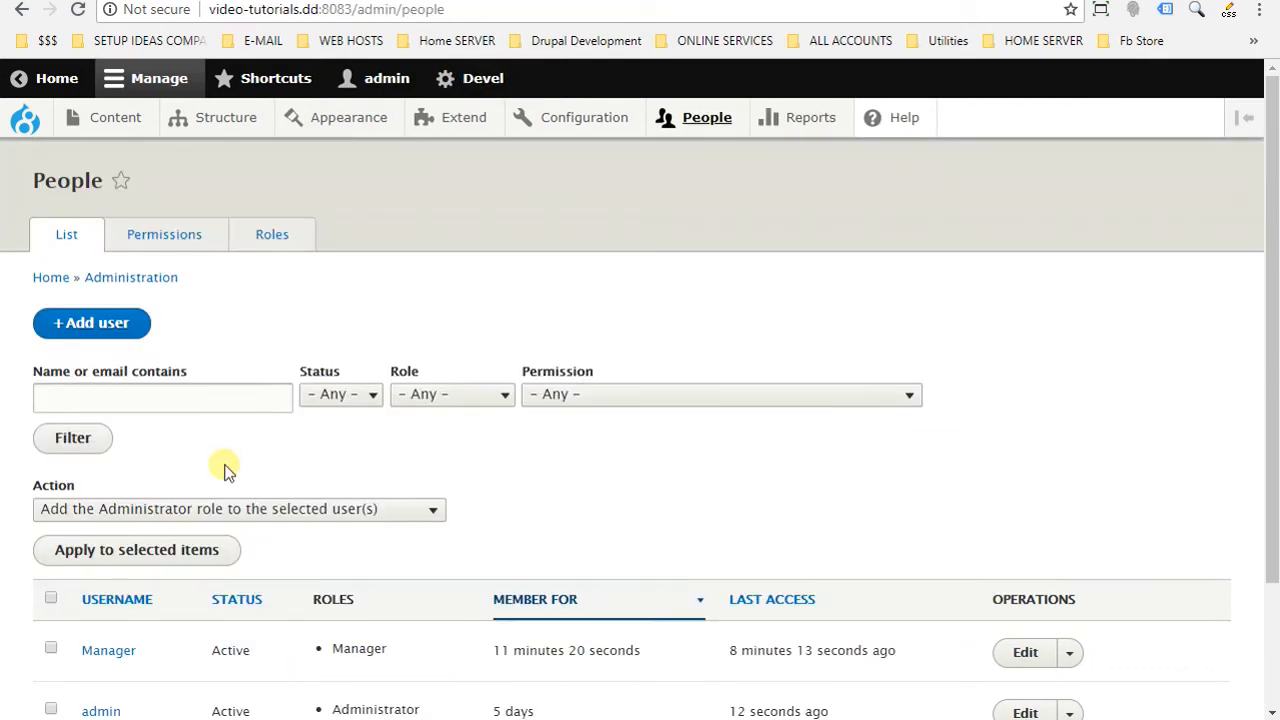
- Check the People list and select the Manager role name held by the Manager user
scroll(down, 3)
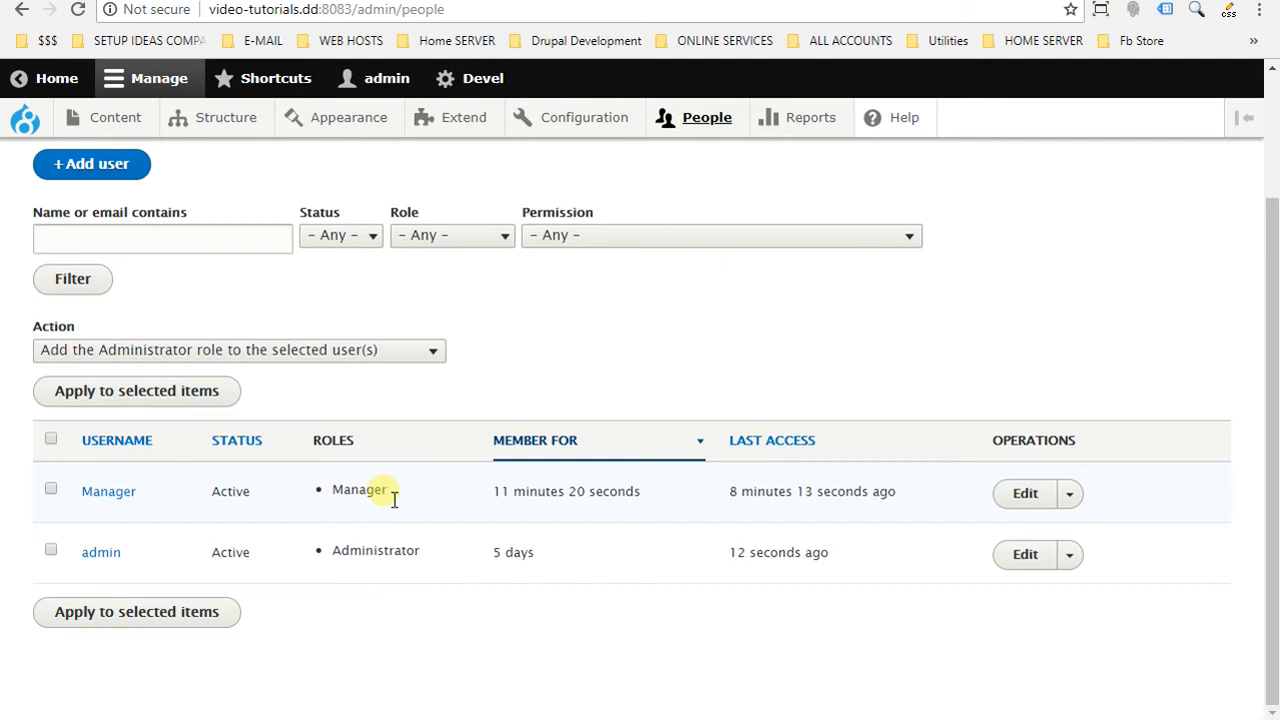
double_click(358, 490)
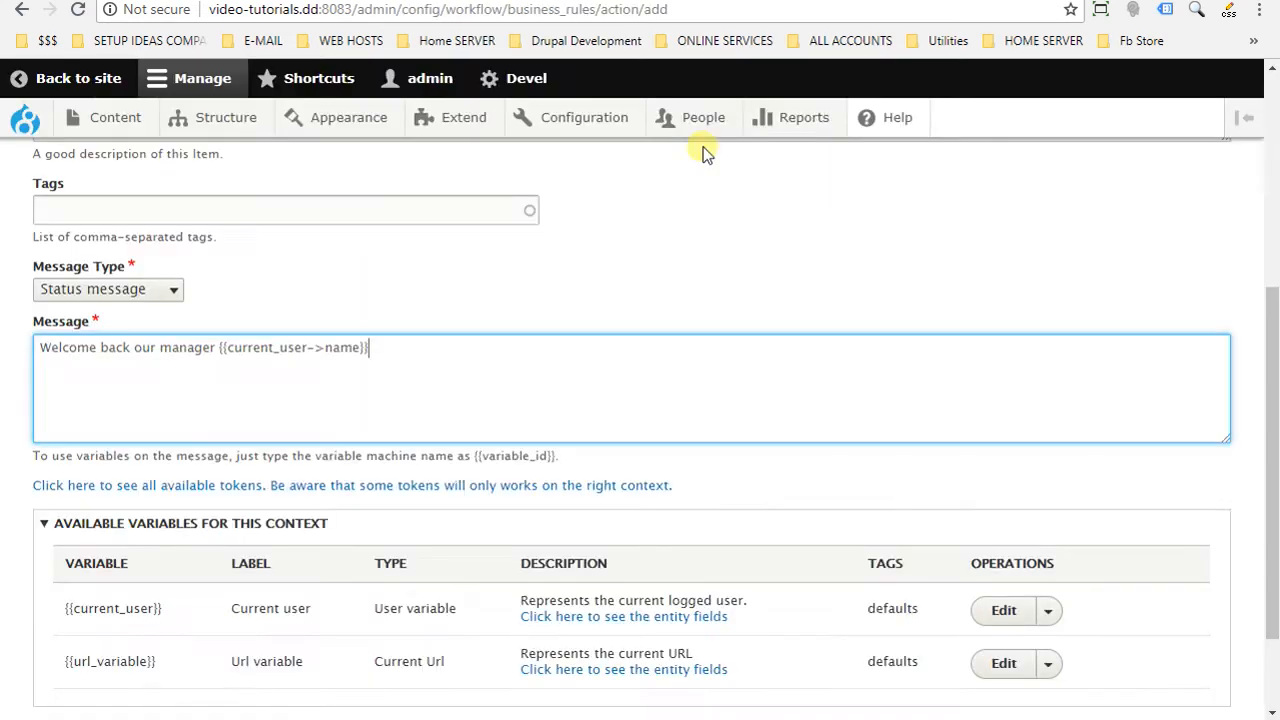
- Scroll down through the Add Action form past the message settings
scroll(down, 3)
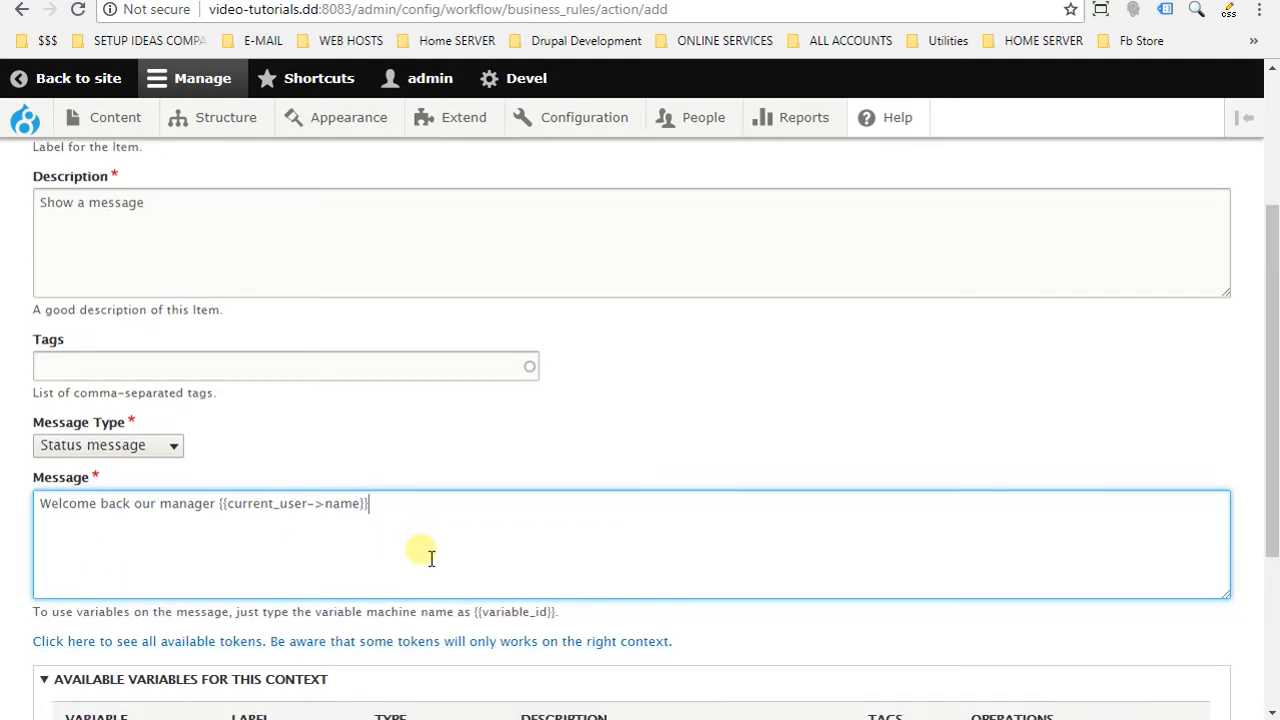
scroll(down, 3)
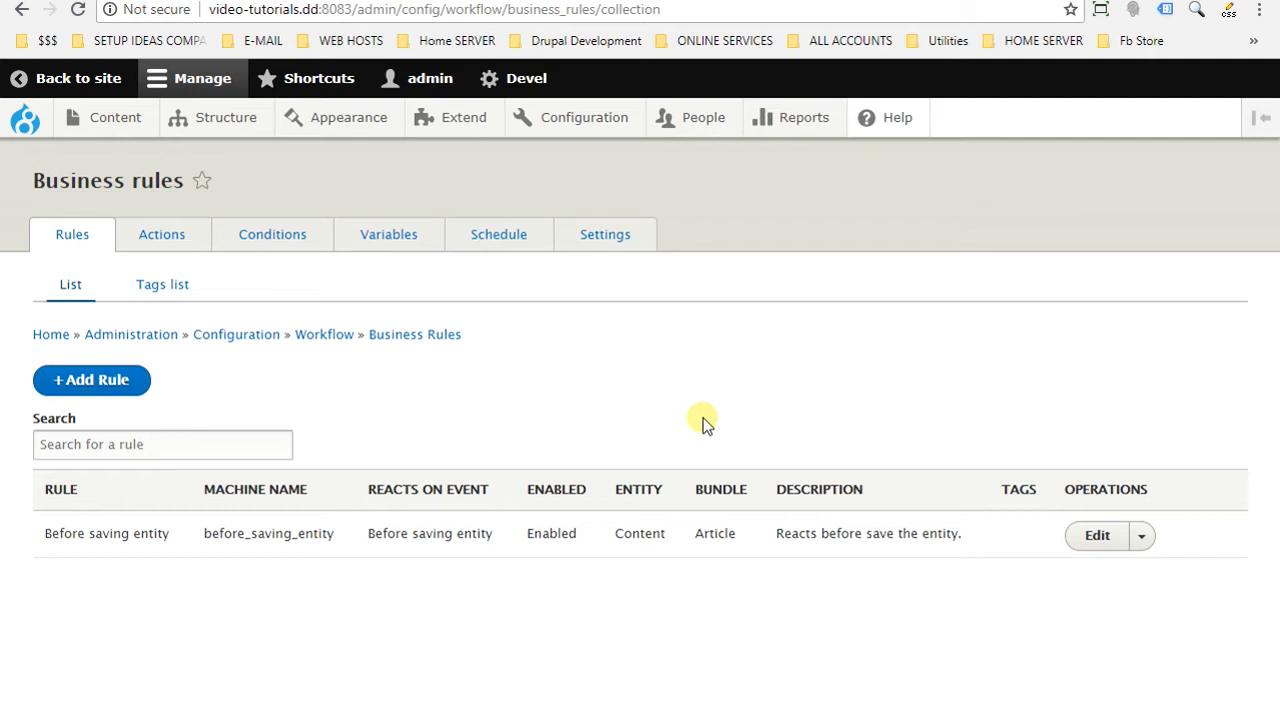
mouse_move(272, 234)
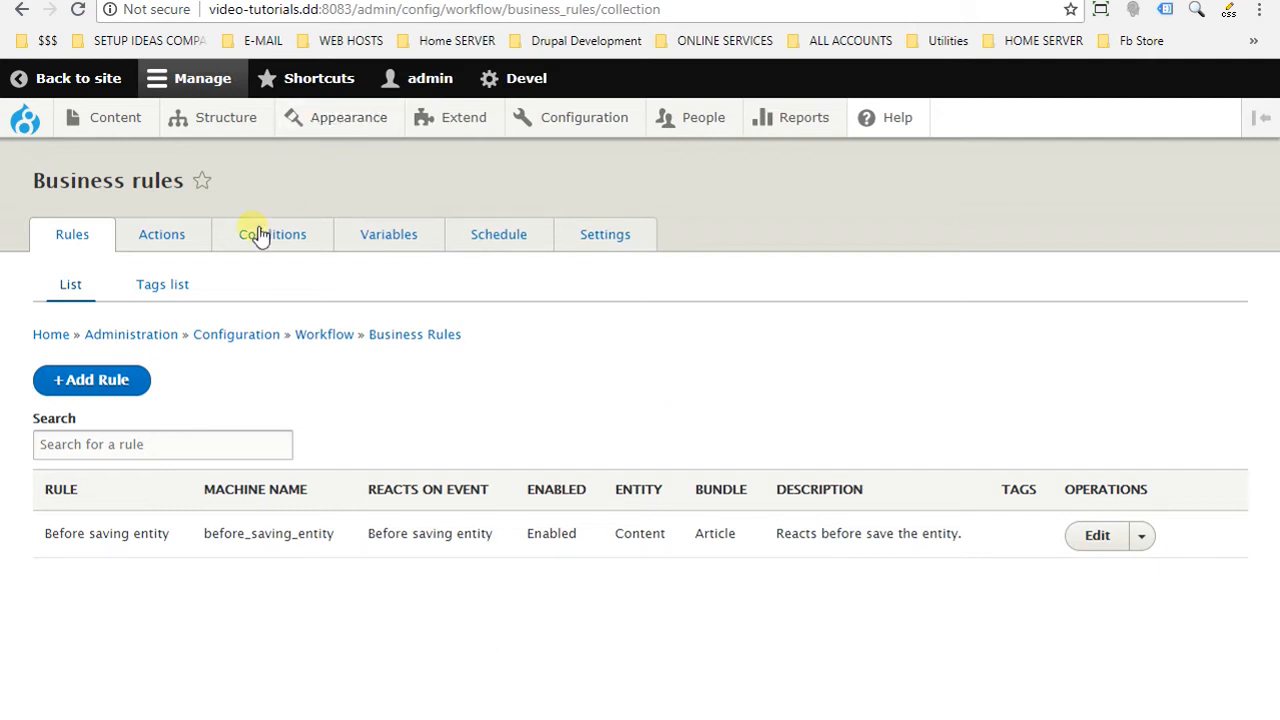
- Start a new condition from the Conditions list with type 'Logged user has role'
click(272, 234)
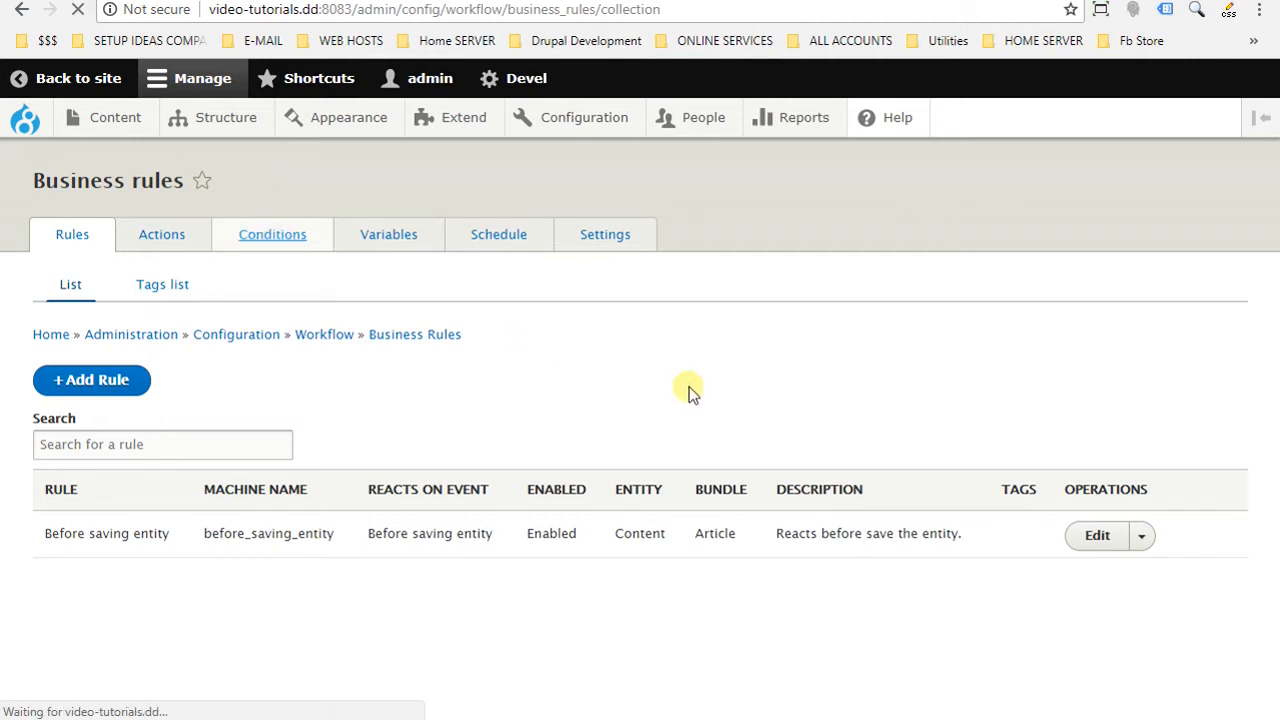
click(272, 234)
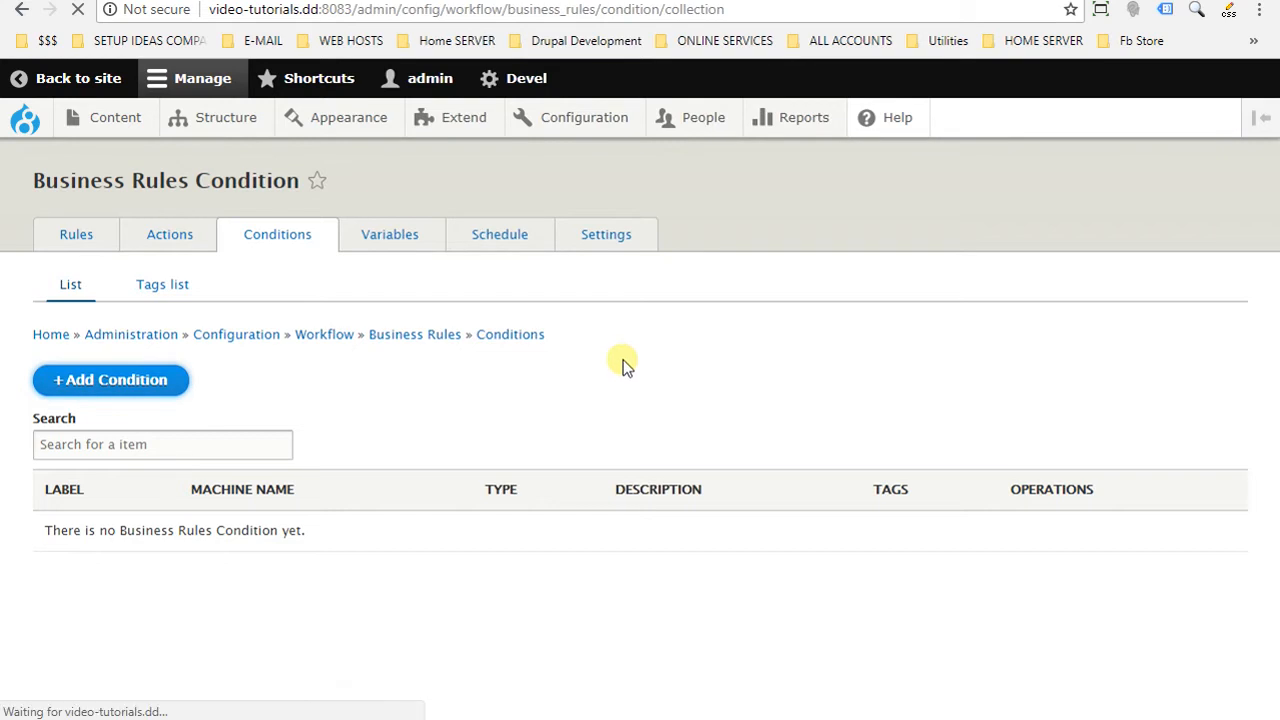
click(110, 380)
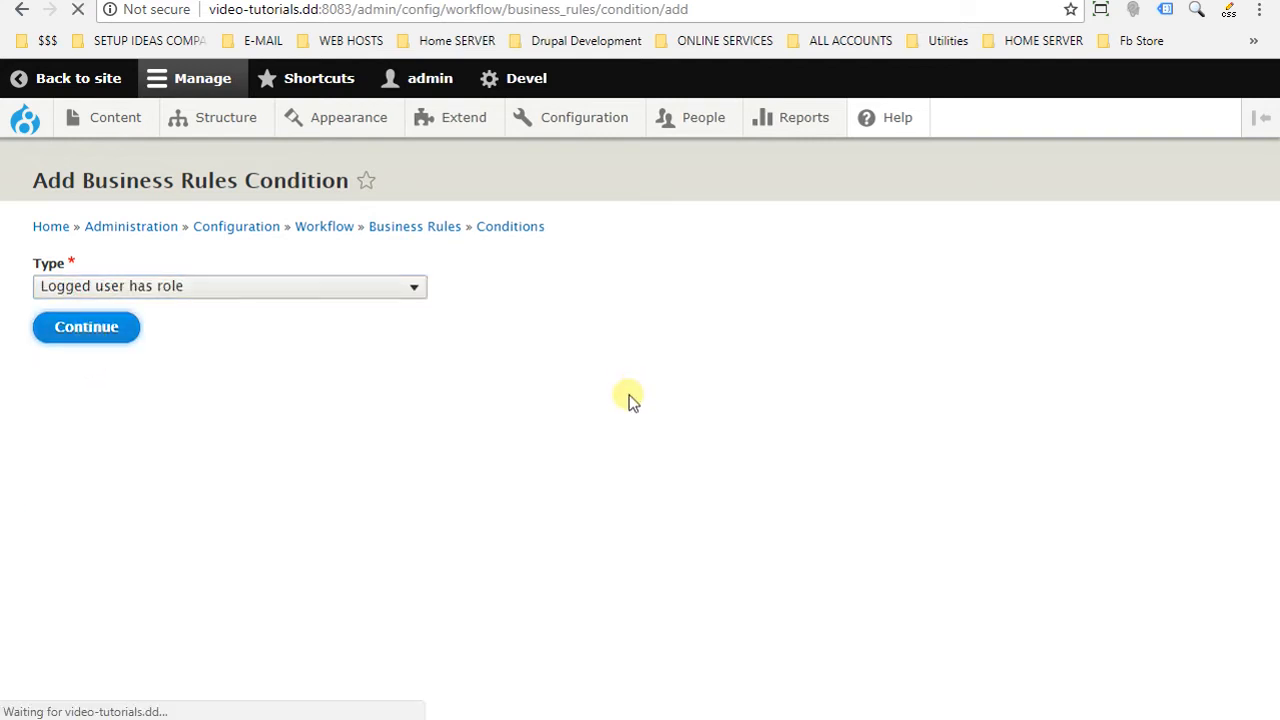
mouse_move(616, 424)
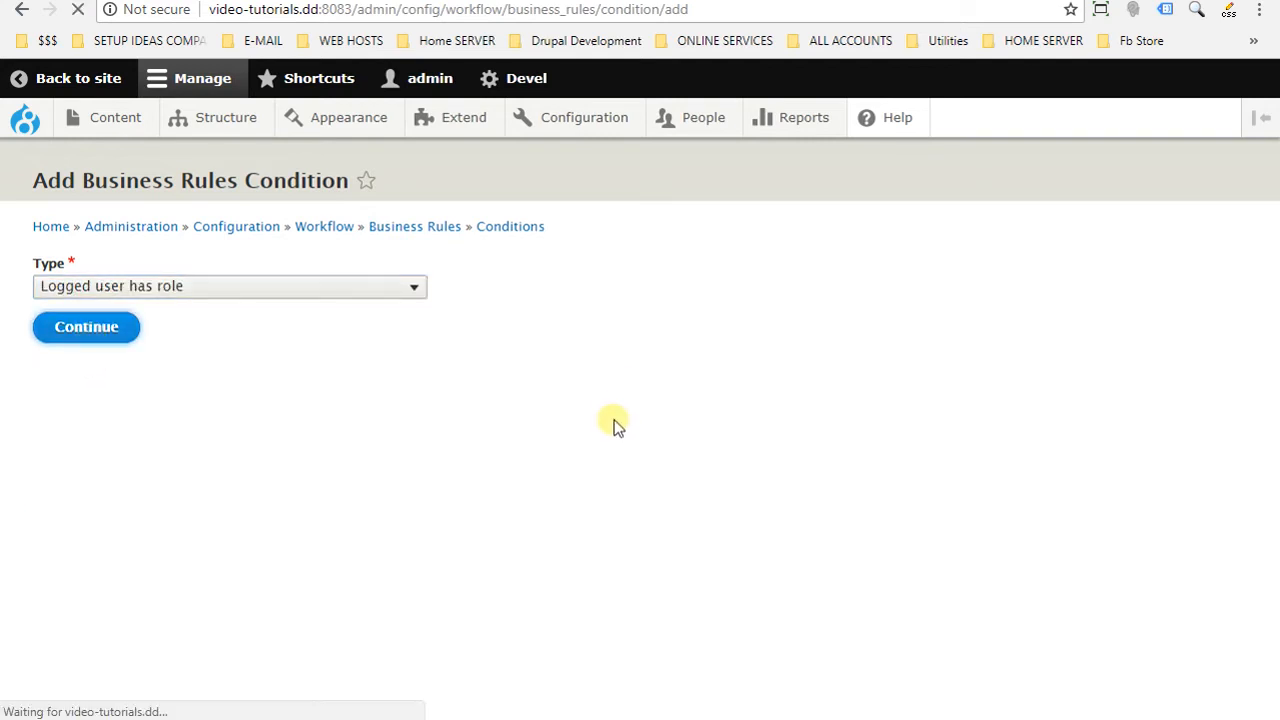
- Fill the condition's label and tick Manager and Anonymous user with 'All roles' match criteria
click(86, 328)
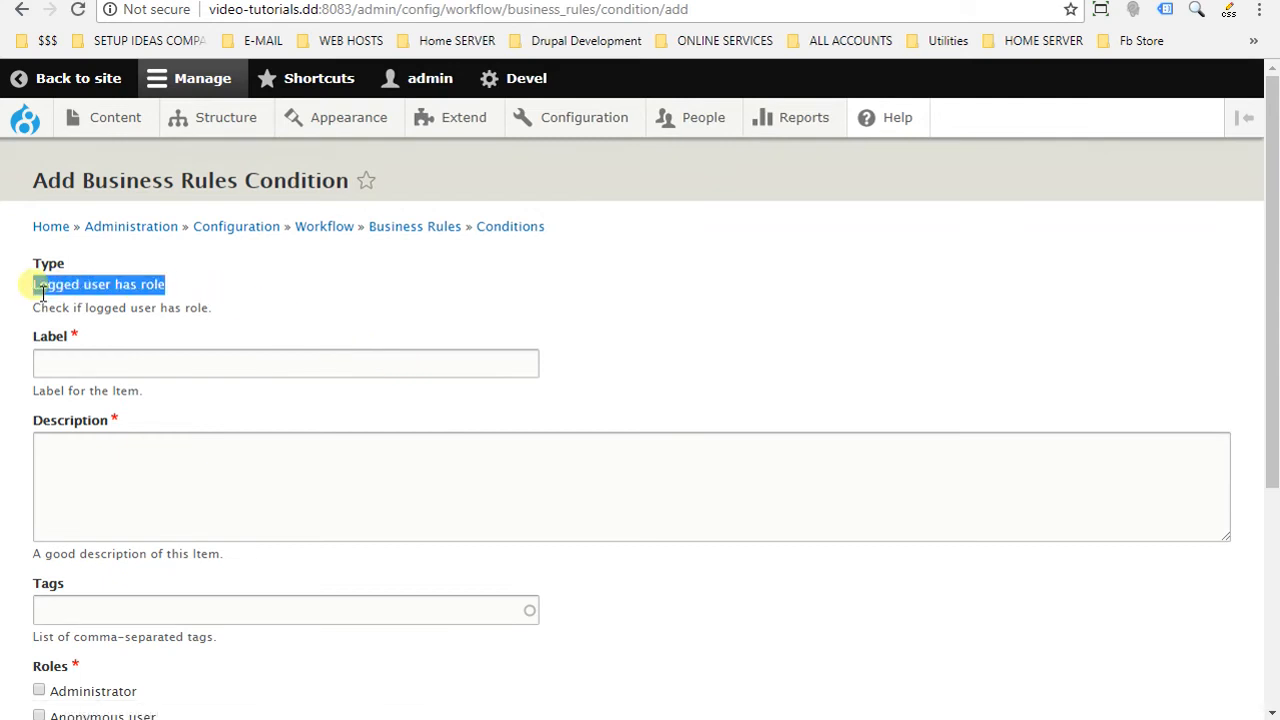
click(286, 362)
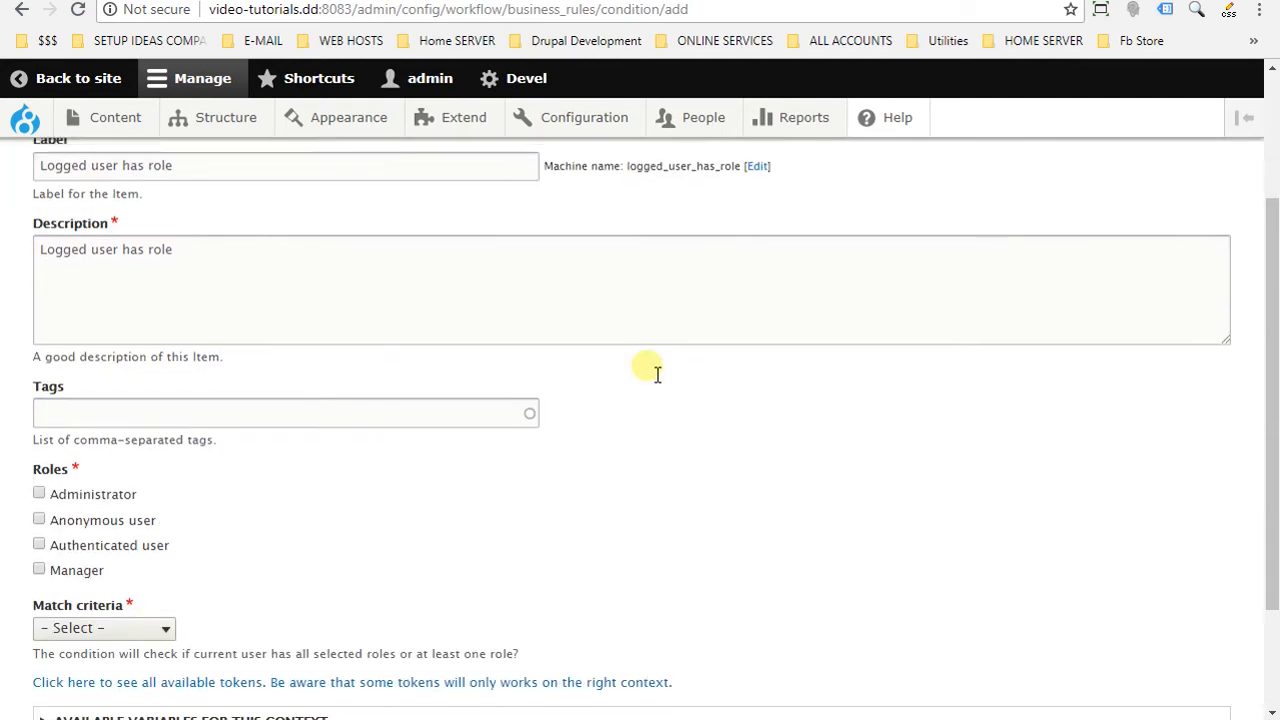
scroll(down, 3)
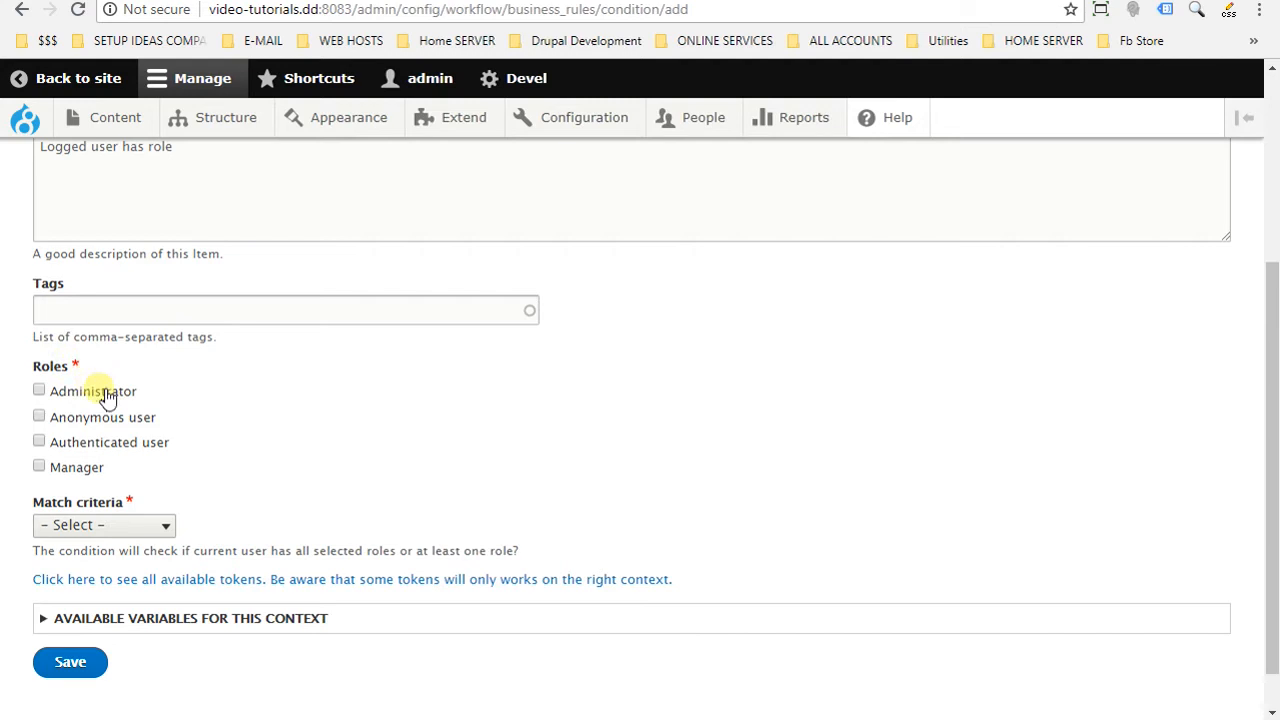
mouse_move(164, 416)
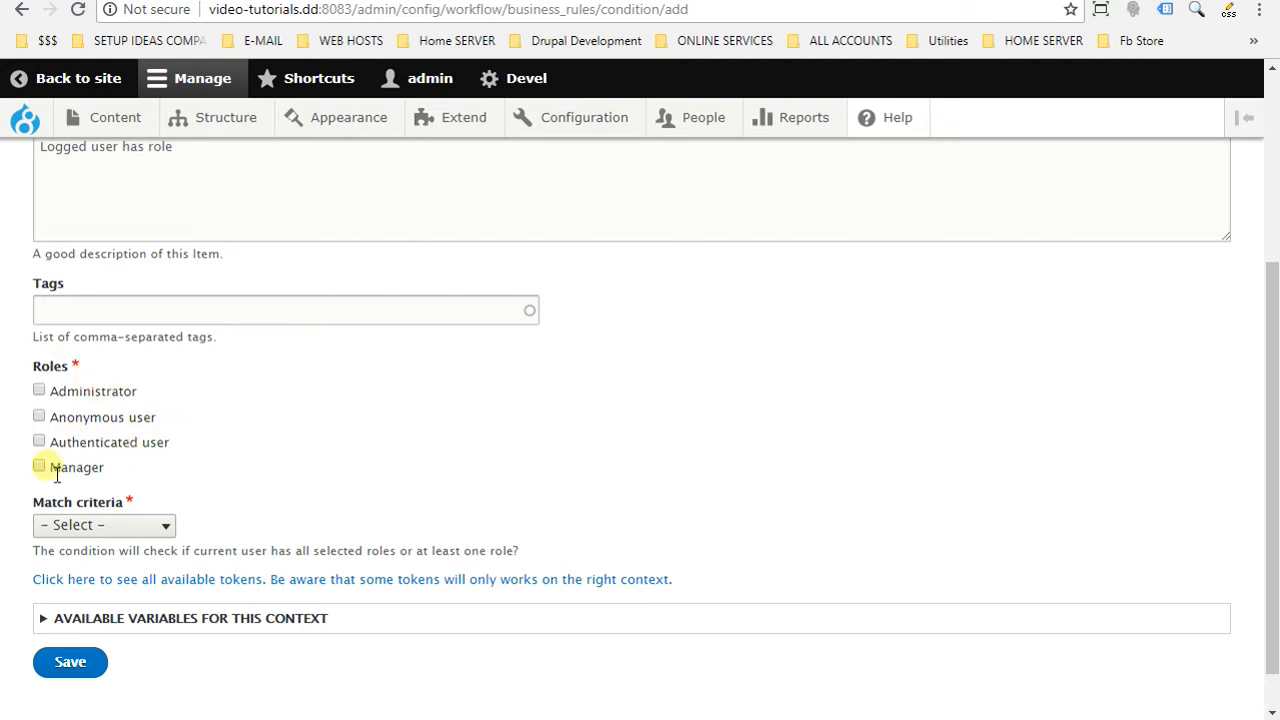
click(38, 466)
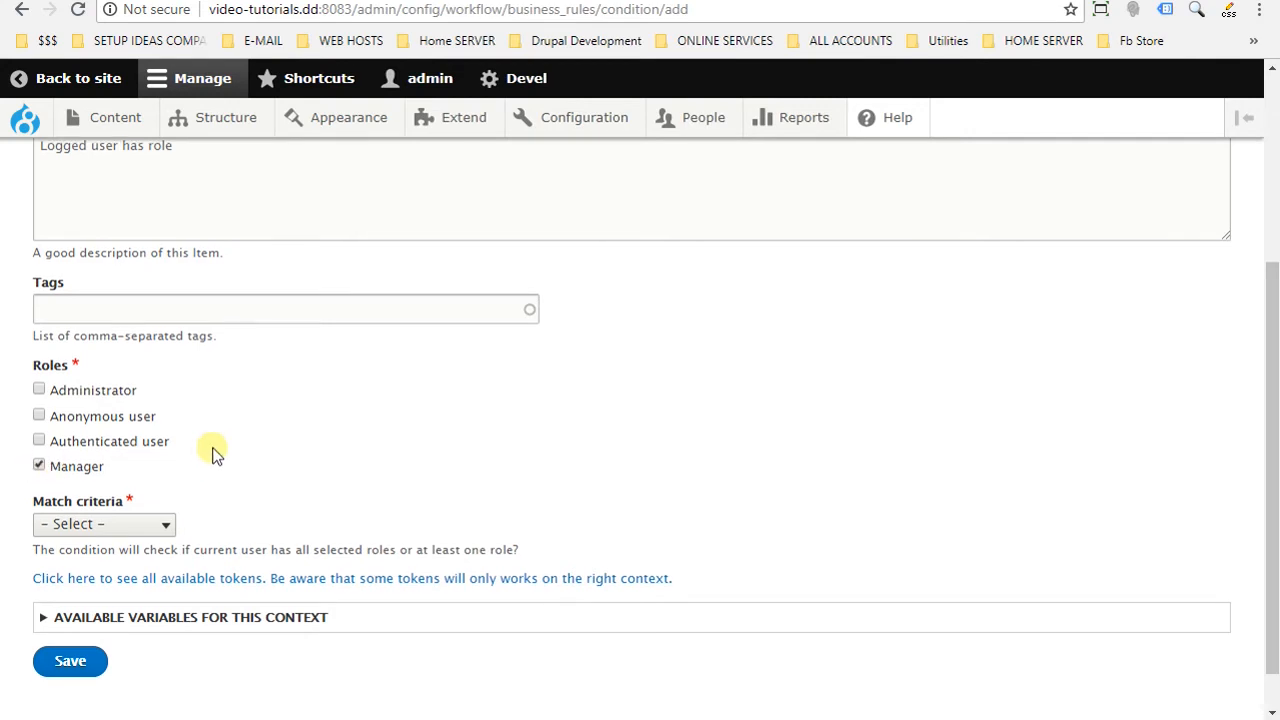
scroll(down, 3)
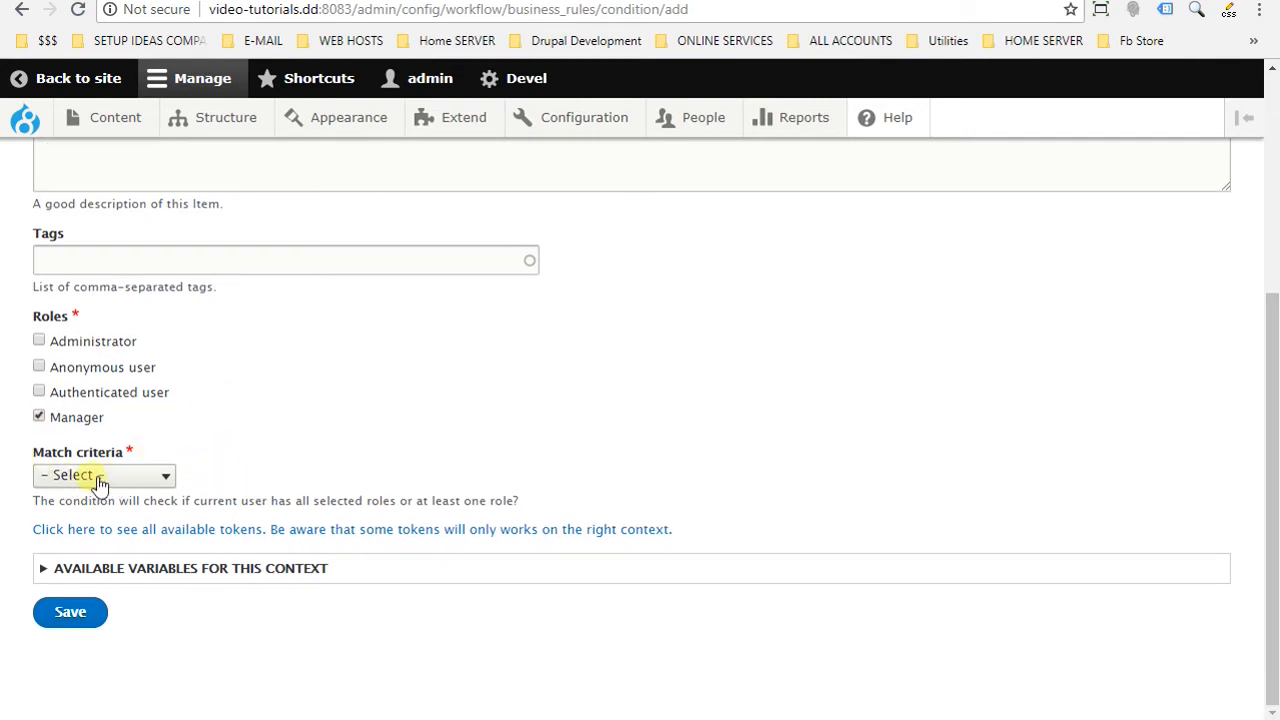
click(104, 474)
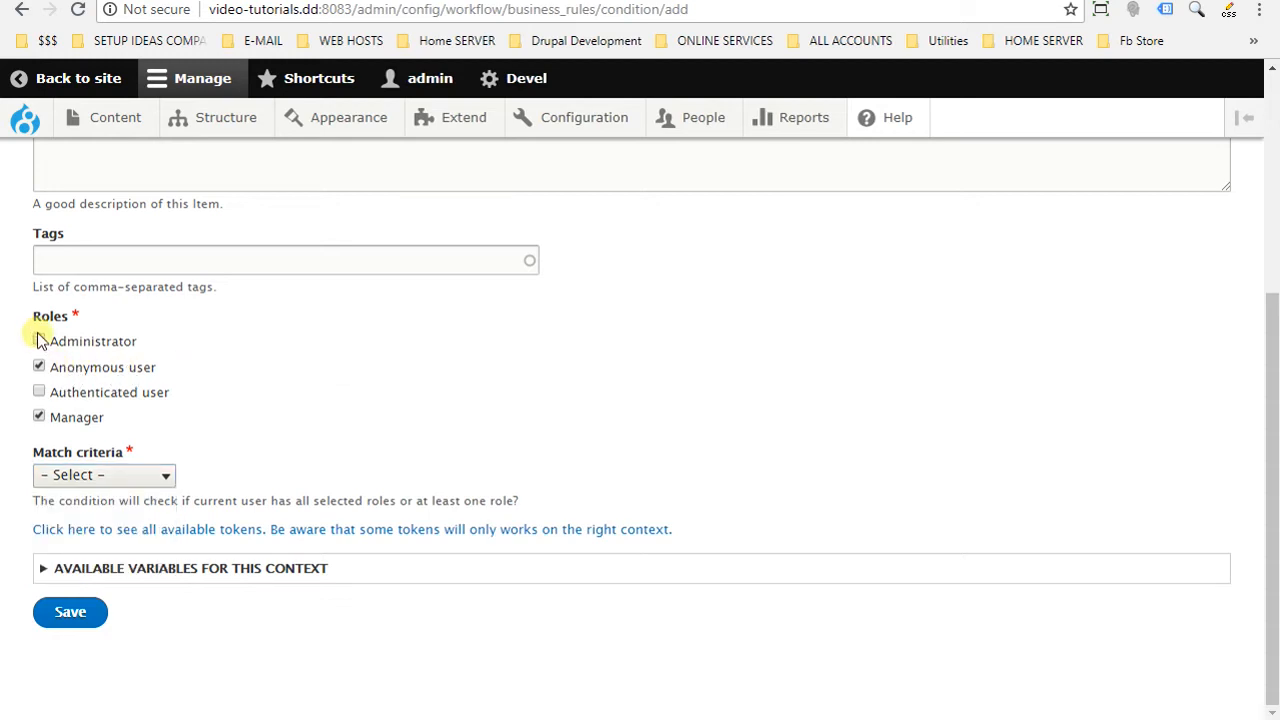
click(104, 474)
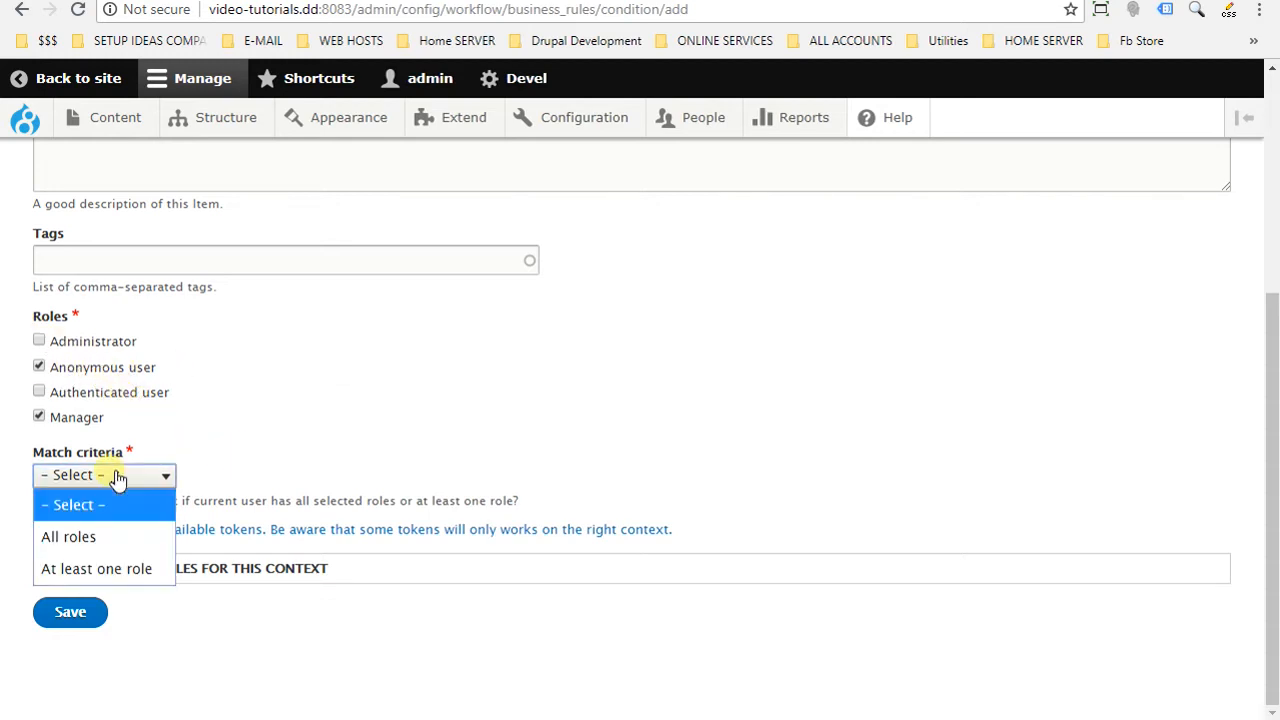
click(68, 536)
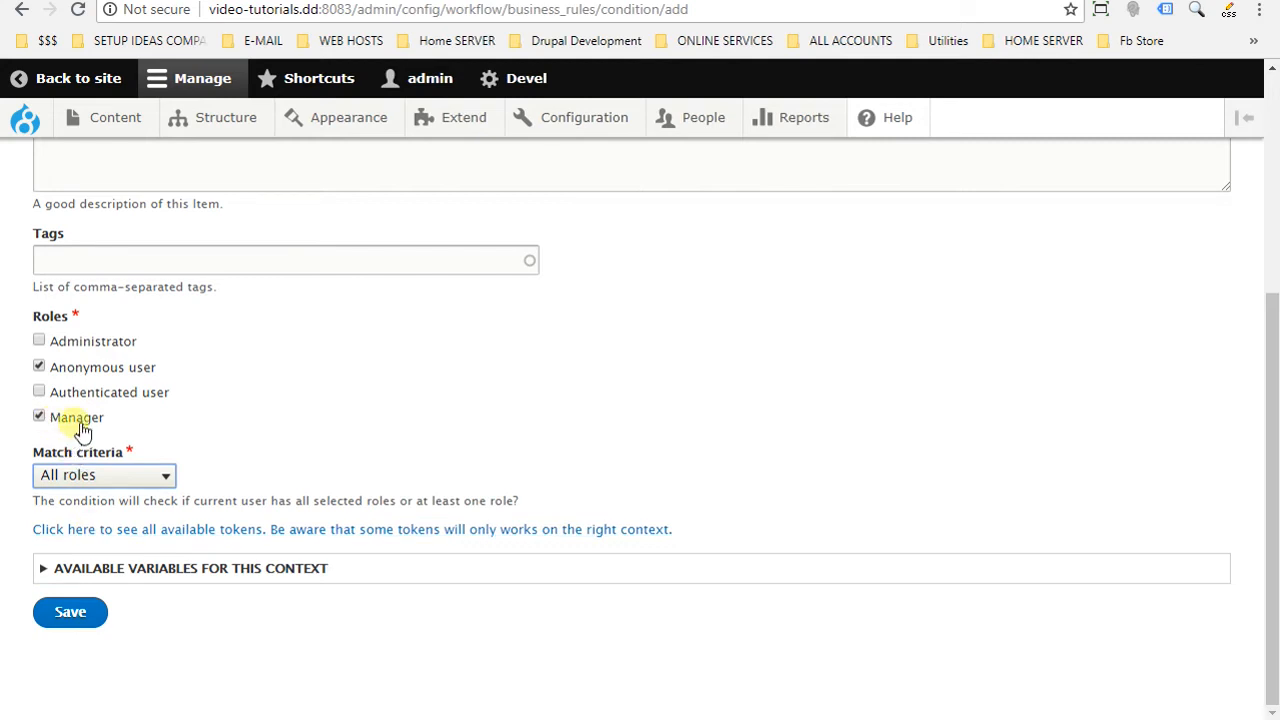
mouse_move(108, 428)
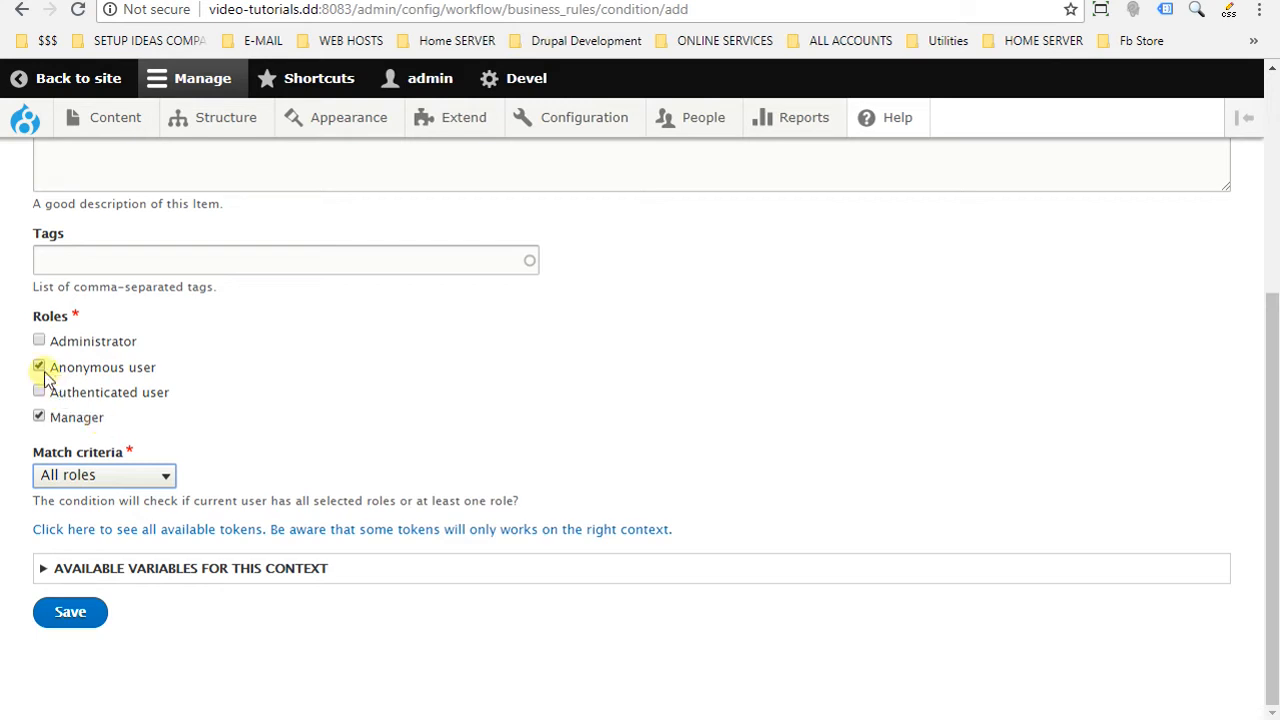
- Leave only Manager ticked, set match criteria to 'At least one role', and save the condition
click(40, 368)
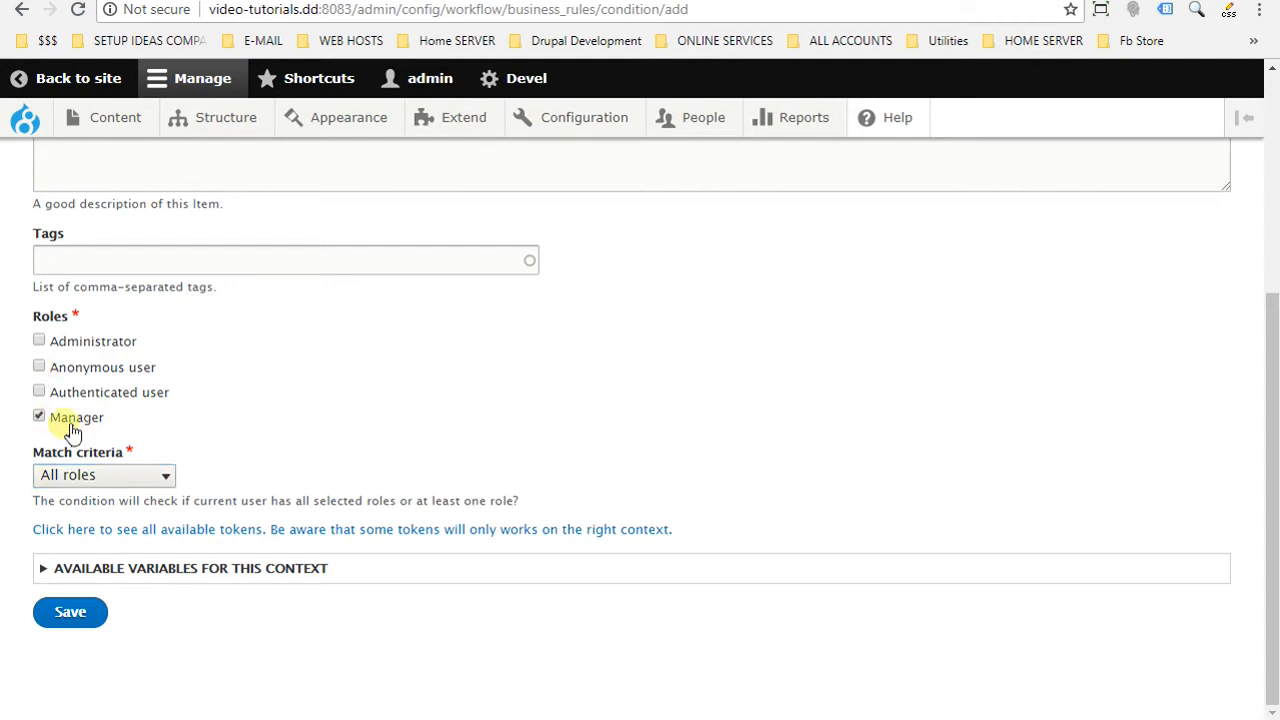
click(104, 474)
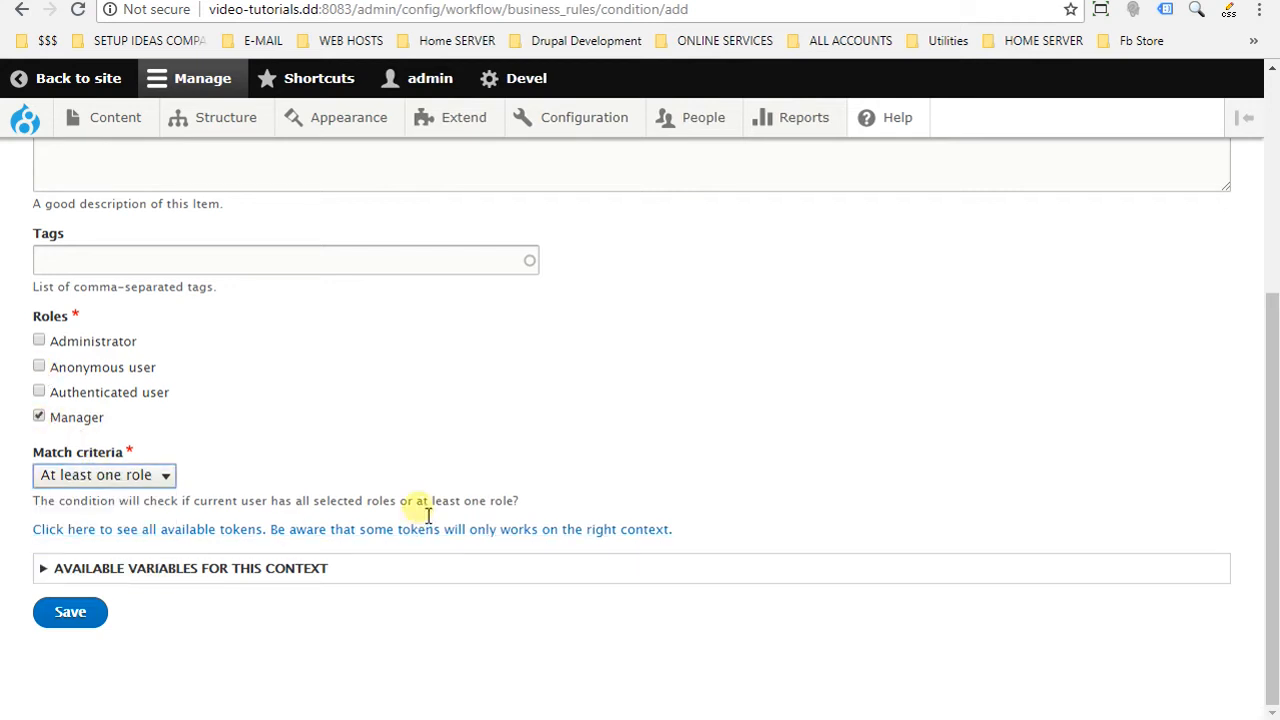
click(70, 612)
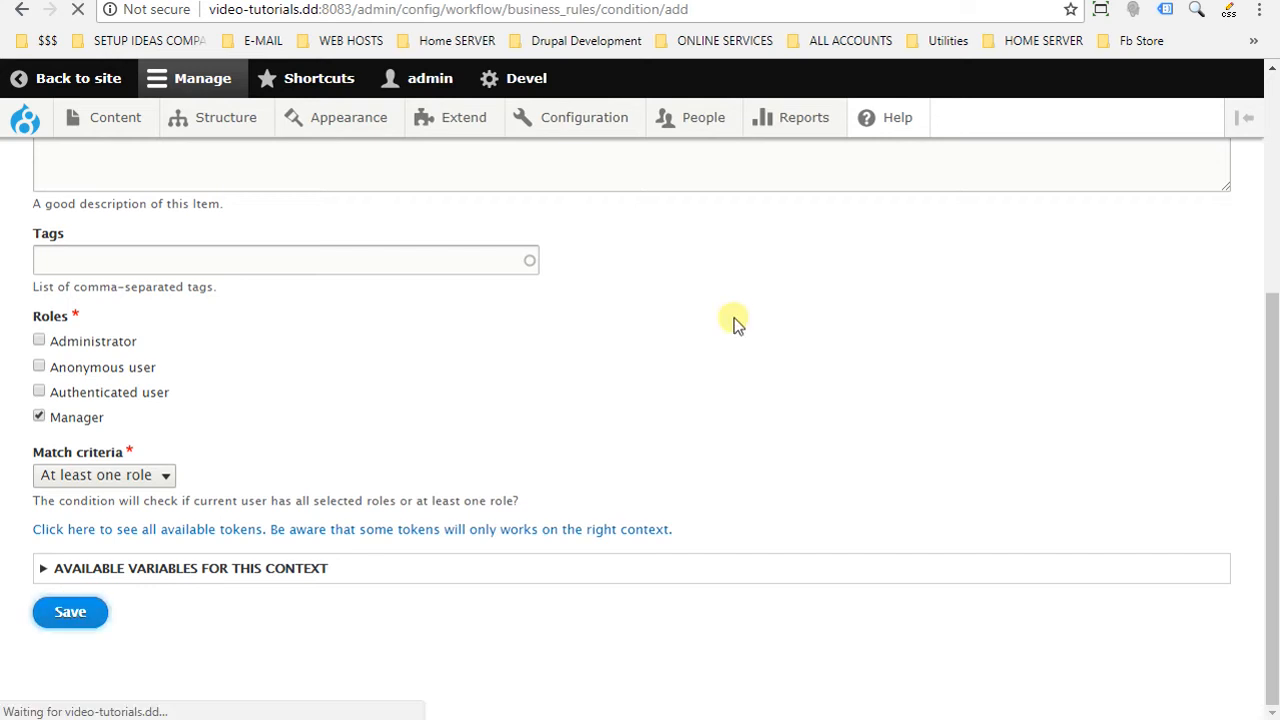
mouse_move(760, 332)
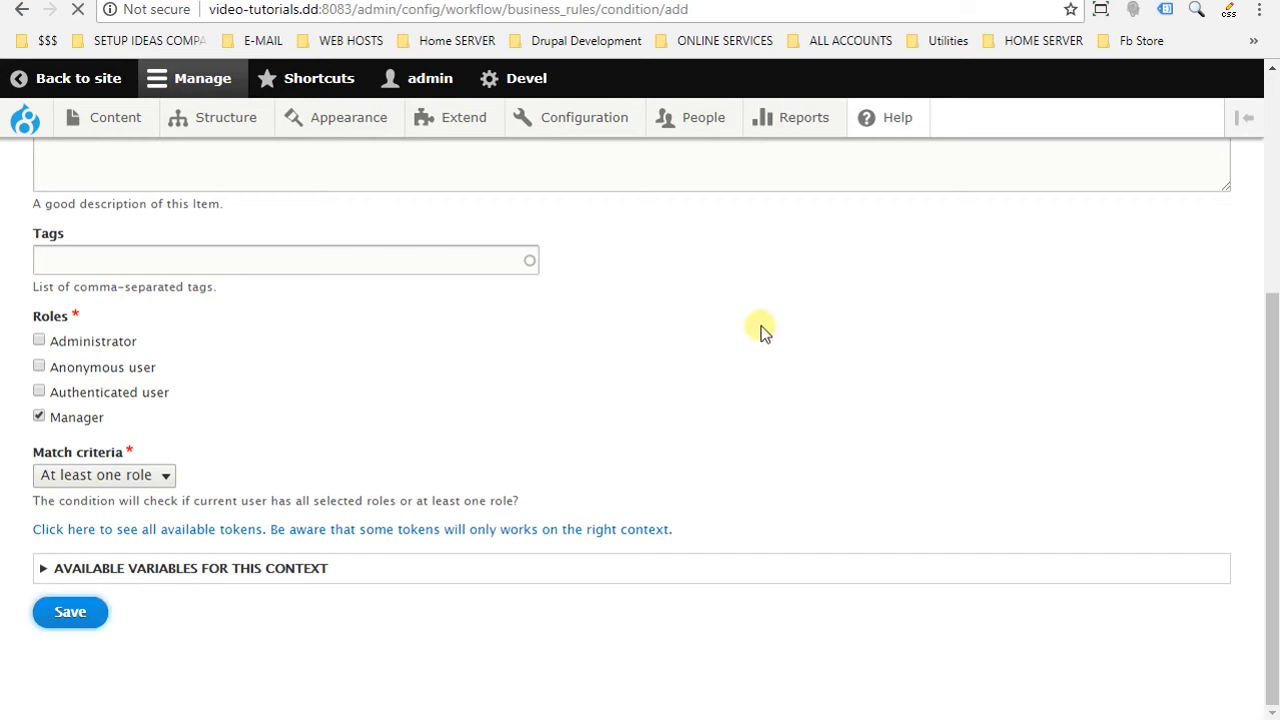
click(70, 612)
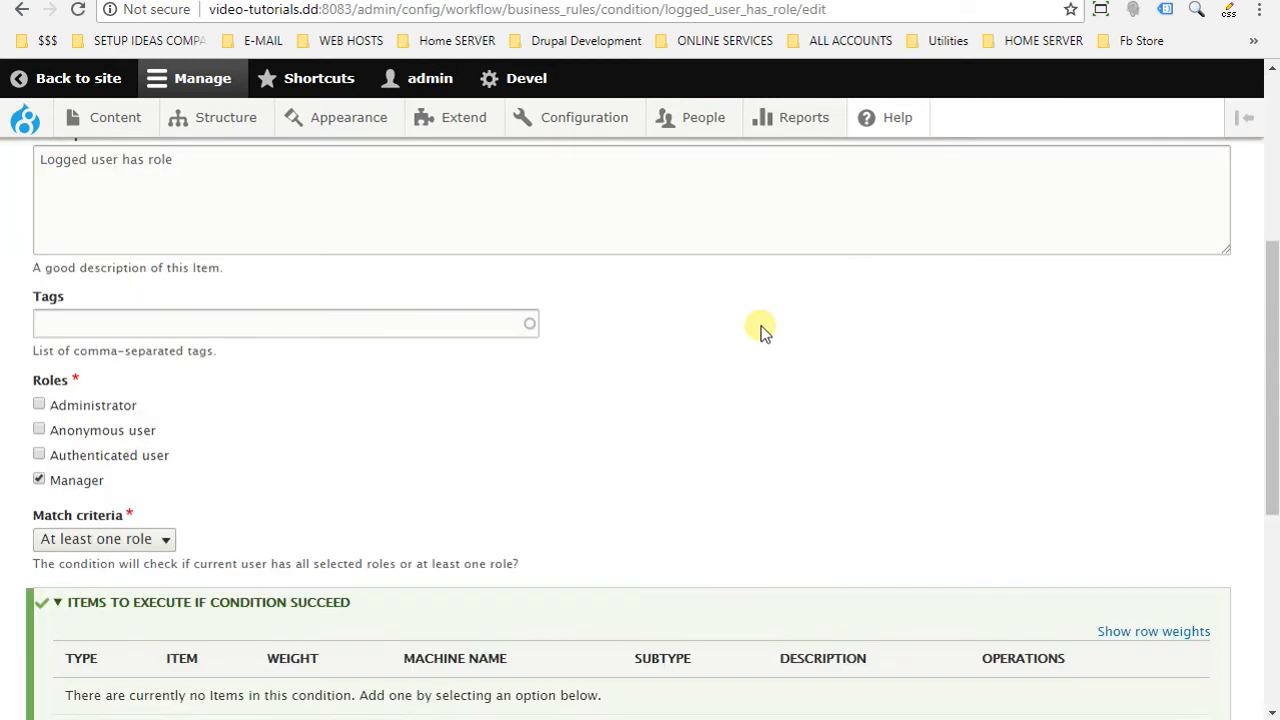
scroll(down, 3)
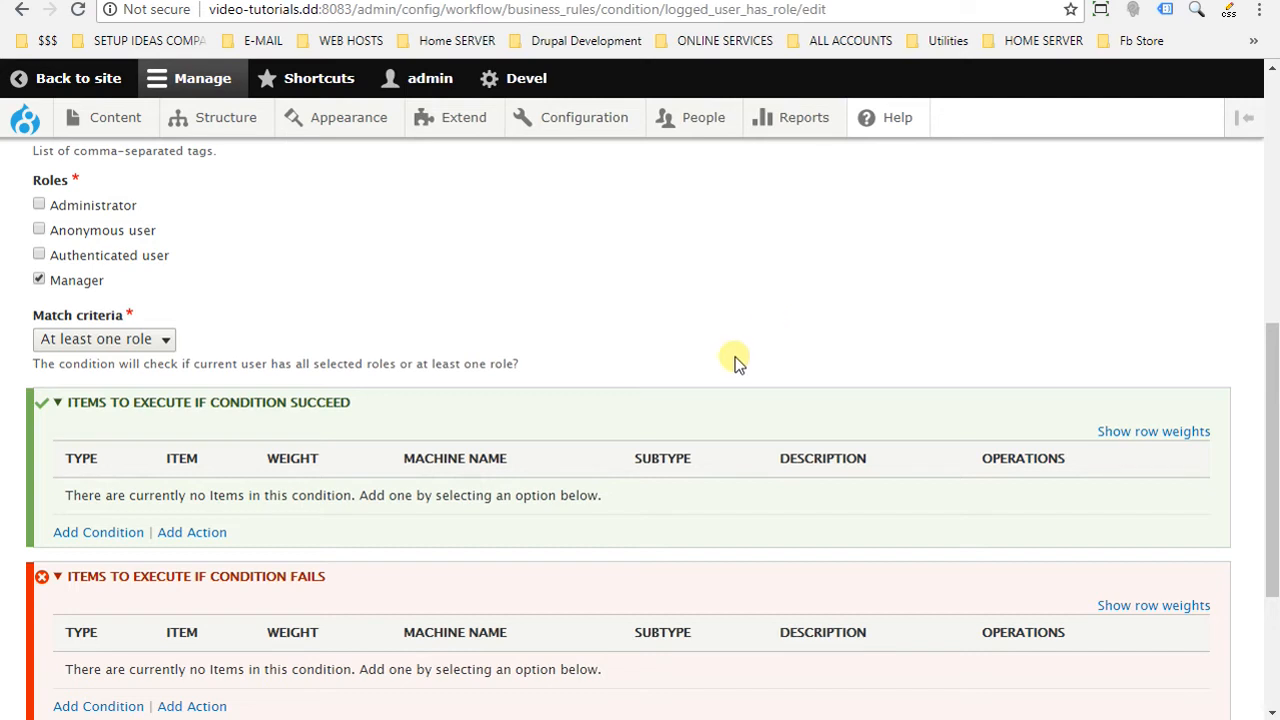
mouse_move(750, 360)
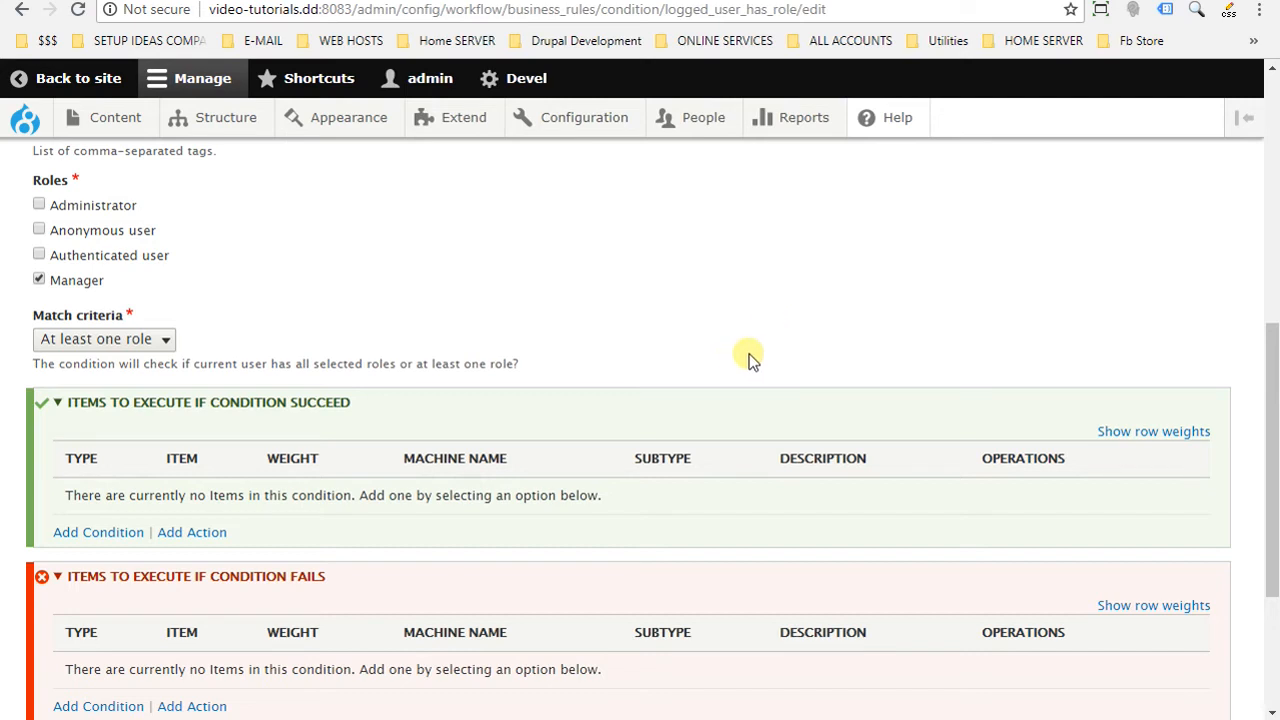
scroll(down, 3)
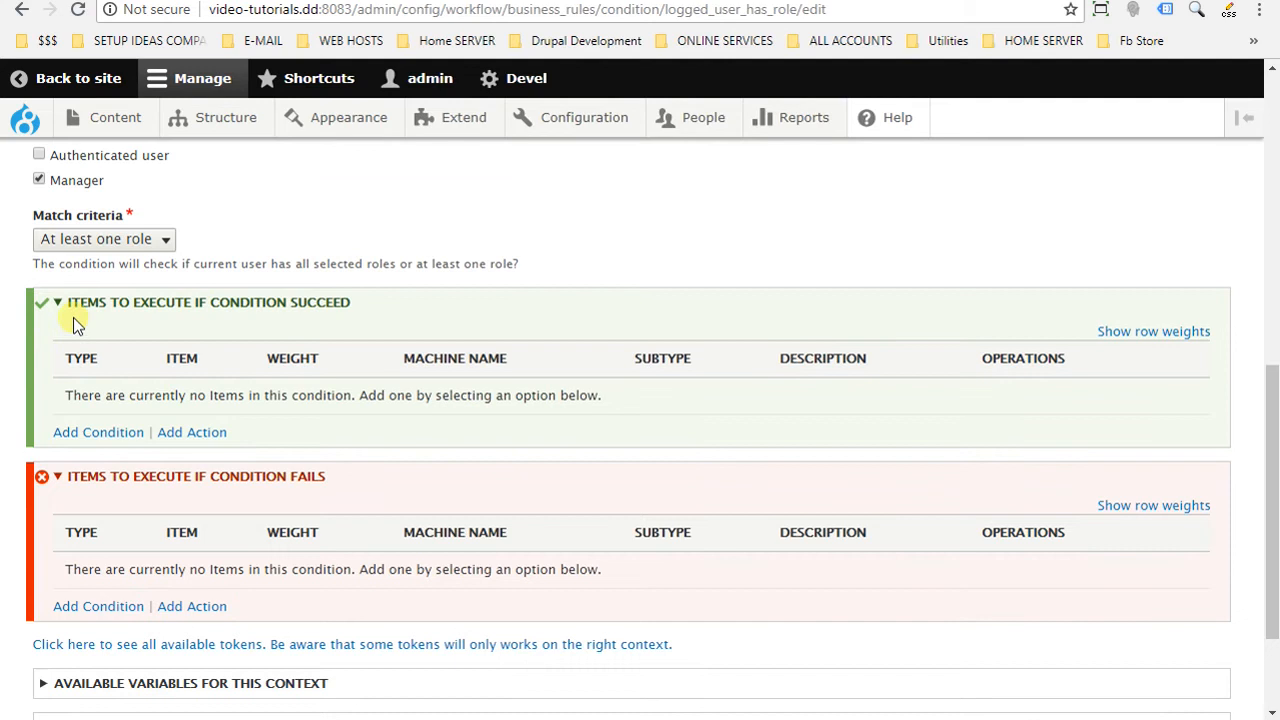
mouse_move(310, 324)
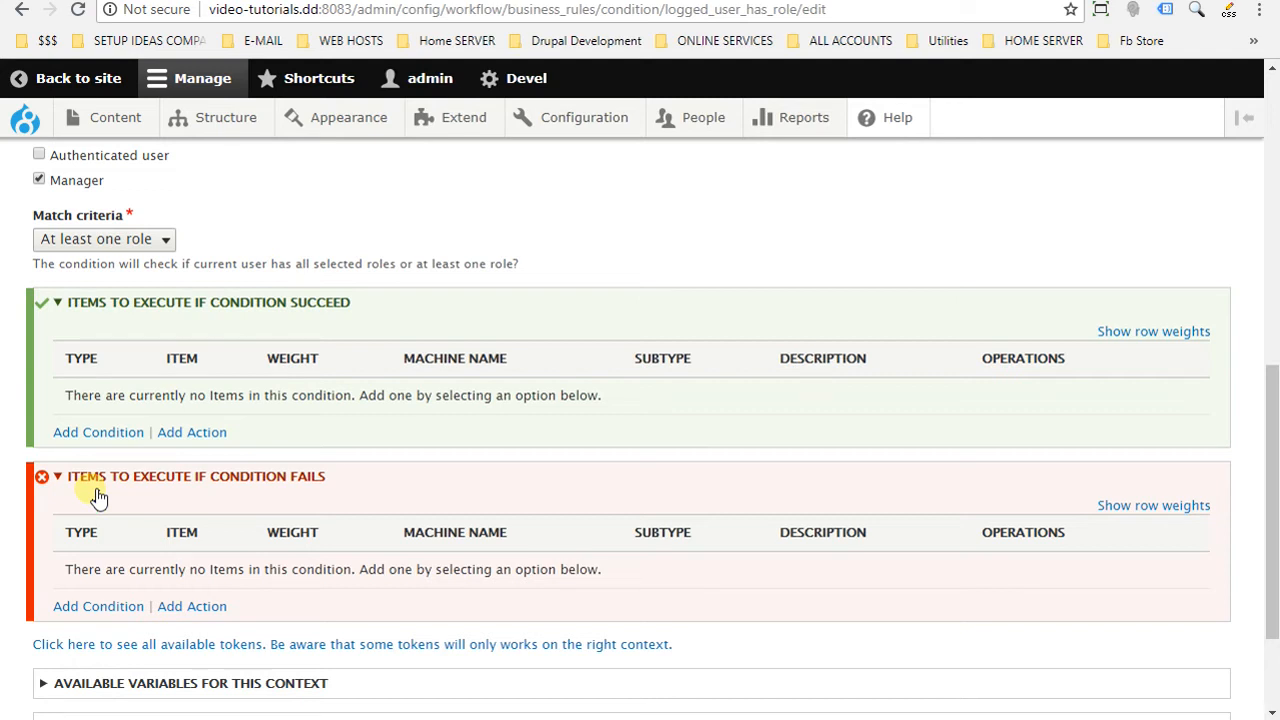
mouse_move(604, 532)
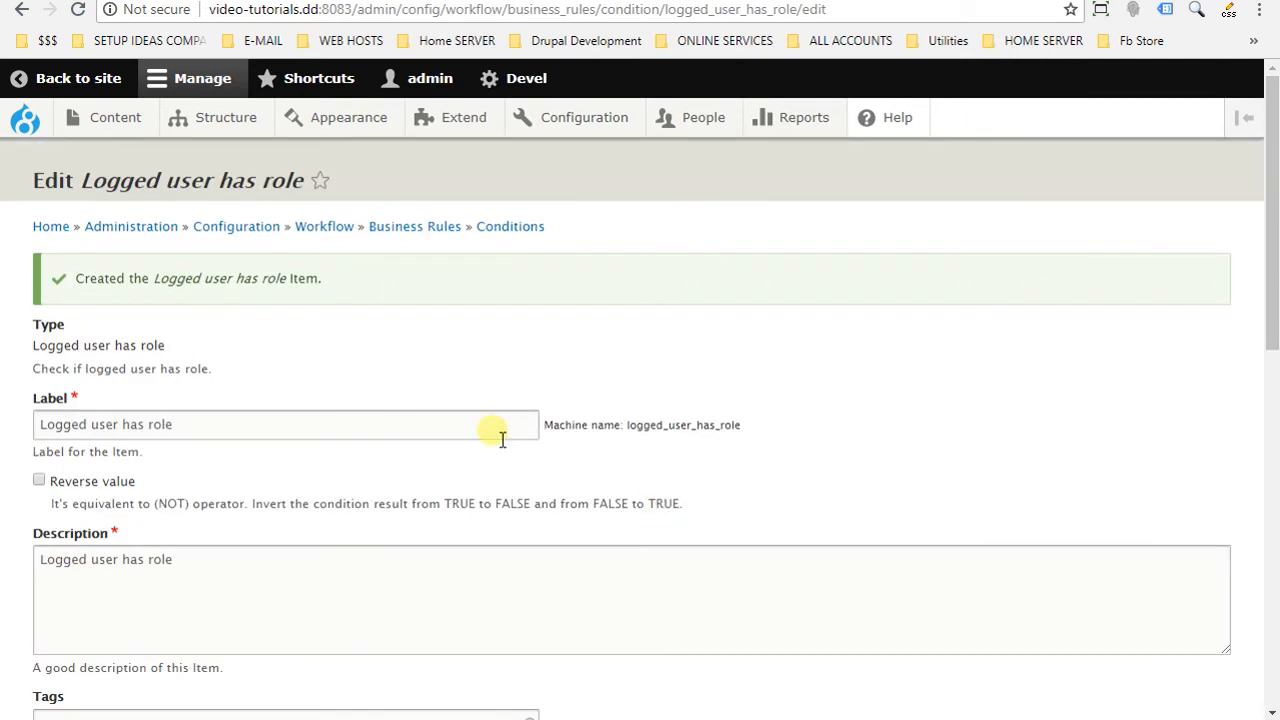
mouse_move(356, 304)
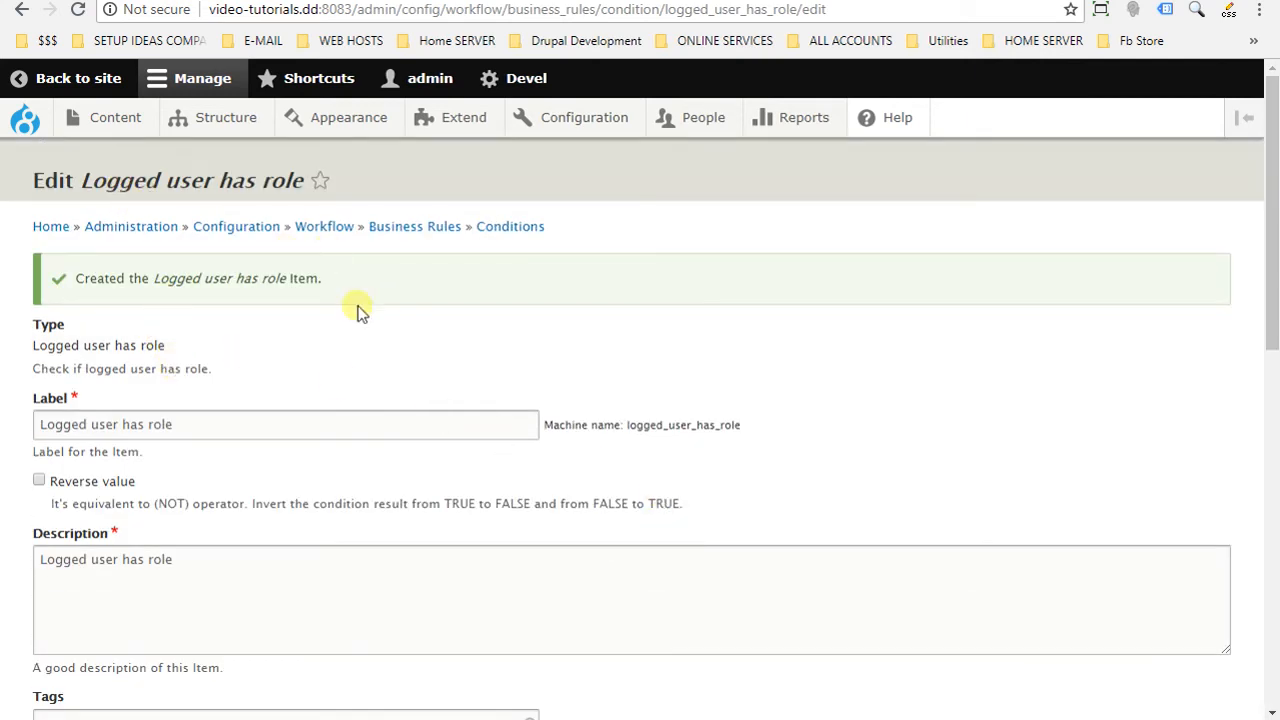
scroll(down, 3)
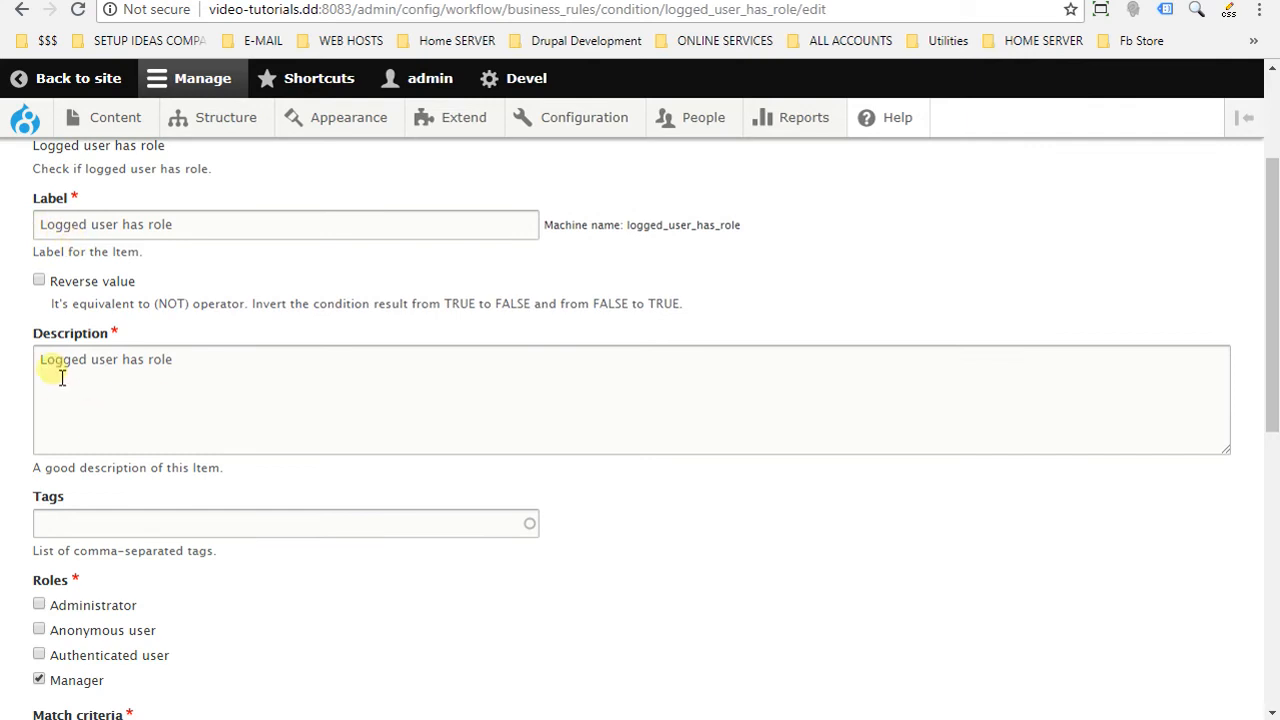
scroll(down, 3)
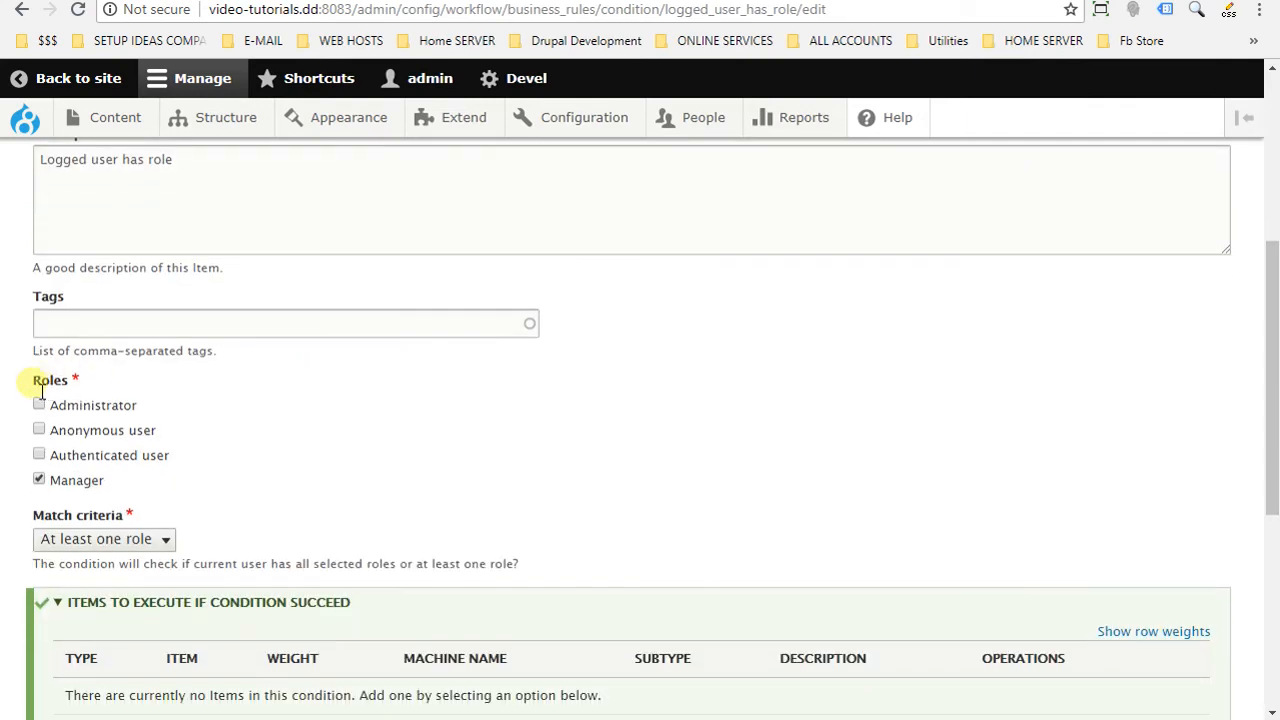
scroll(down, 3)
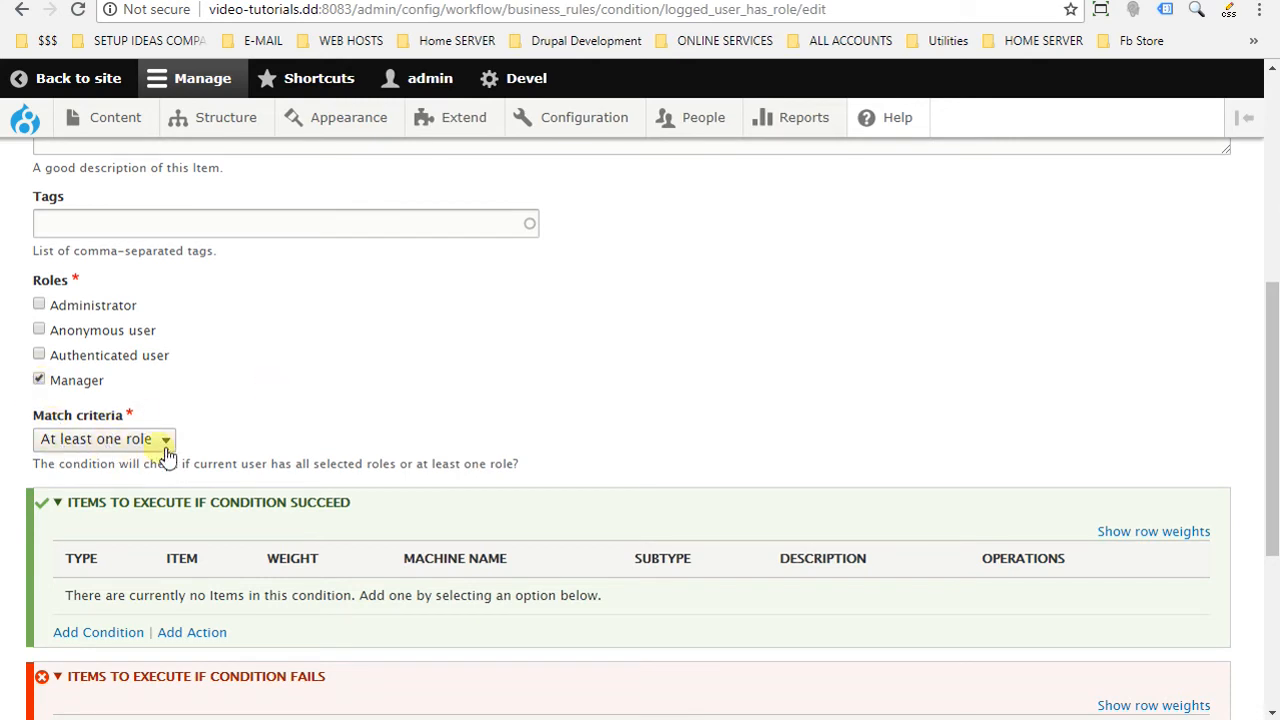
mouse_move(336, 400)
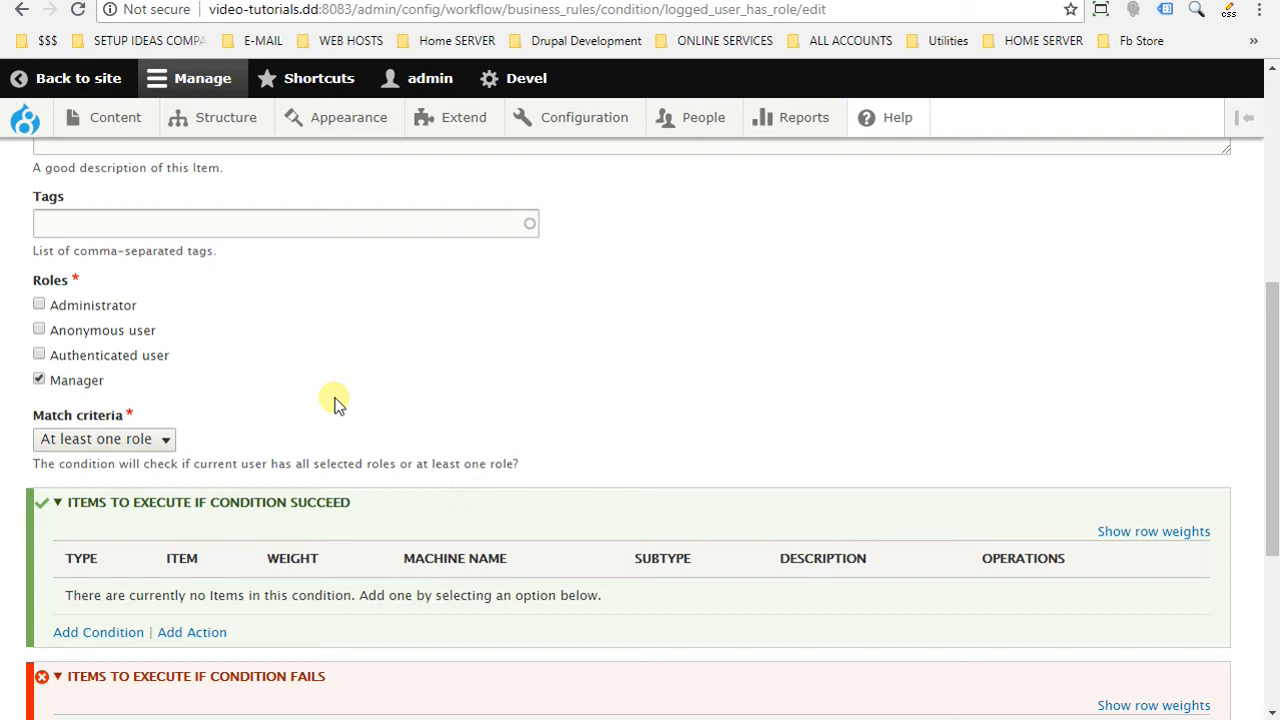
mouse_move(190, 356)
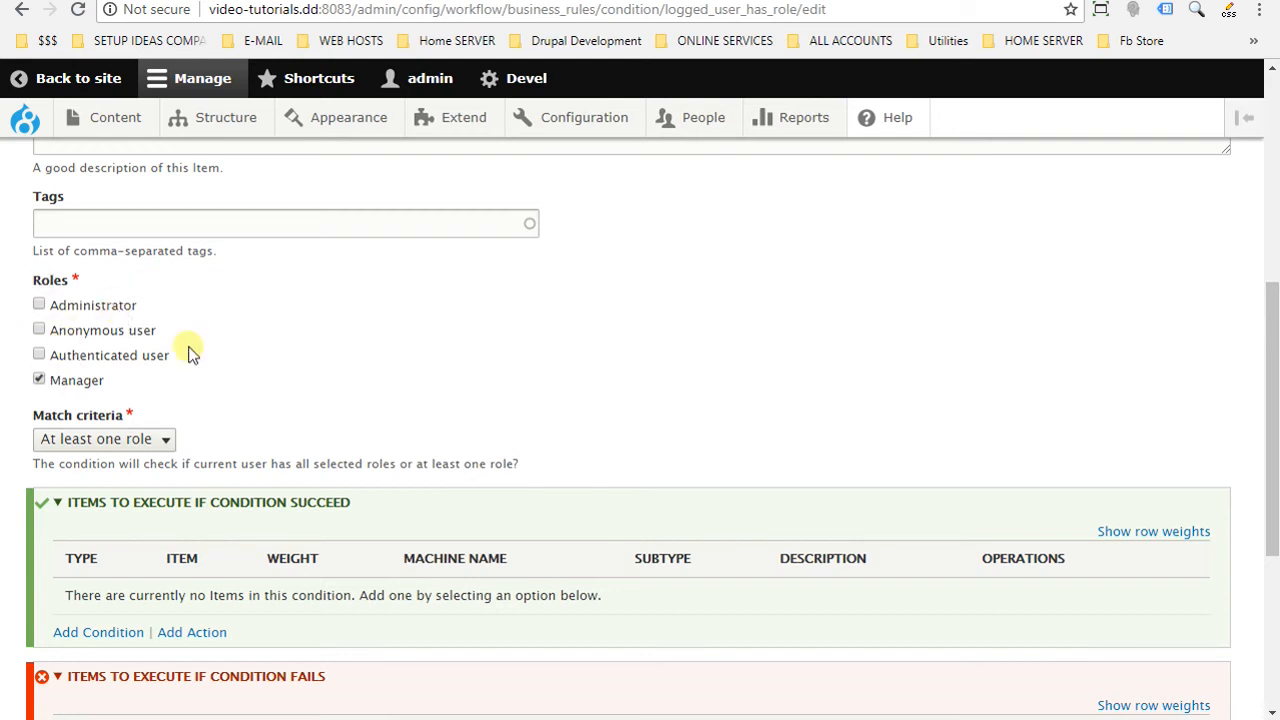
mouse_move(322, 352)
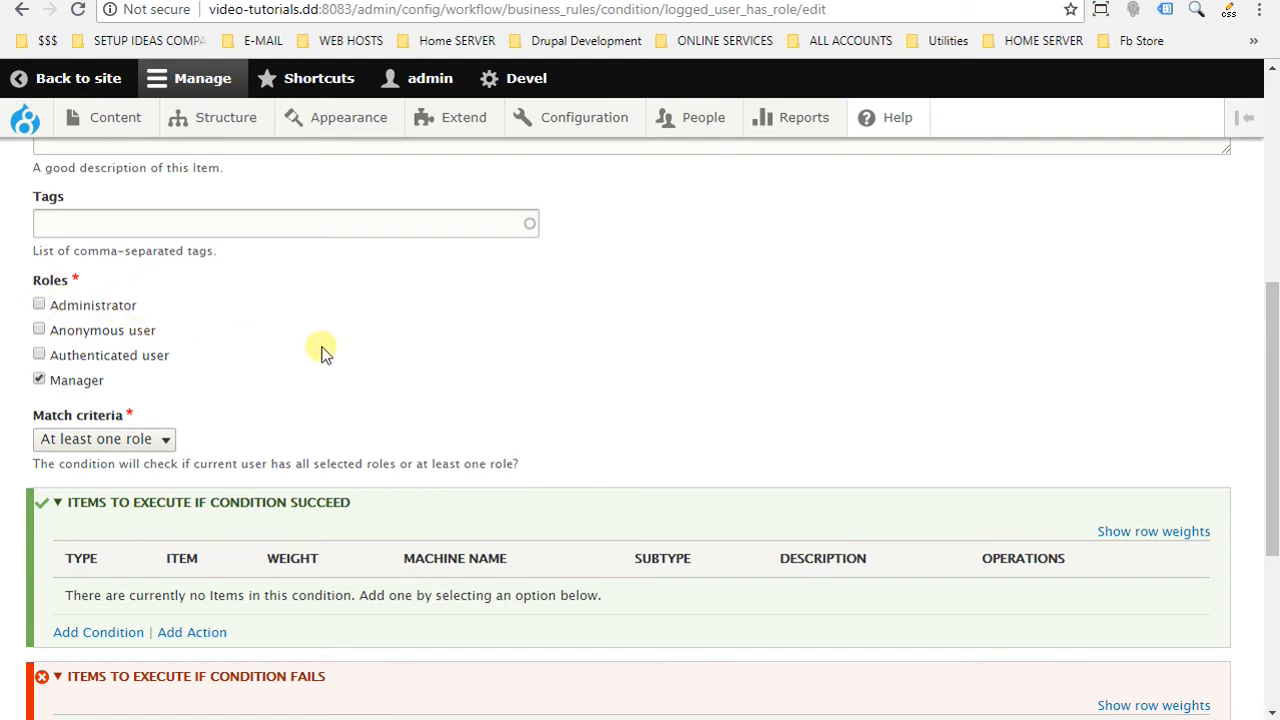
scroll(down, 3)
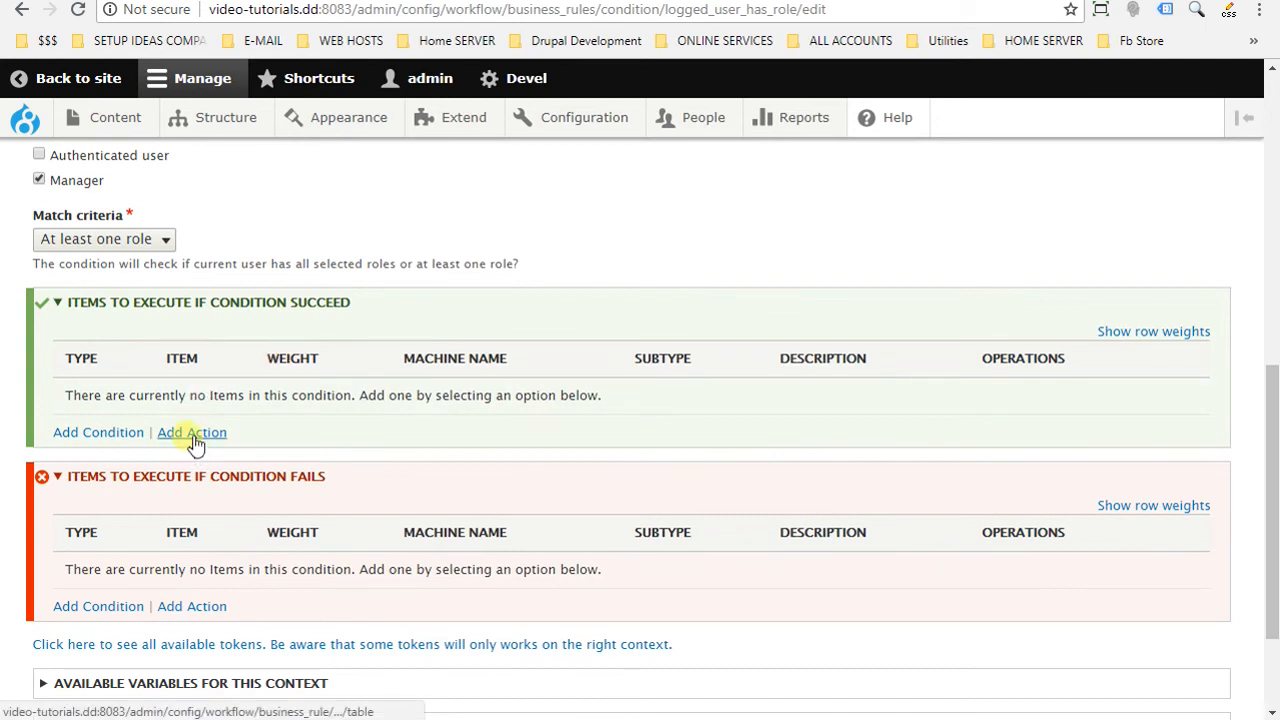
mouse_move(128, 314)
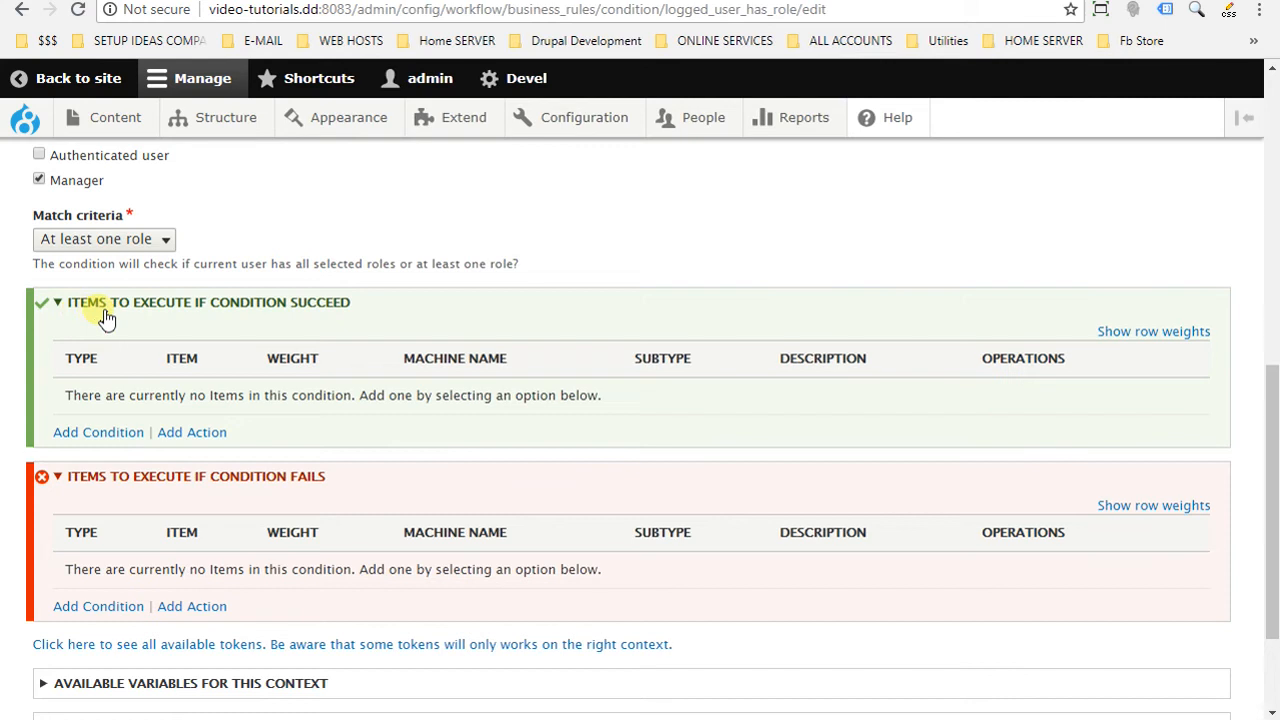
mouse_move(352, 324)
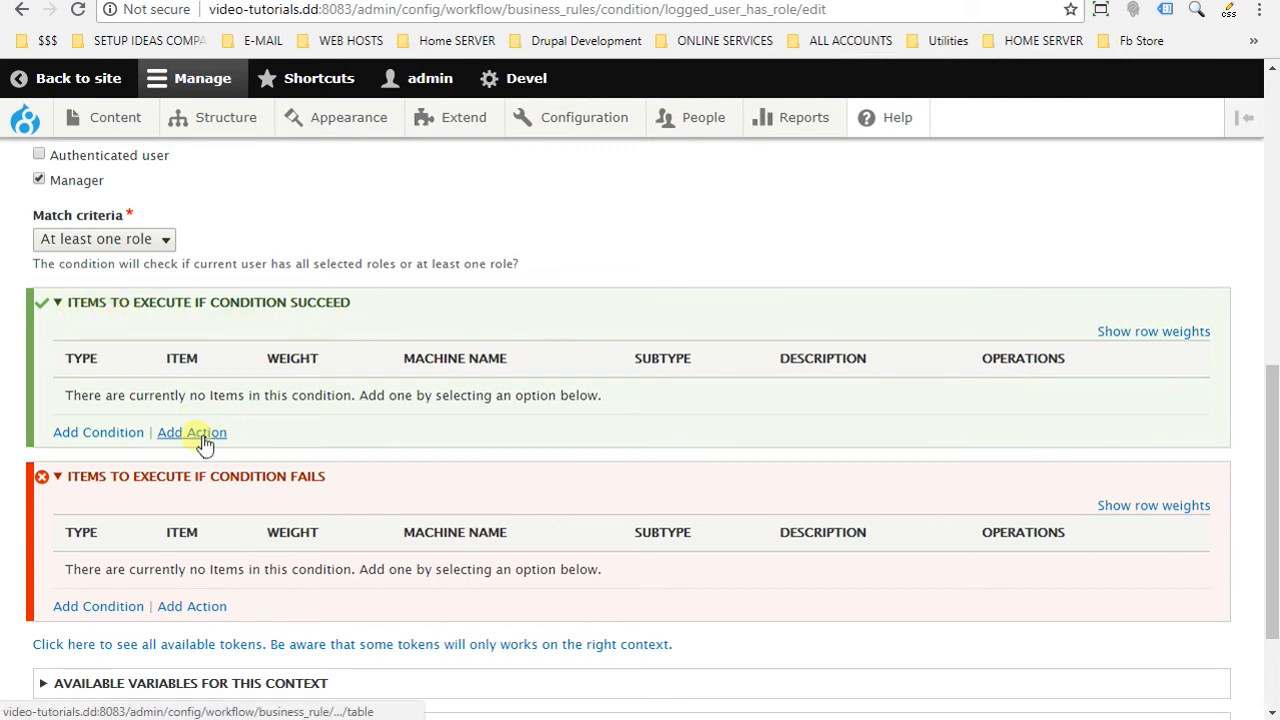
mouse_move(212, 606)
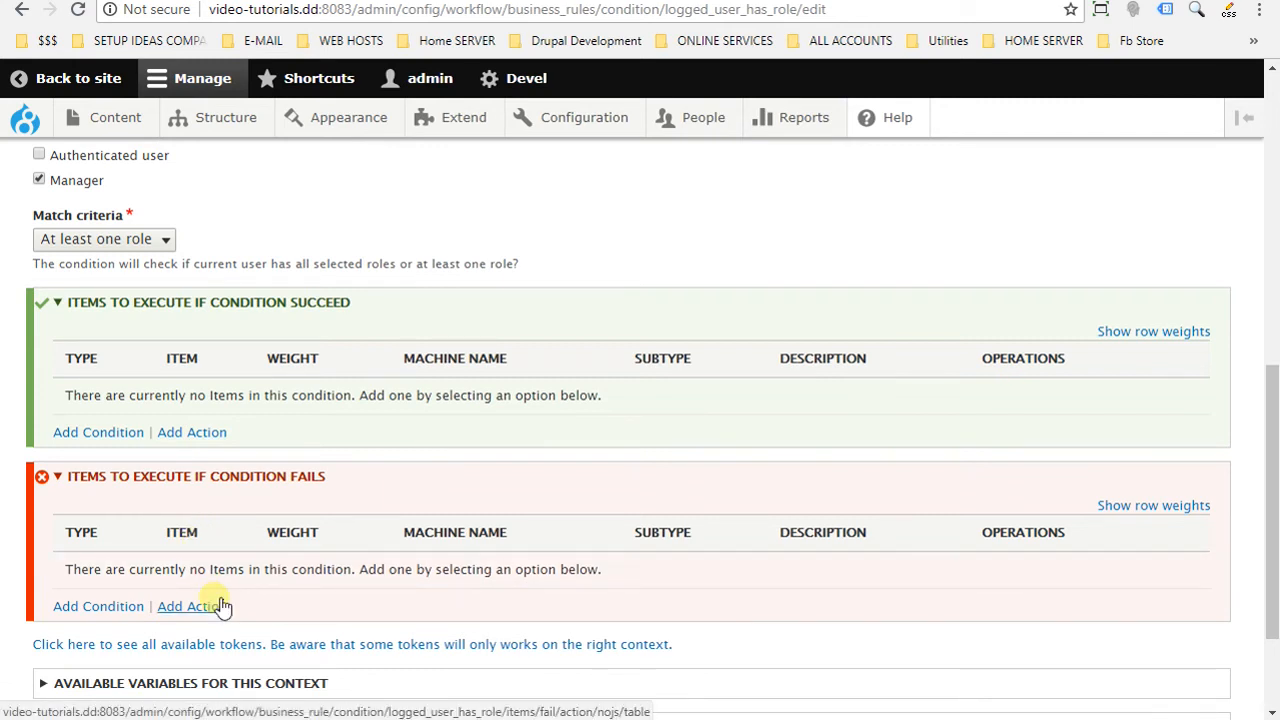
mouse_move(218, 596)
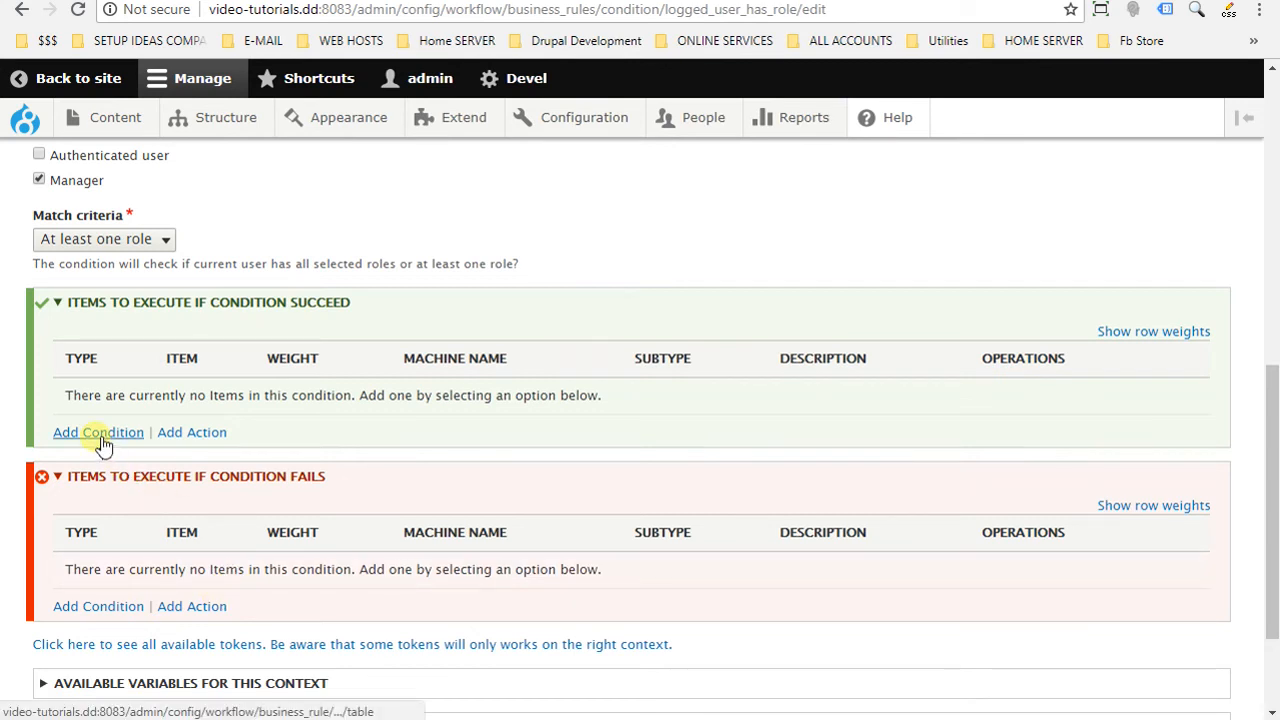
click(98, 432)
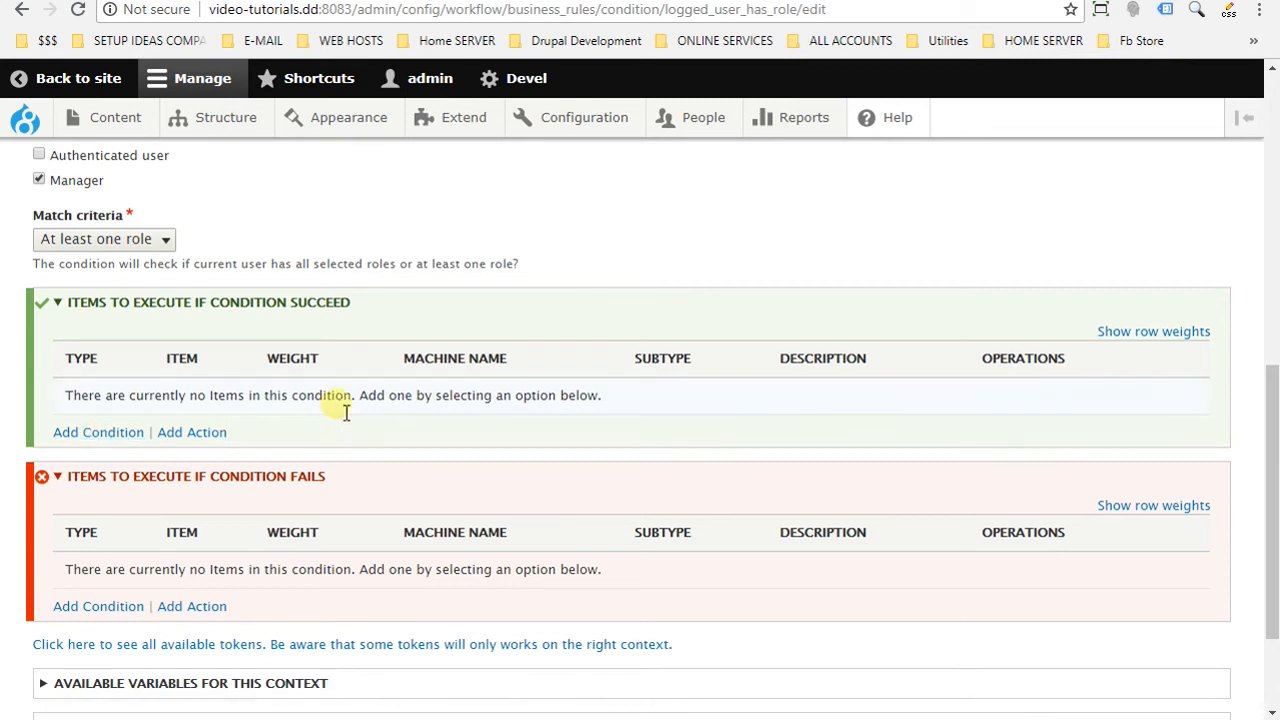
mouse_move(284, 424)
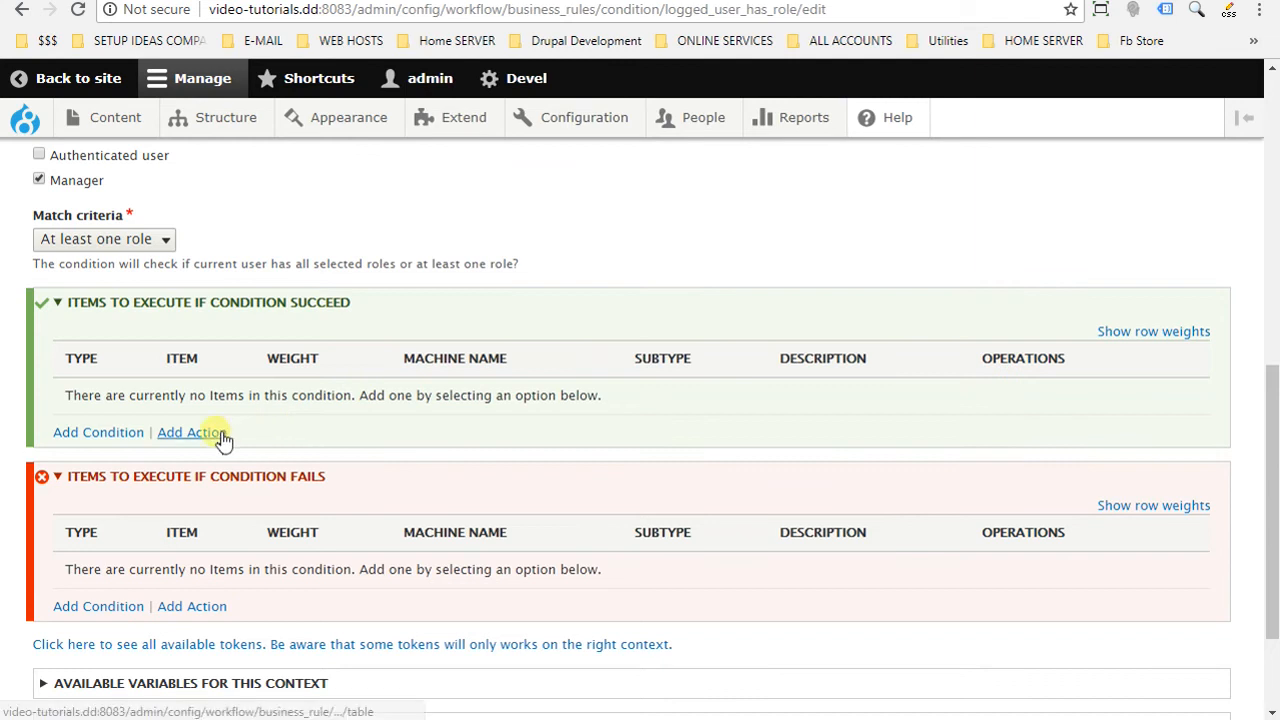
mouse_move(388, 348)
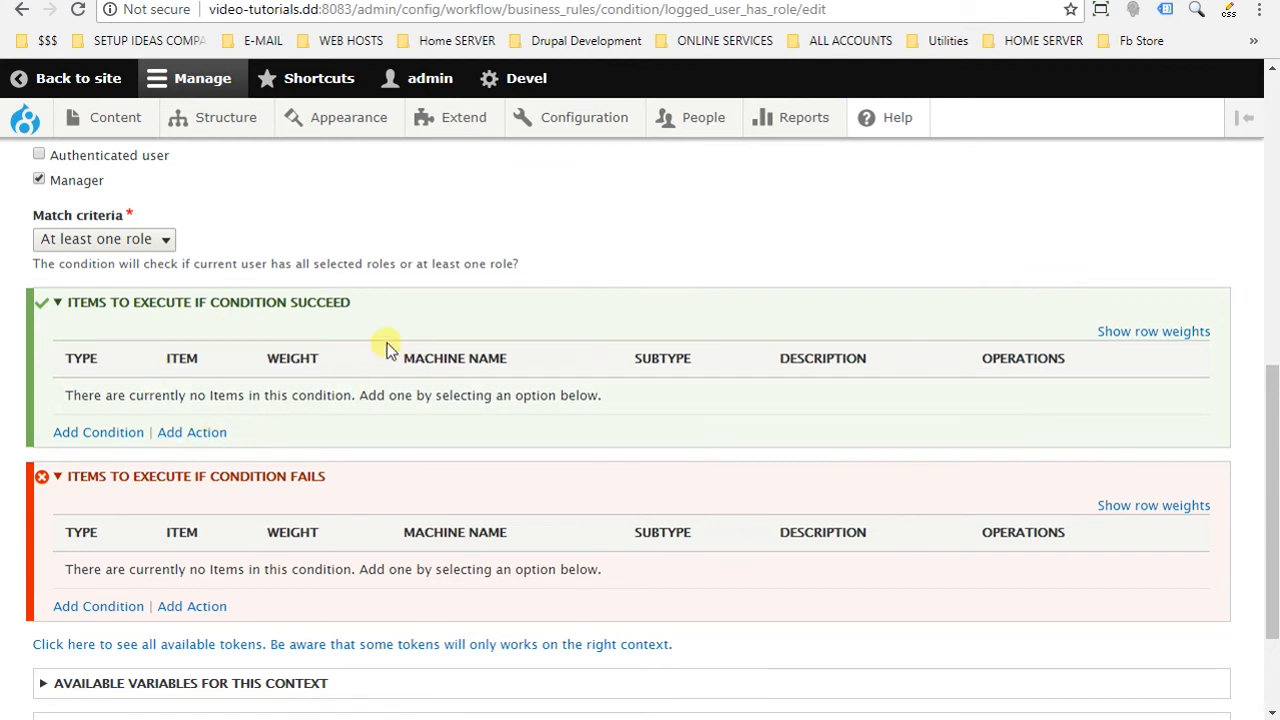
mouse_move(296, 320)
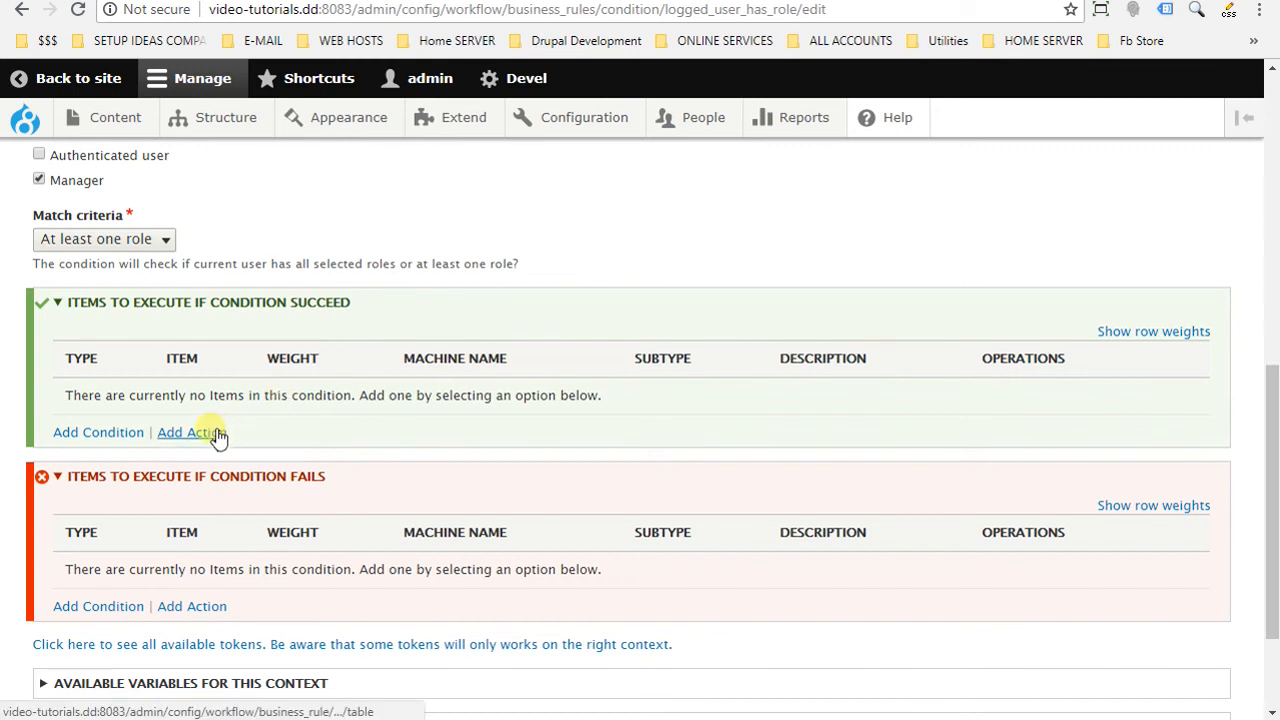
- Add the Show a message action to the condition's success items
click(188, 432)
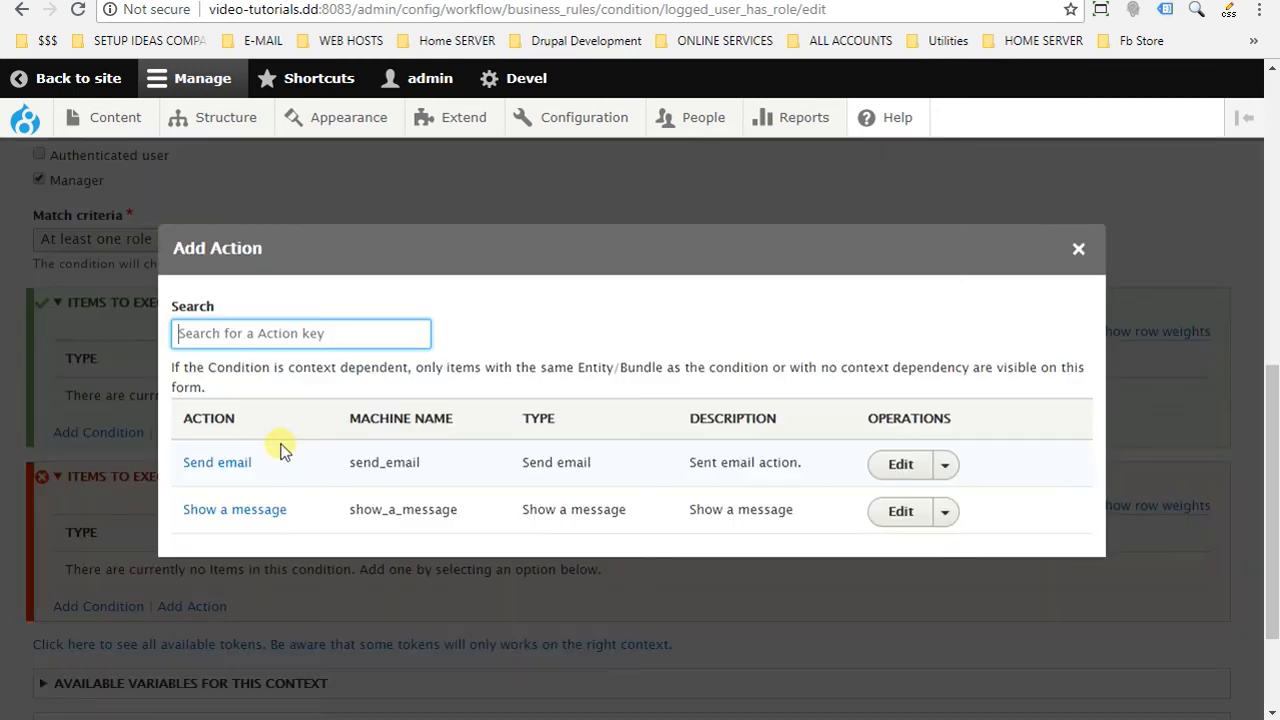
mouse_move(264, 500)
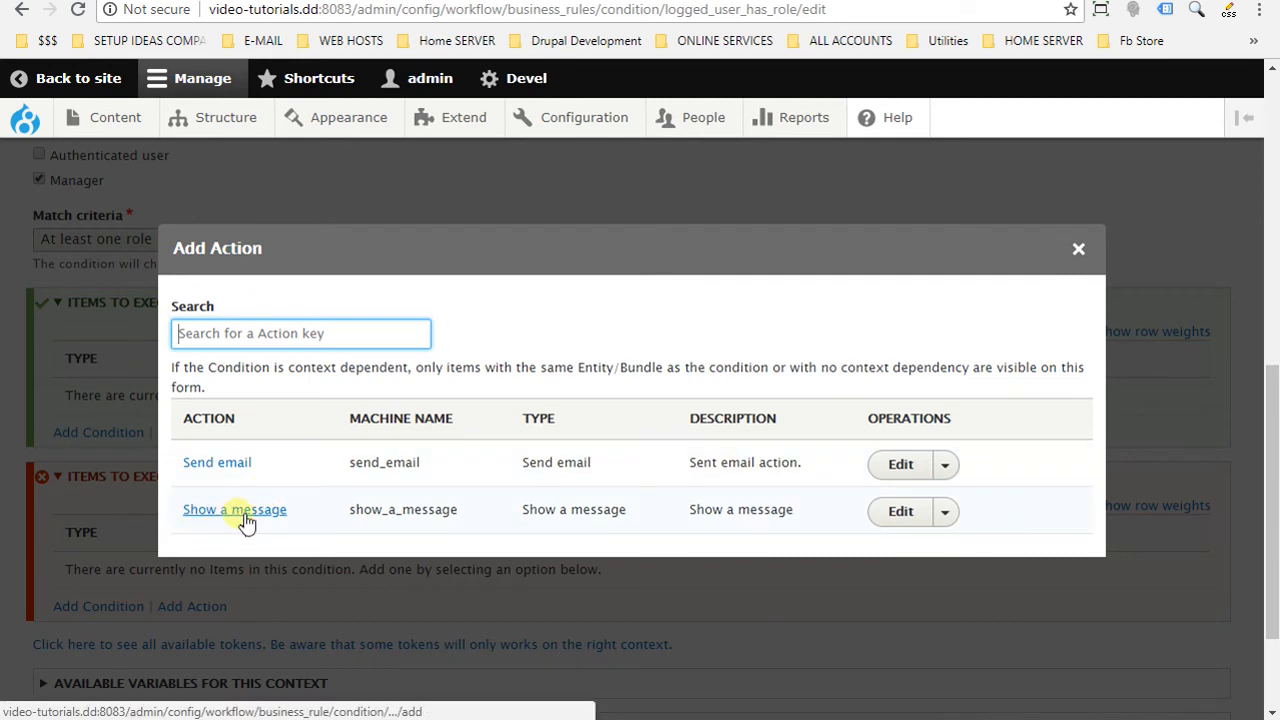
click(234, 510)
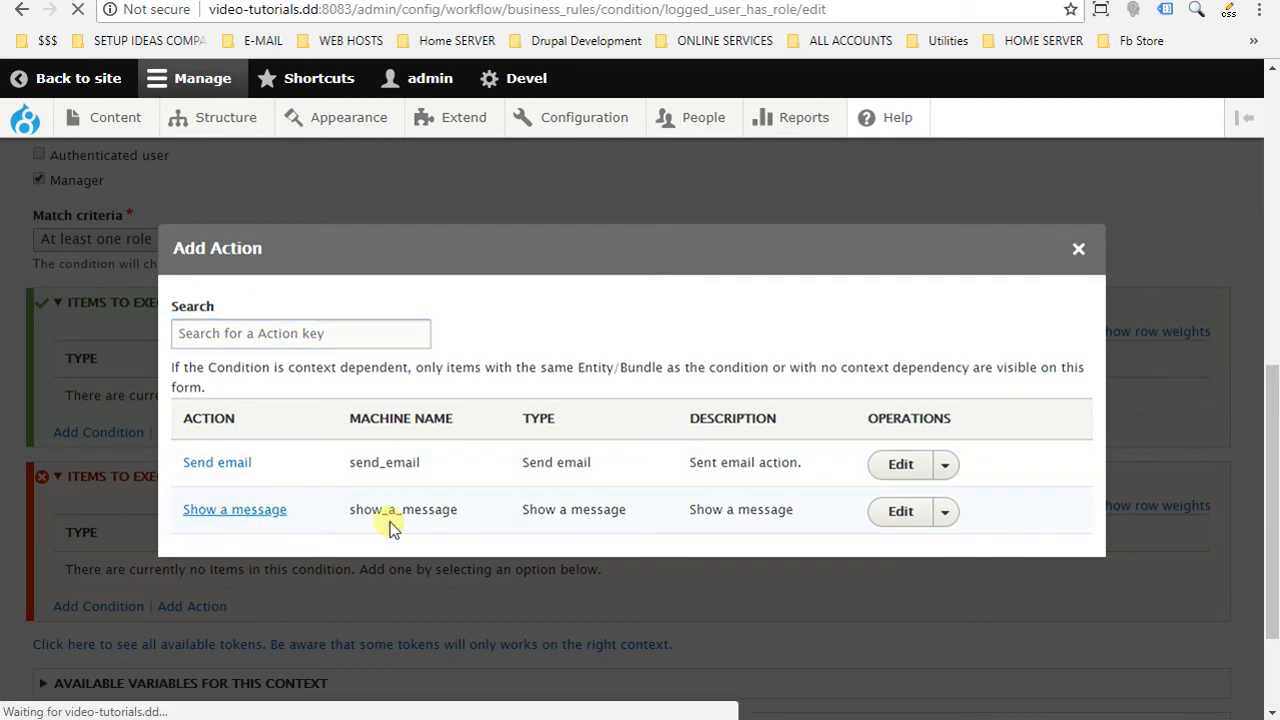
click(234, 510)
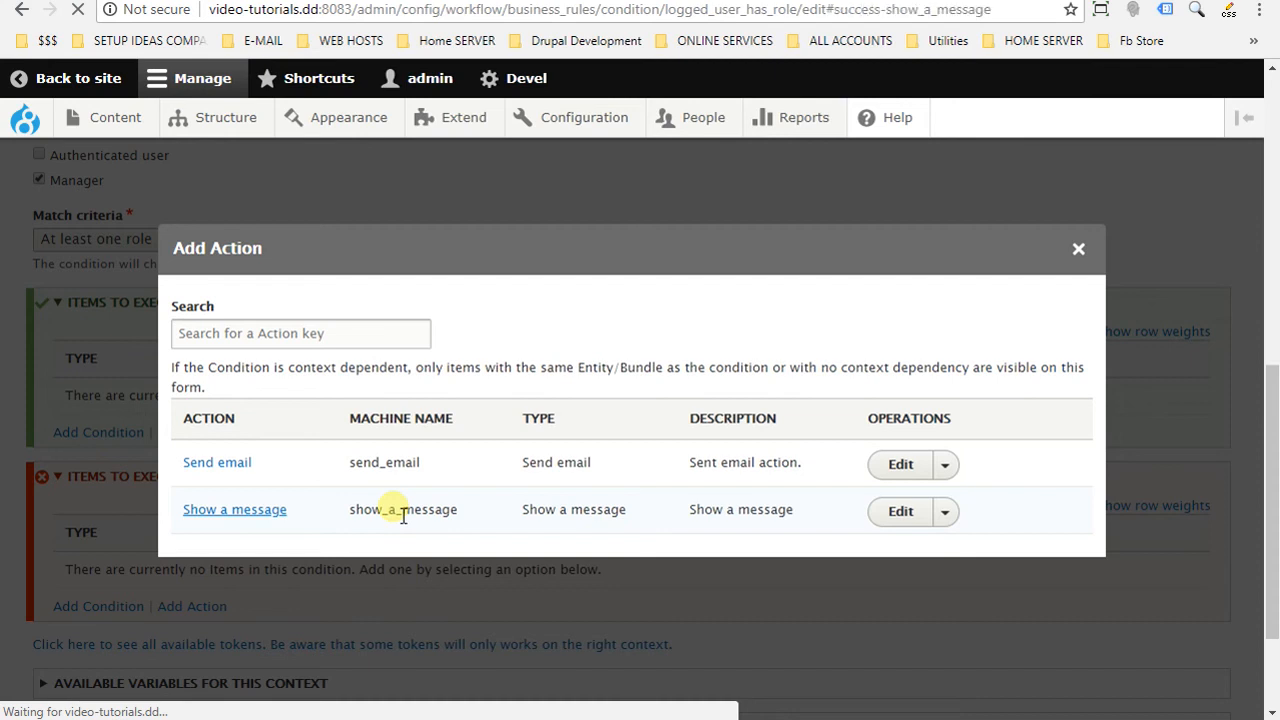
click(234, 510)
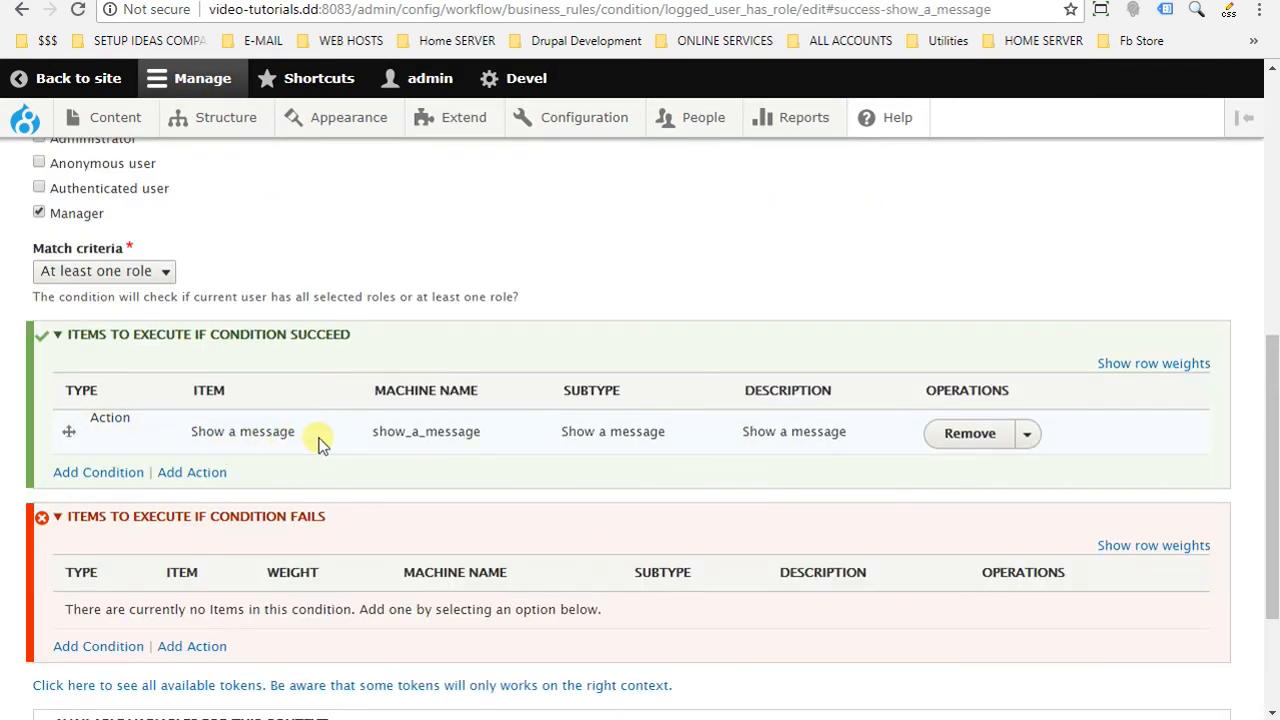
mouse_move(330, 440)
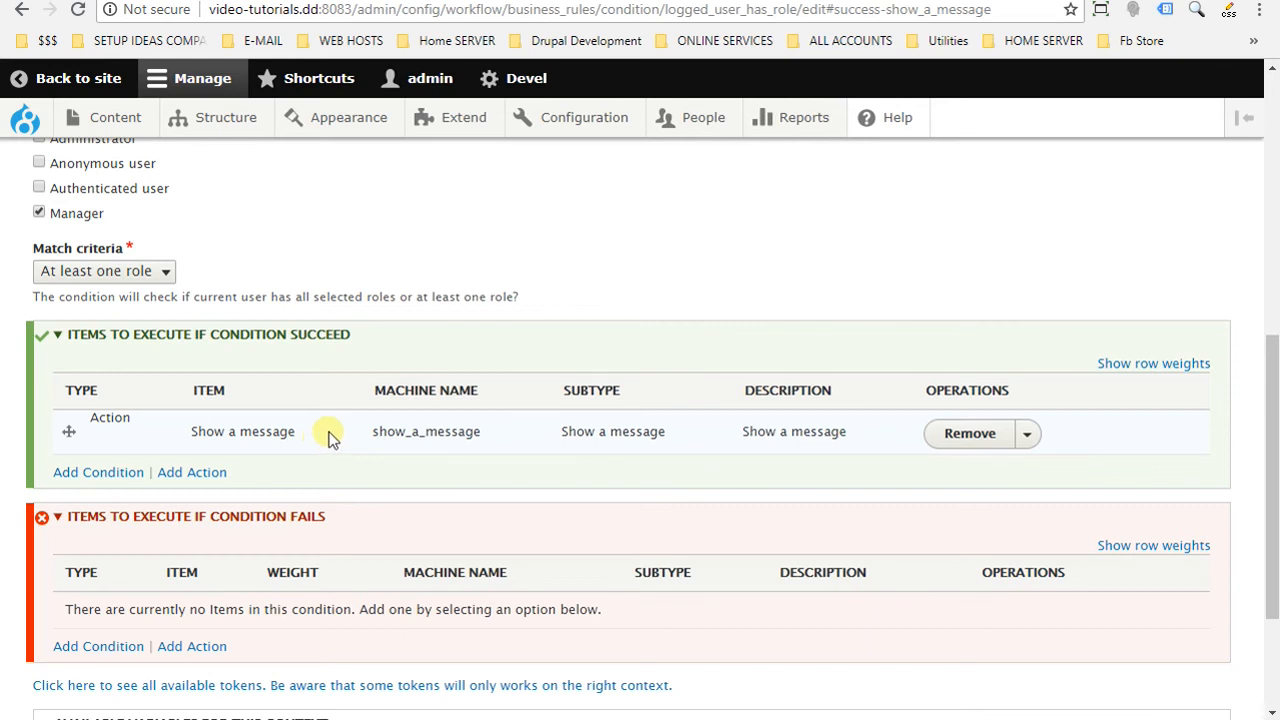
- Save the Logged user has role condition with its Show a message success item
scroll(down, 3)
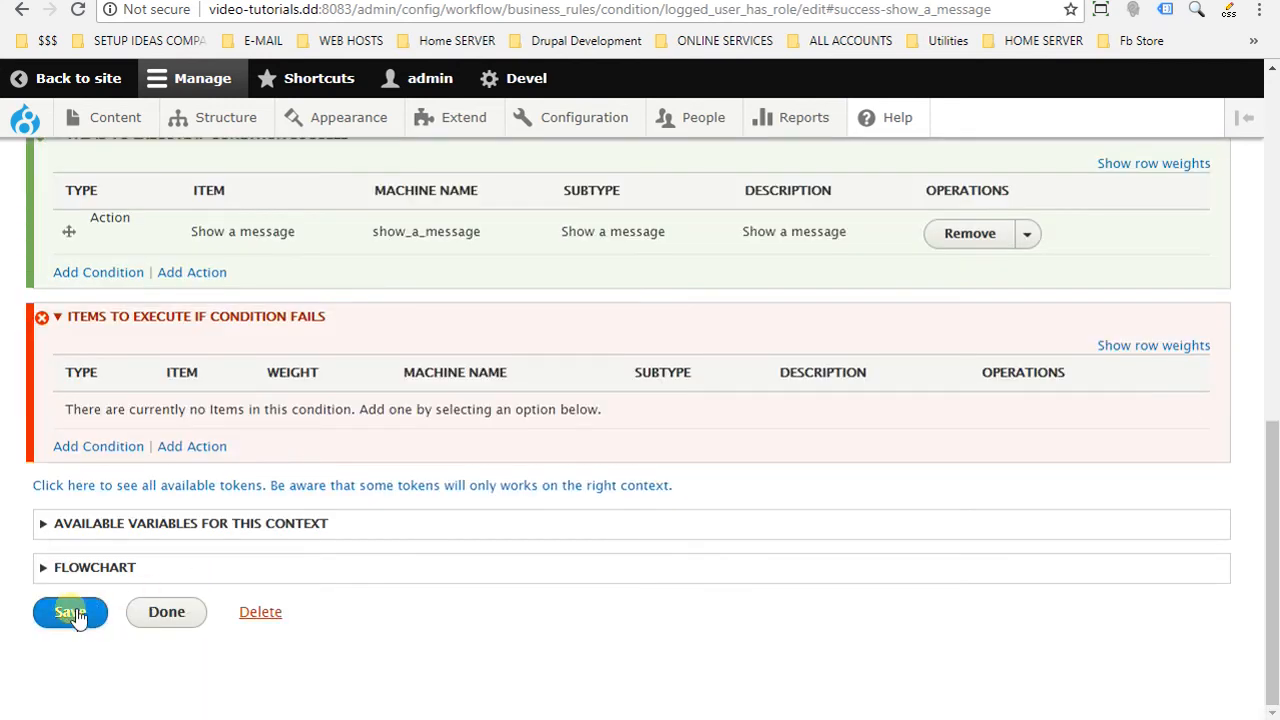
click(68, 612)
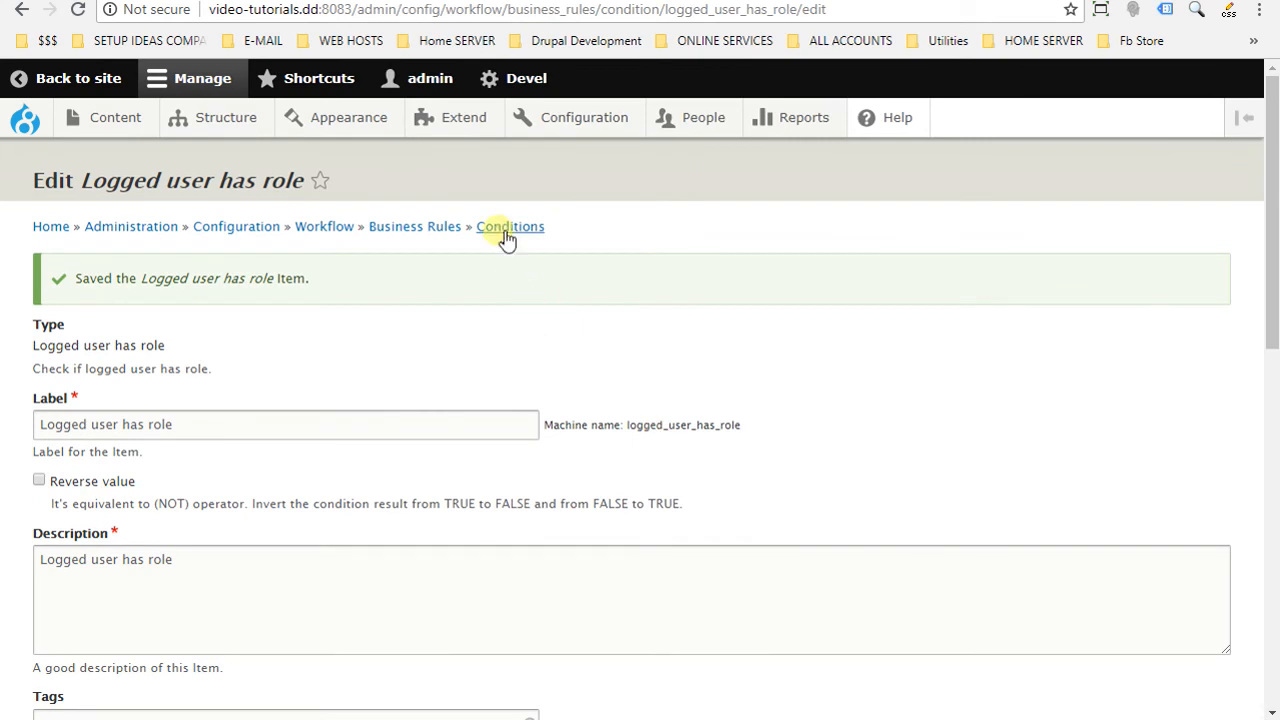
- Return to the Business Rules list and begin adding a new rule
click(510, 226)
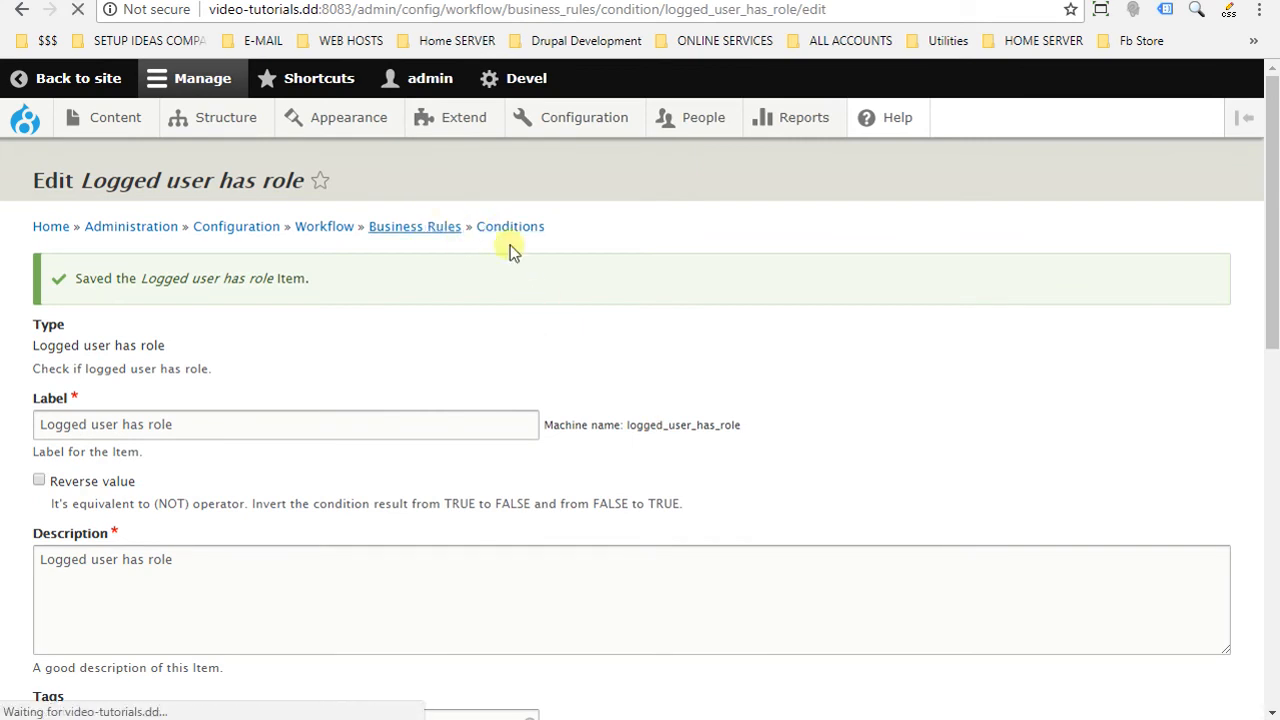
click(414, 226)
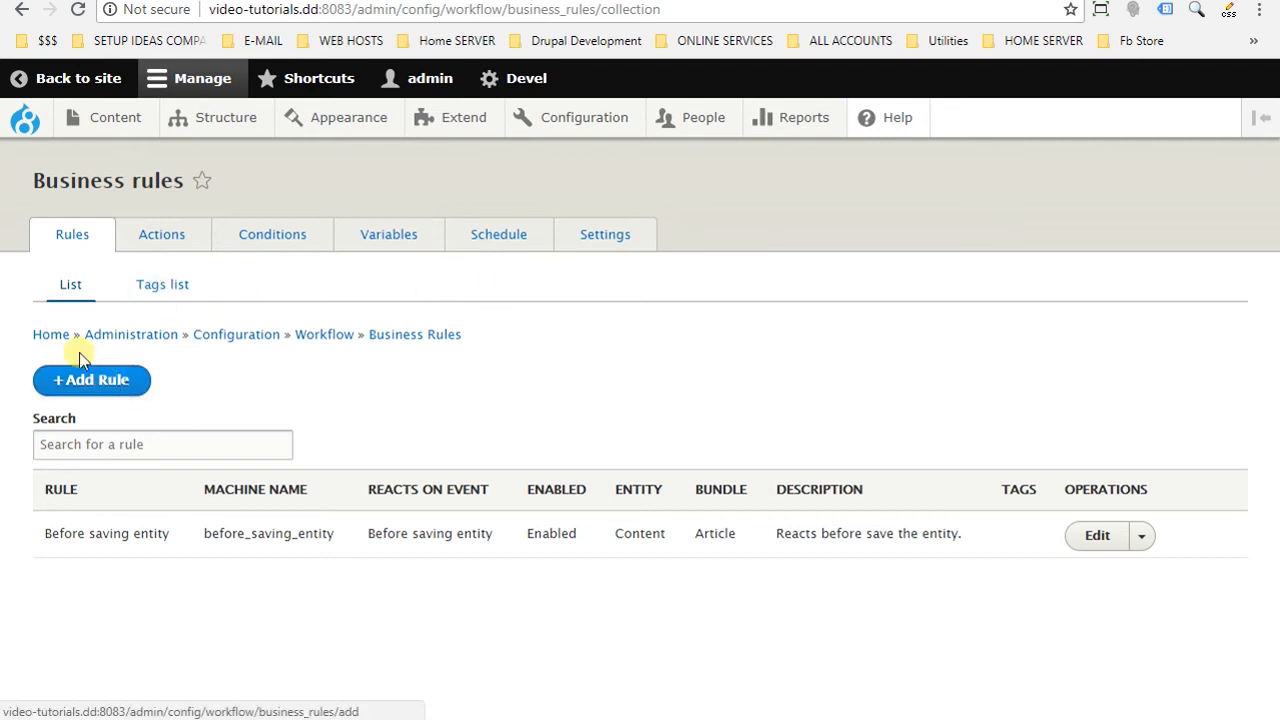
click(92, 380)
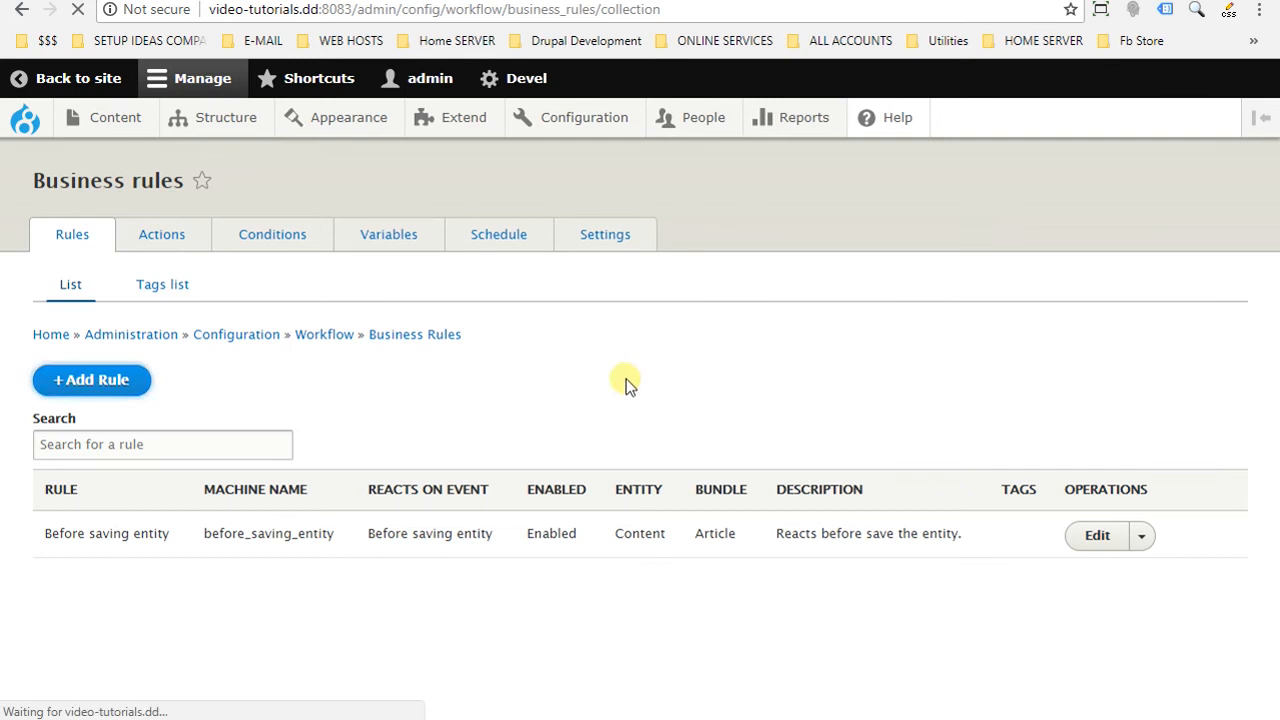
- Create a rule reacting to 'User has logged in' and enter its label
click(92, 380)
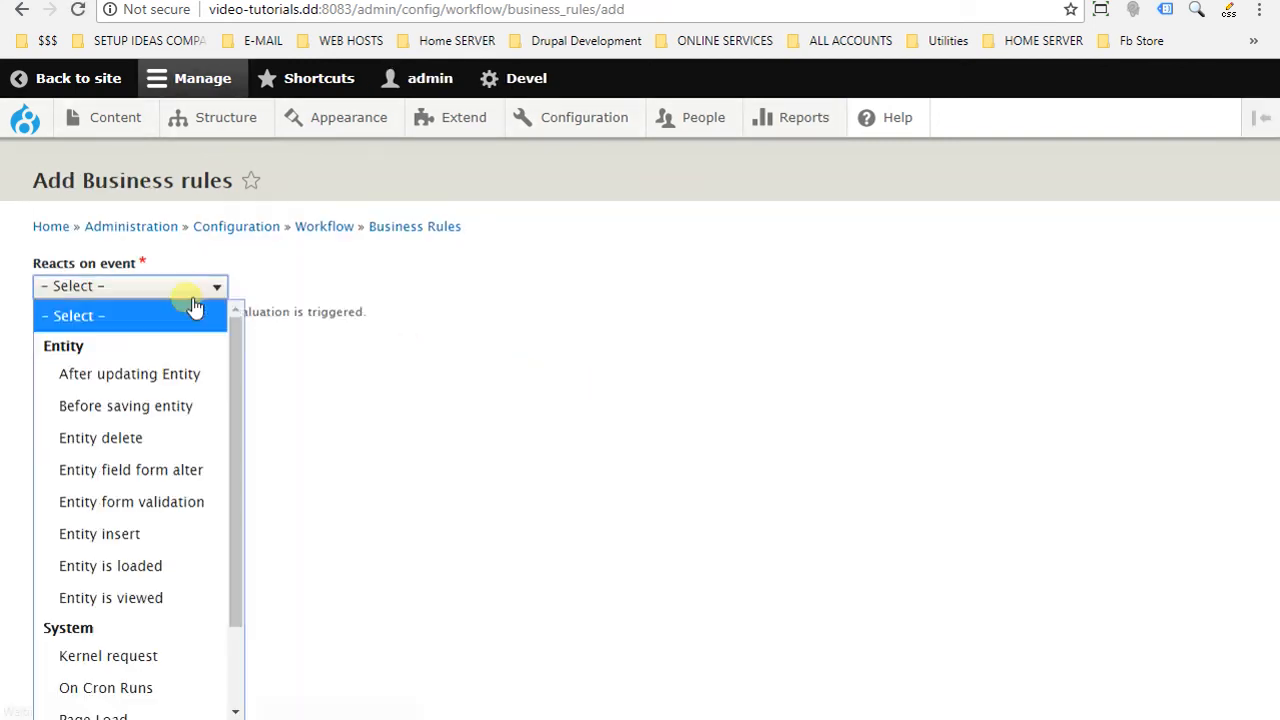
click(130, 286)
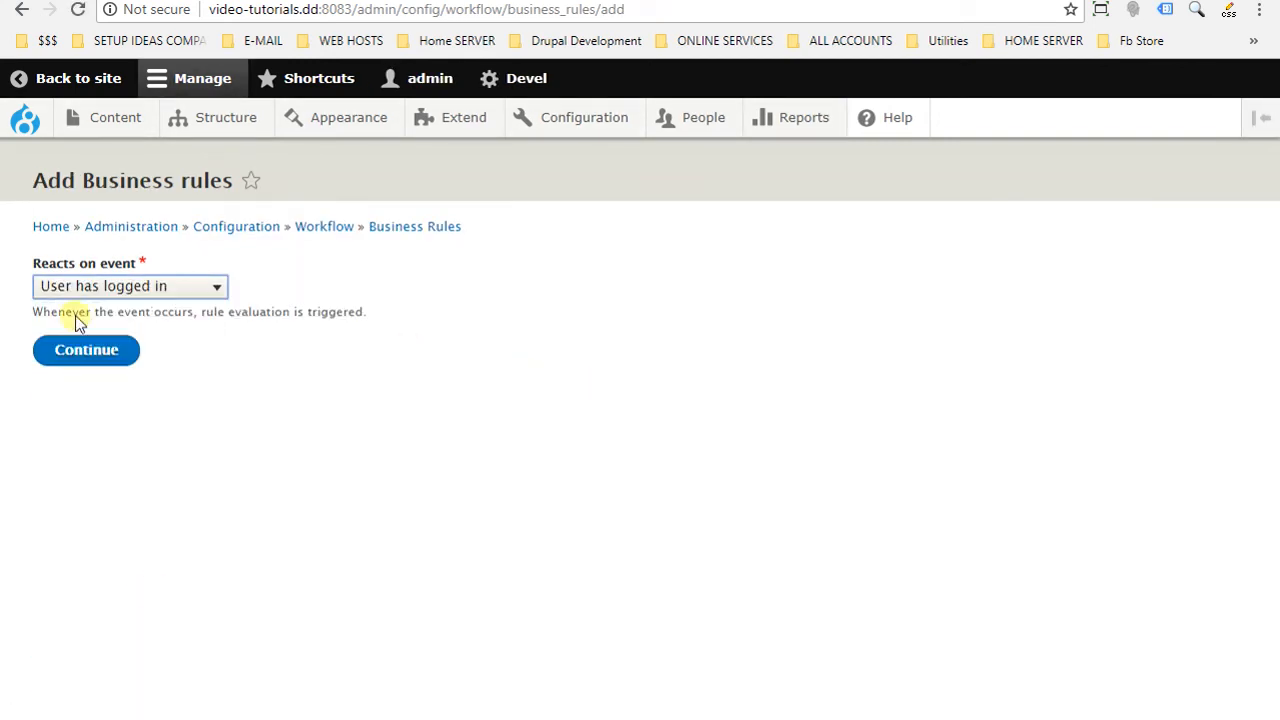
click(86, 350)
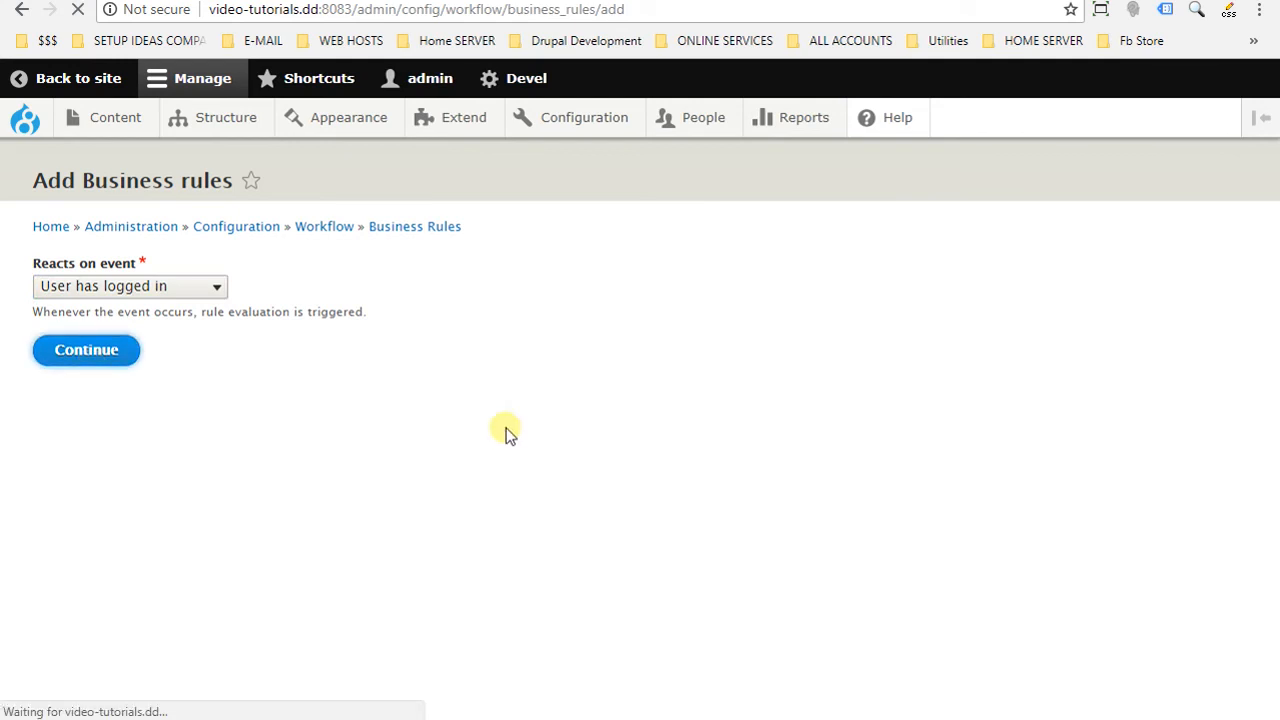
click(86, 348)
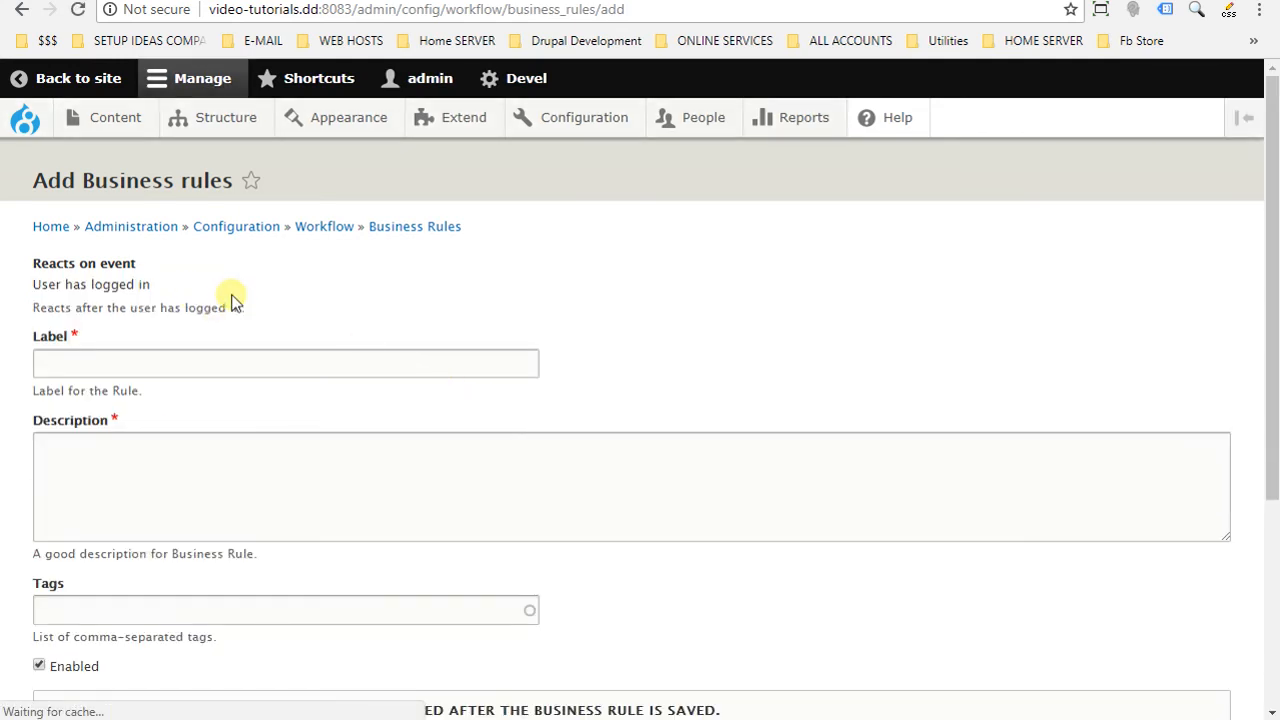
text(asas)
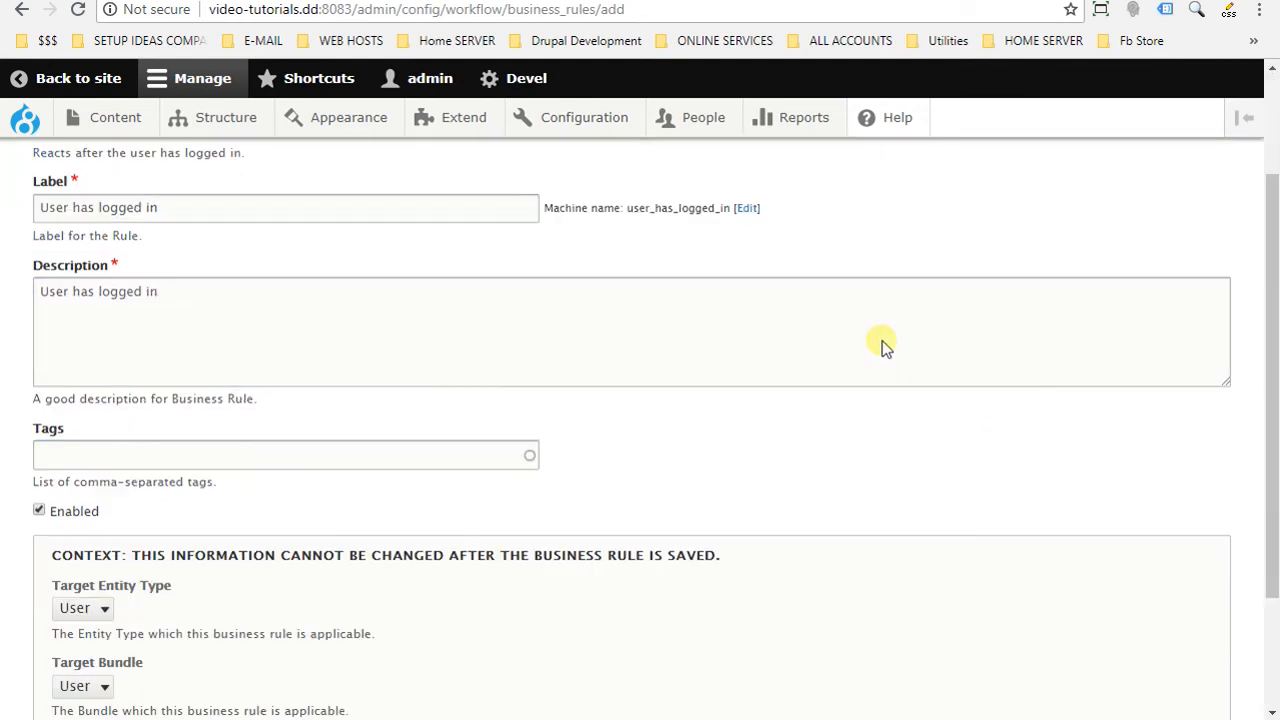
- Save the new rule and move down to its Items section
scroll(down, 3)
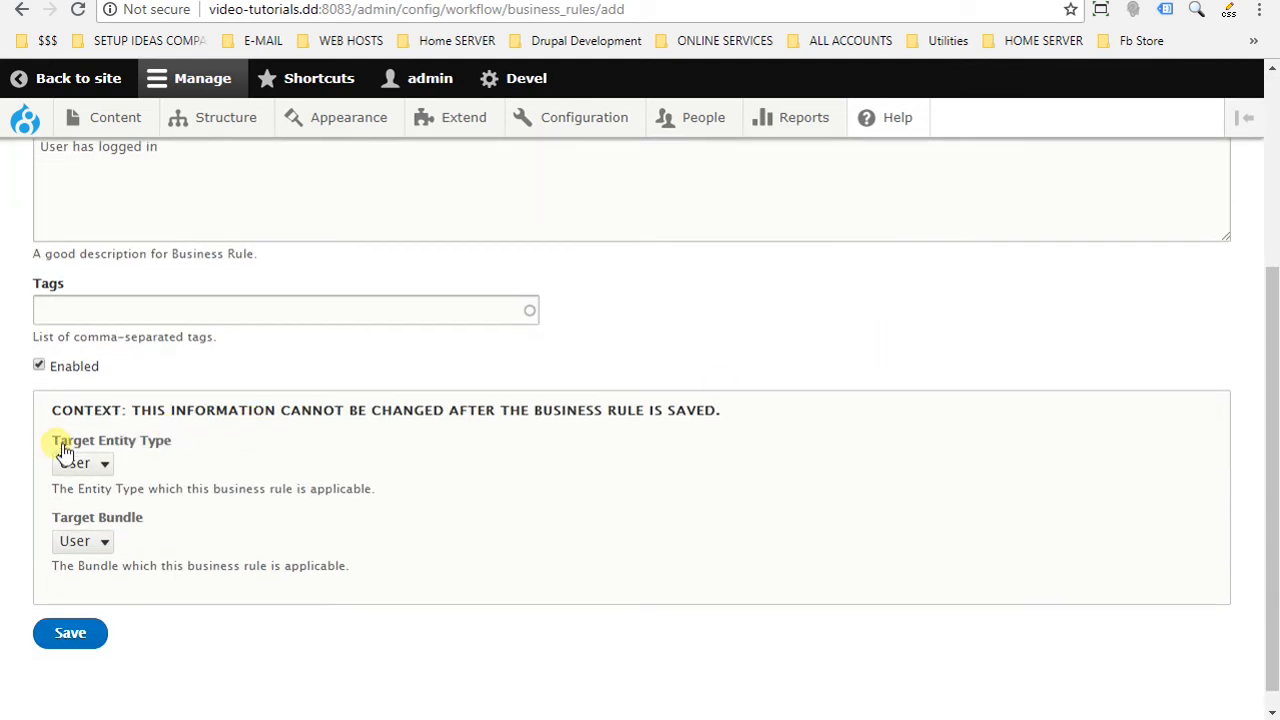
mouse_move(136, 512)
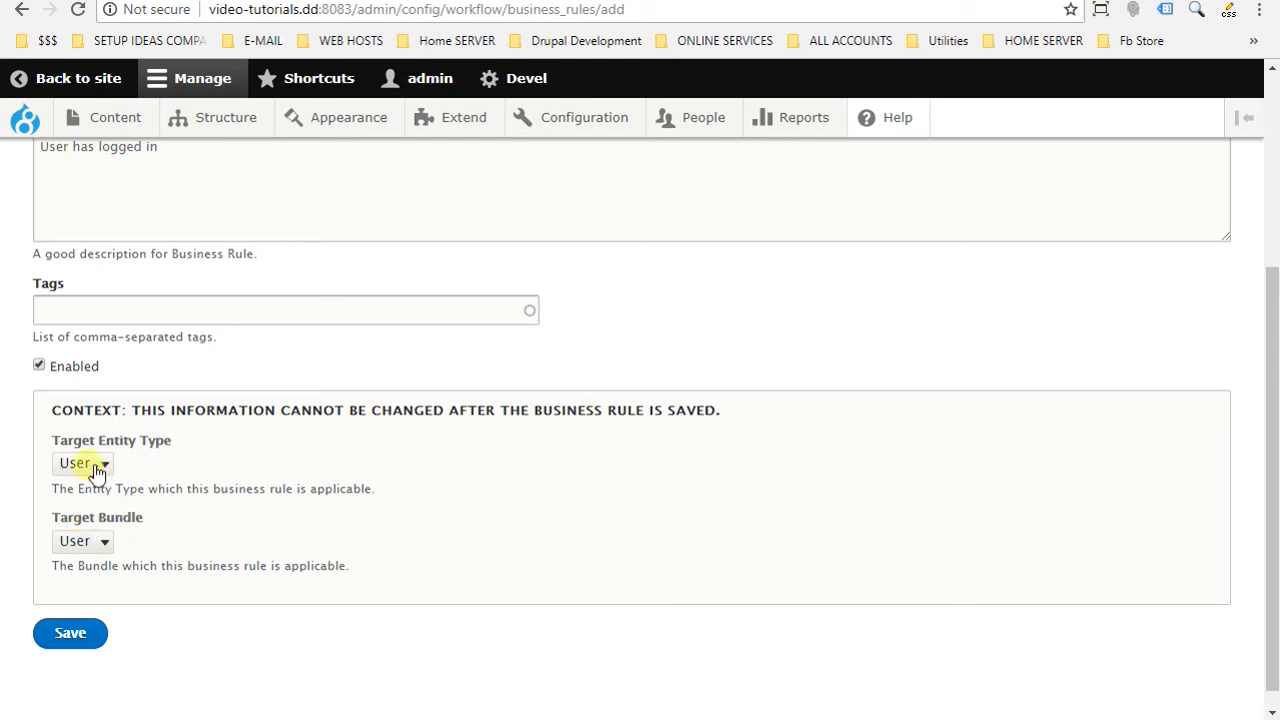
click(70, 632)
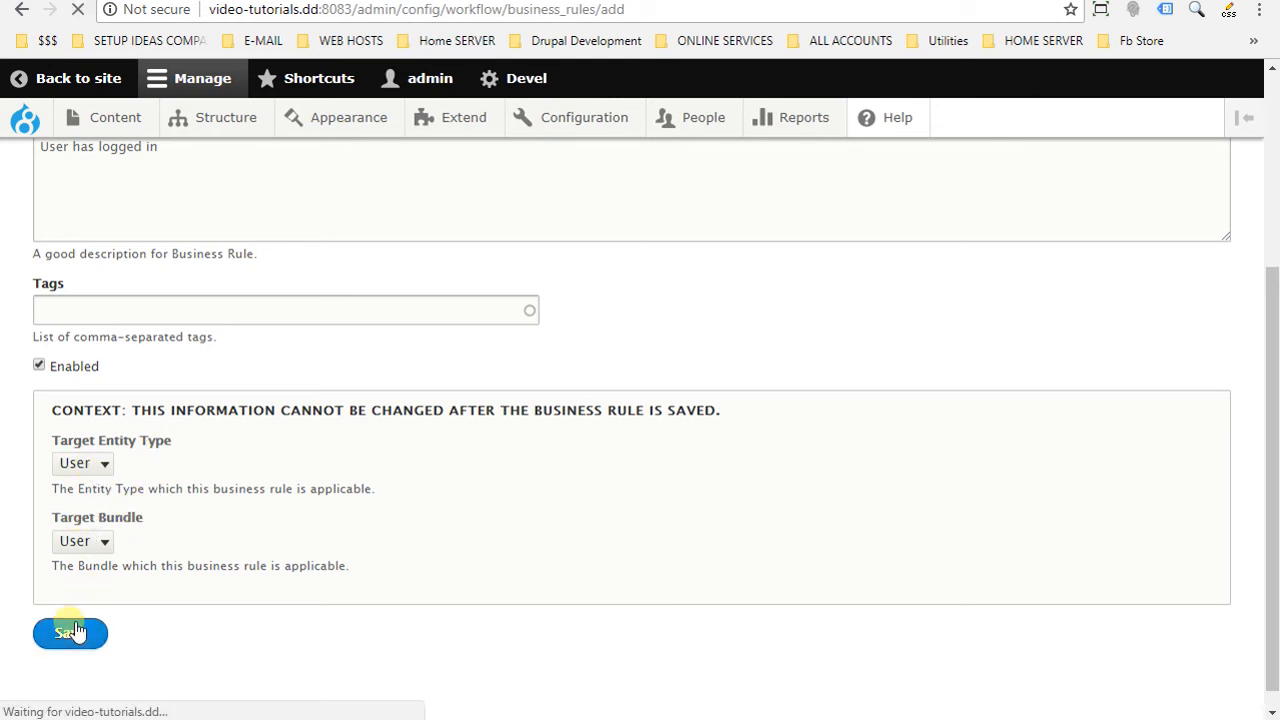
click(70, 632)
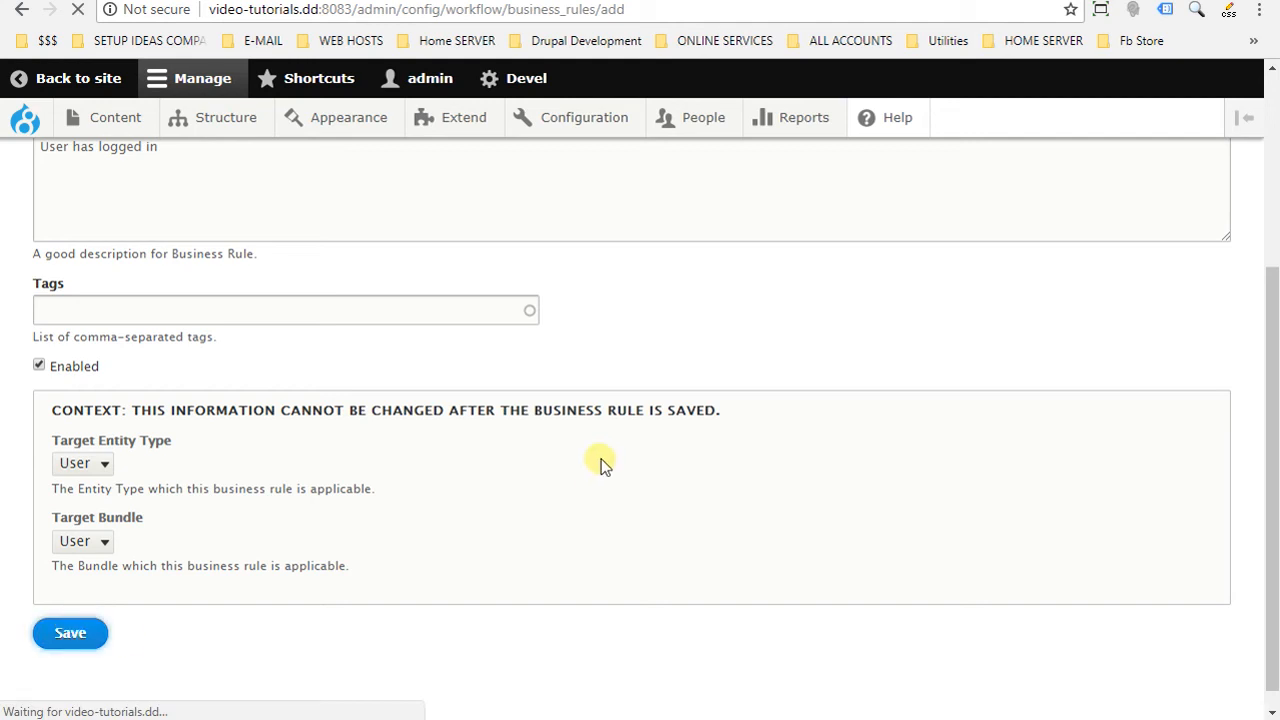
click(70, 632)
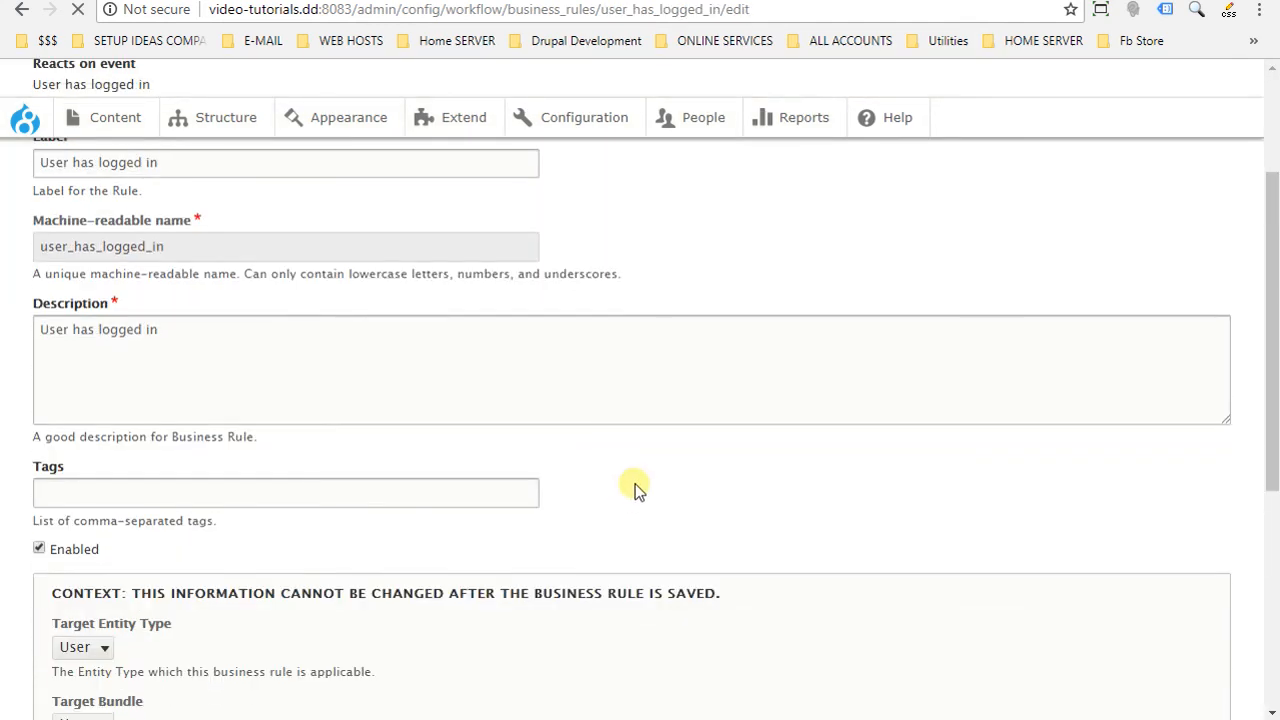
scroll(down, 3)
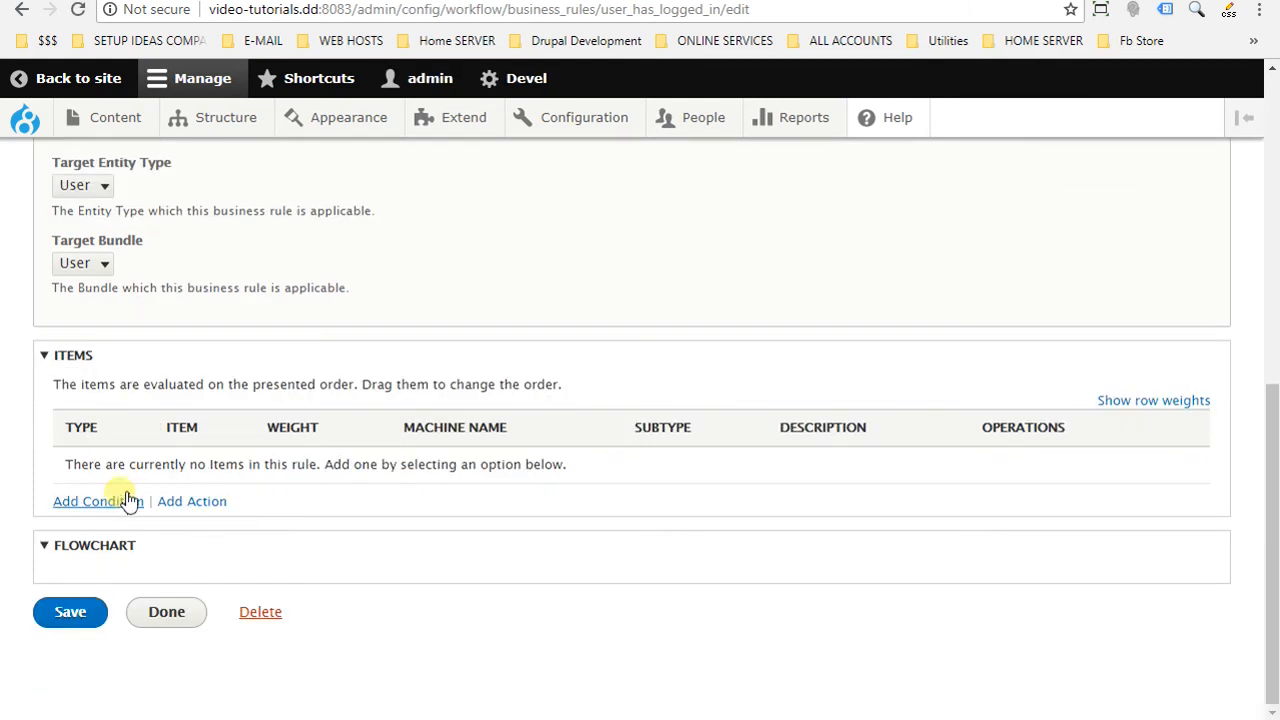
mouse_move(192, 500)
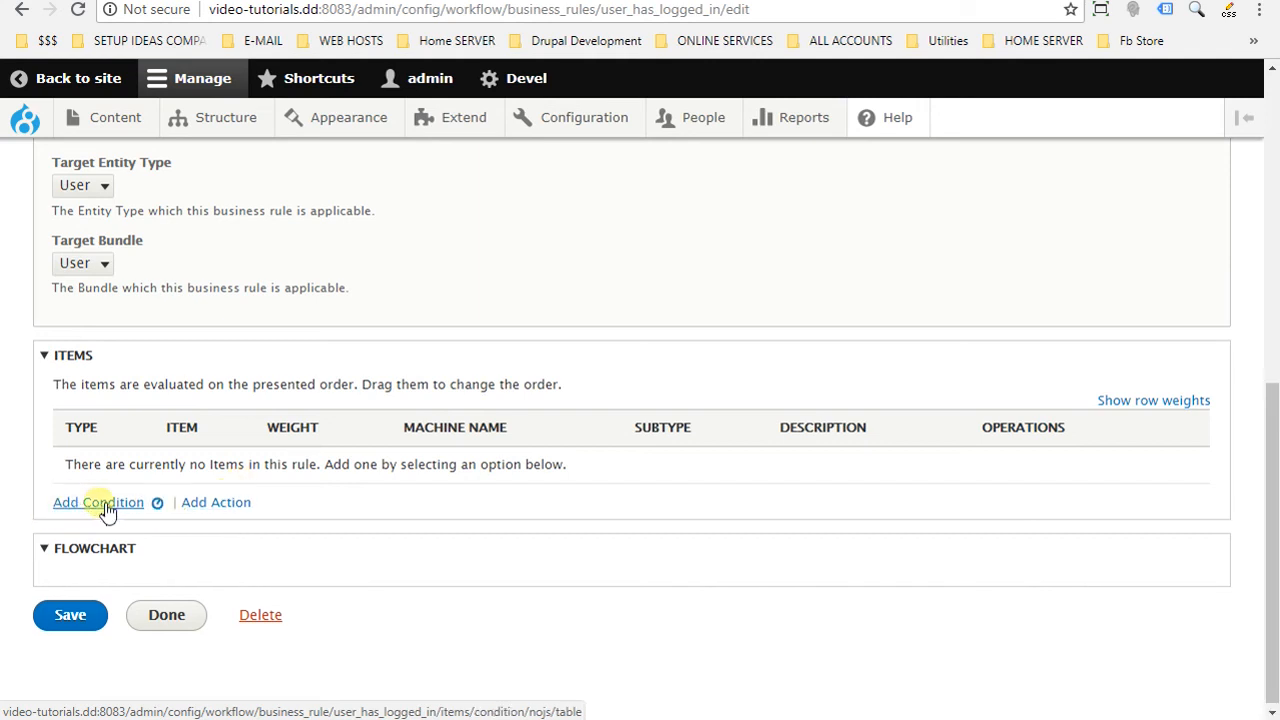
- Add the 'Logged user has role' condition as the rule's first item
click(96, 502)
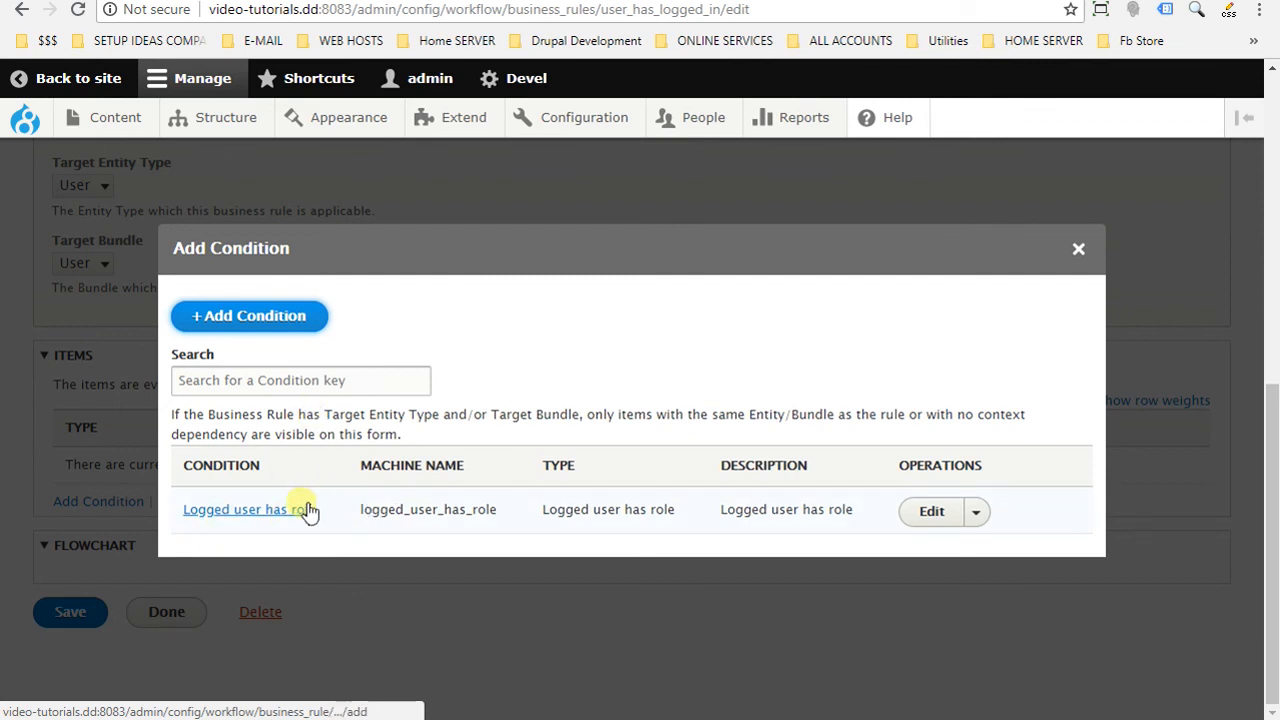
mouse_move(236, 510)
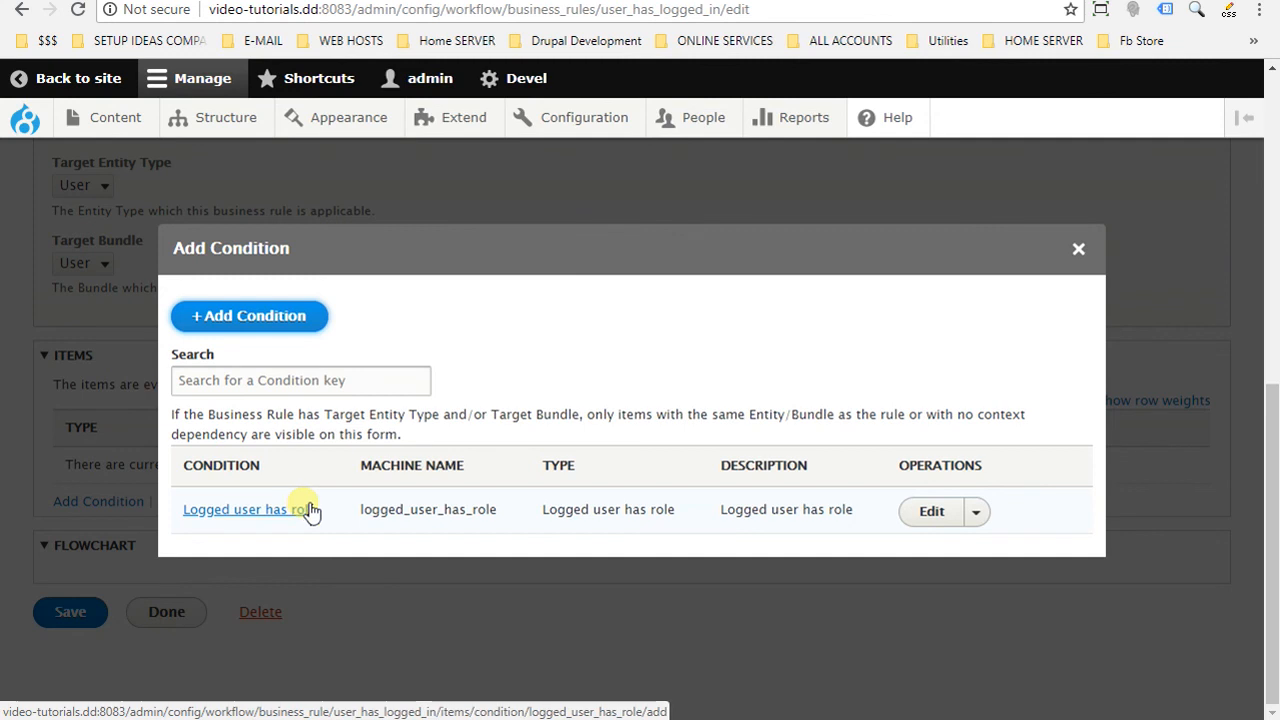
click(244, 510)
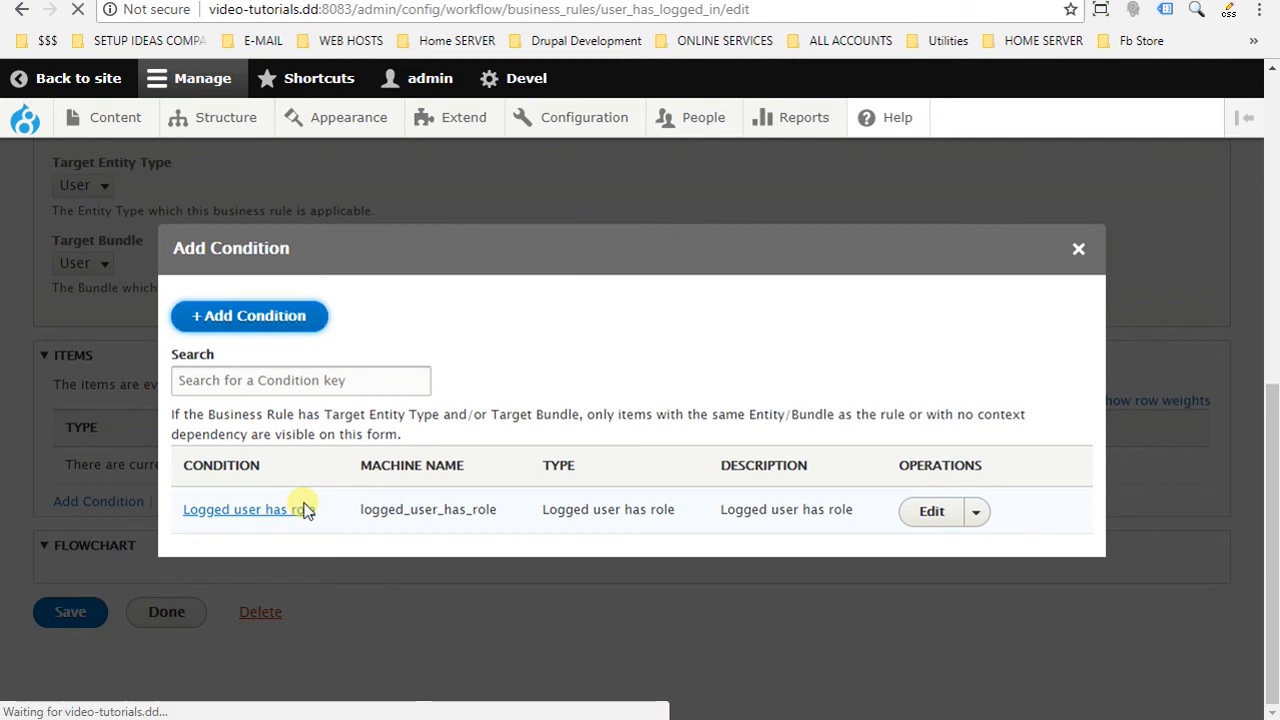
click(244, 510)
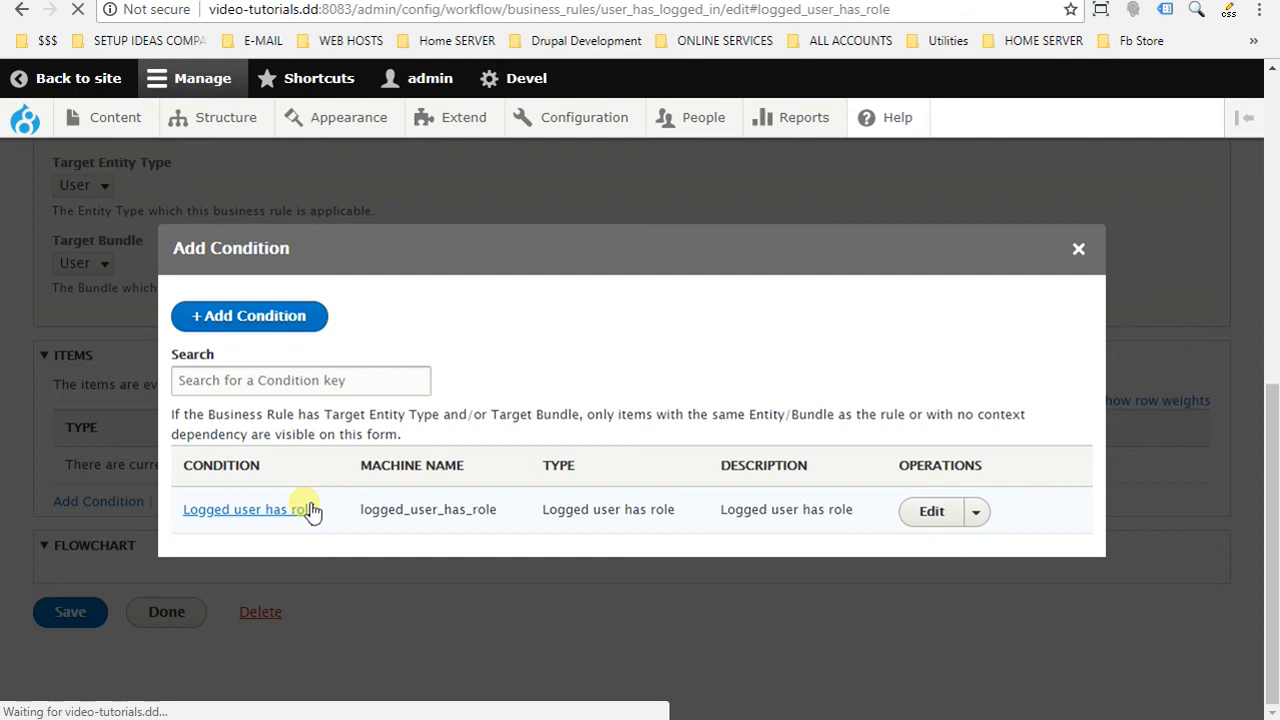
click(248, 510)
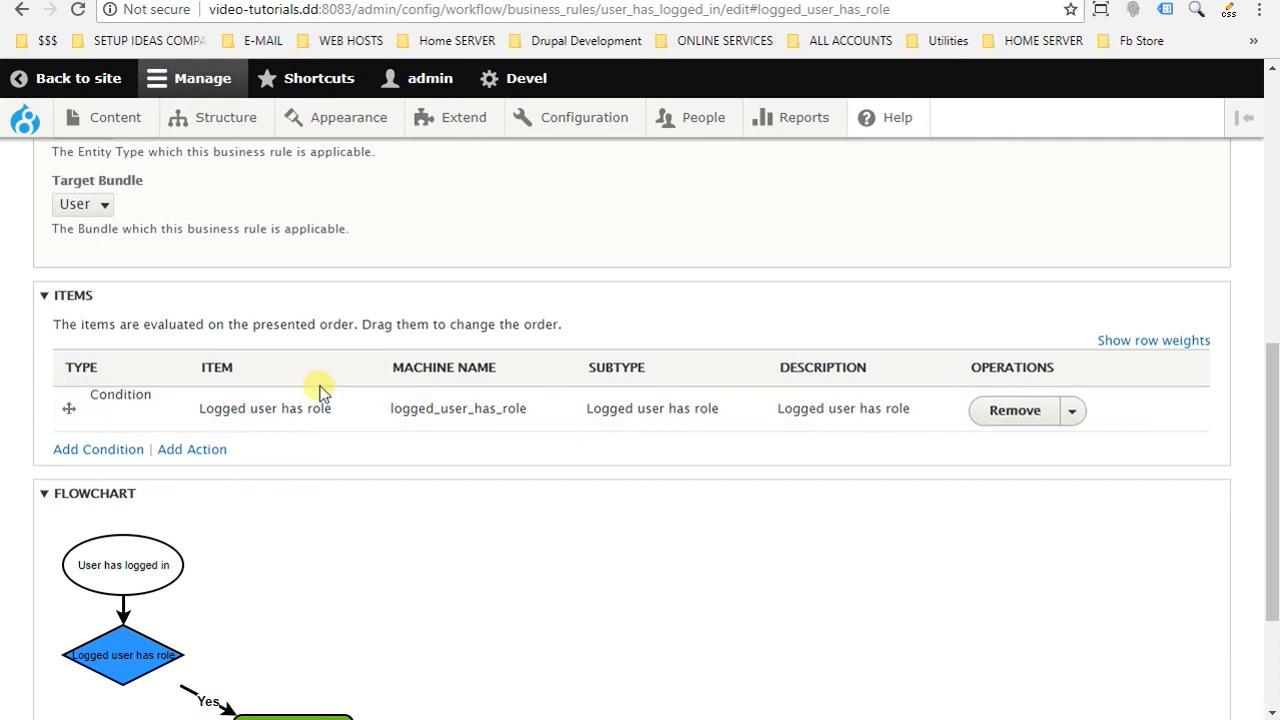
- Review the flowchart diagram and save the rule with its role condition
scroll(down, 3)
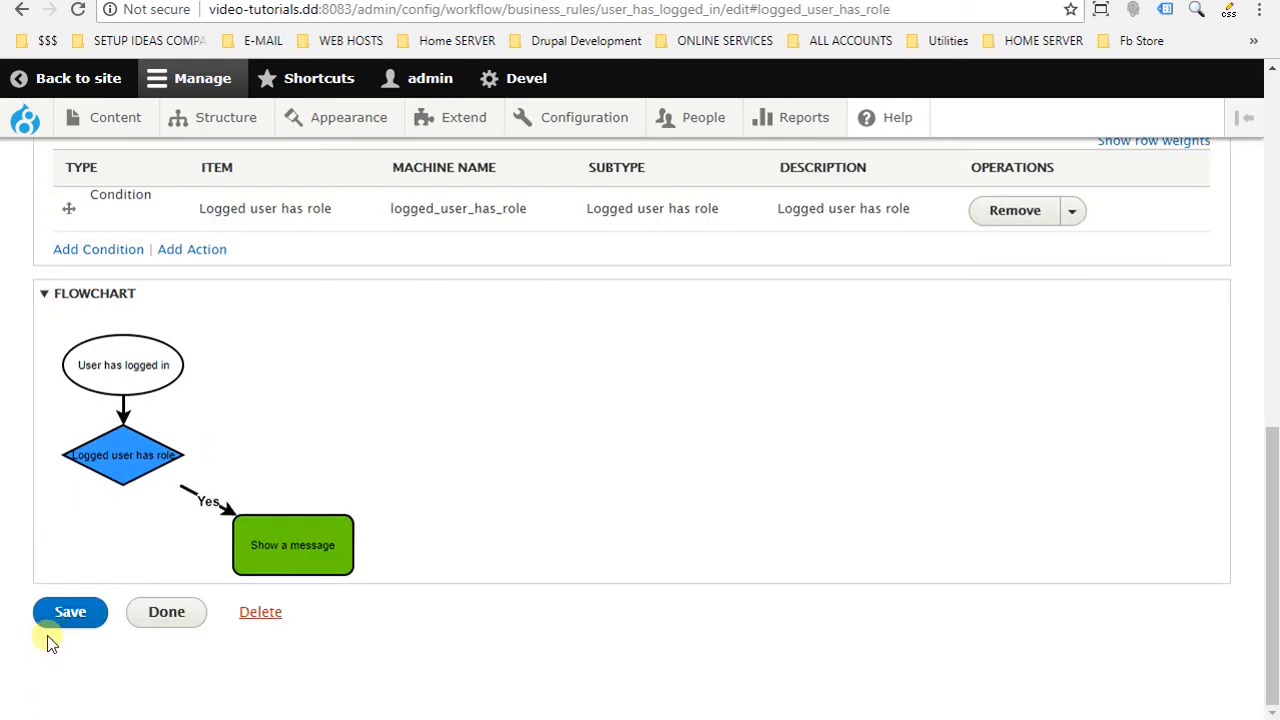
click(90, 568)
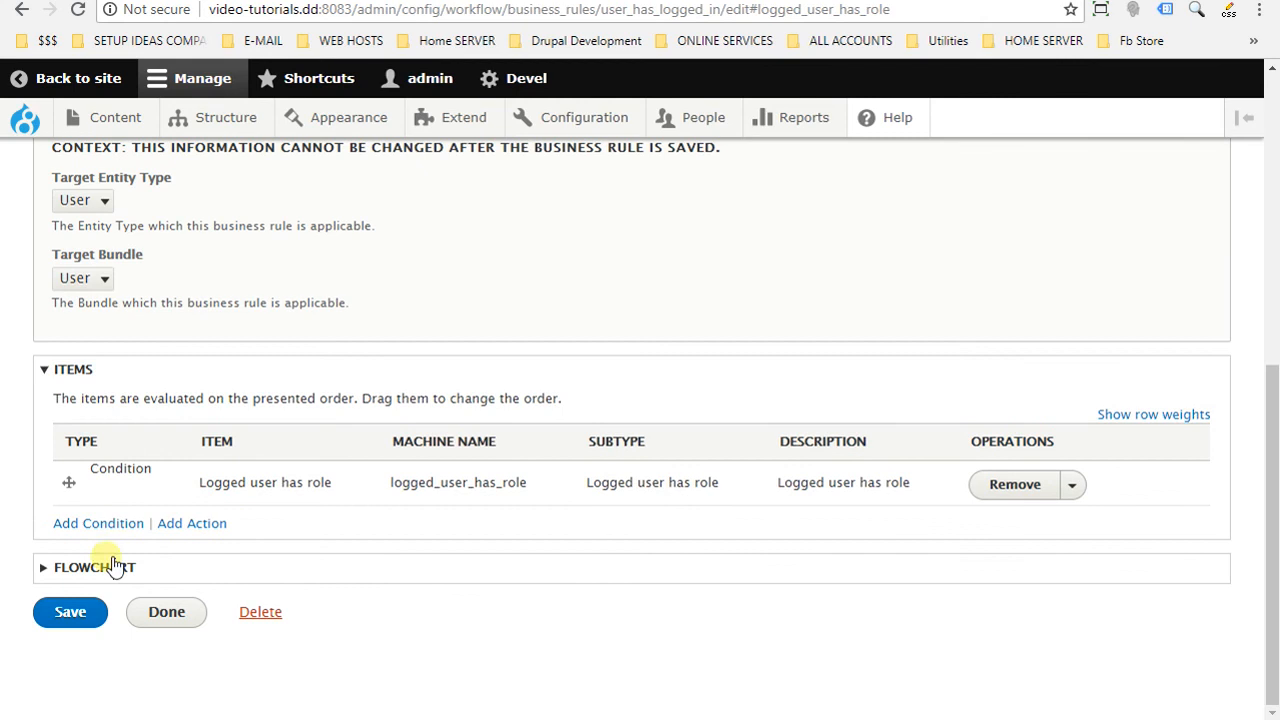
click(94, 568)
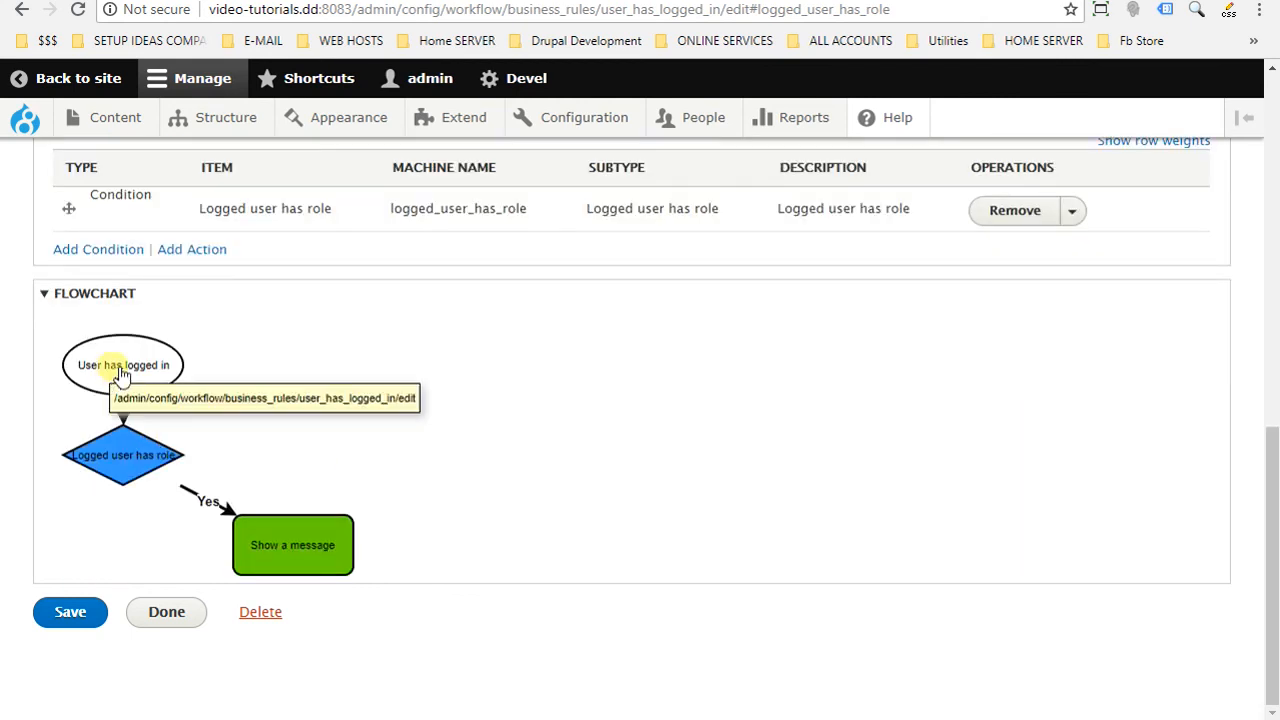
mouse_move(288, 376)
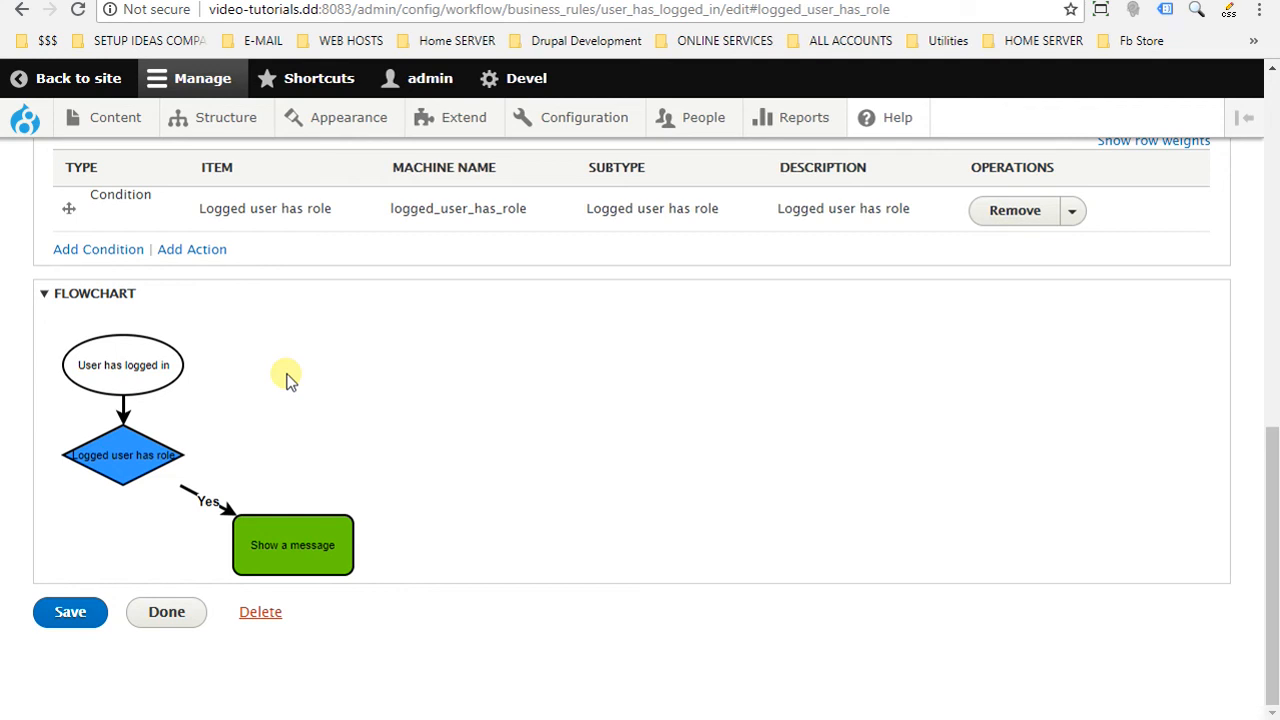
mouse_move(308, 444)
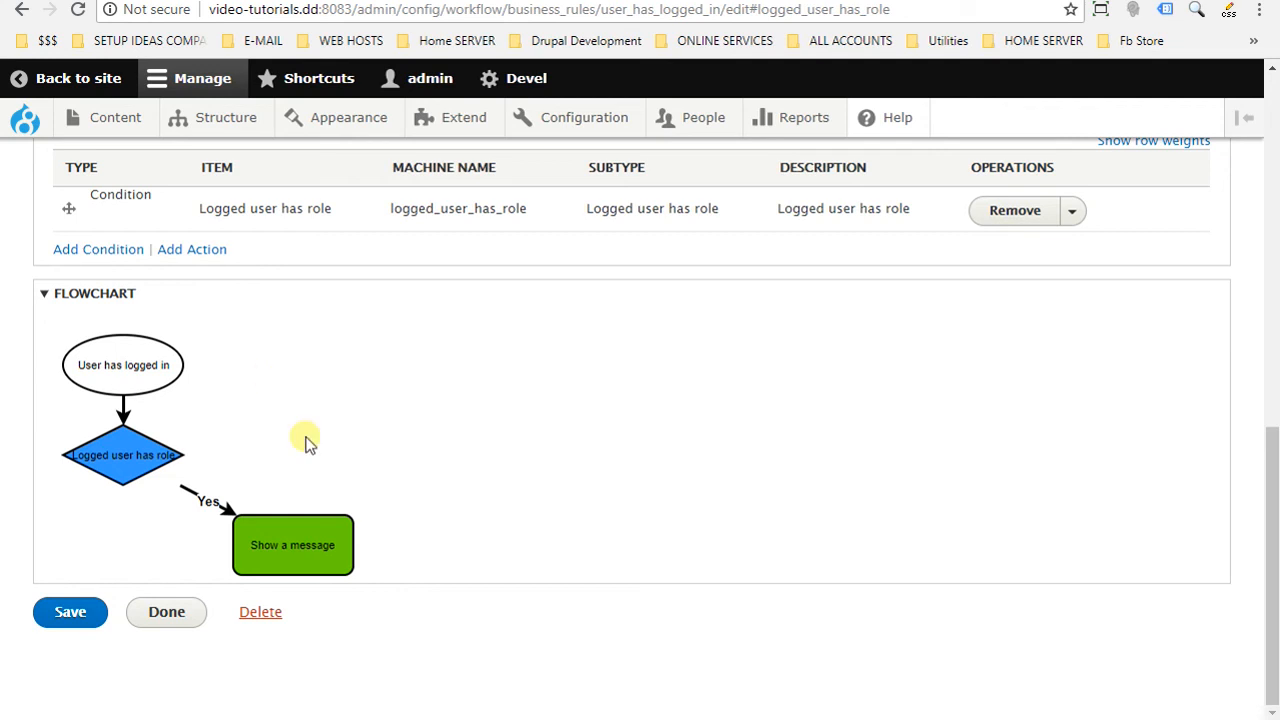
mouse_move(106, 388)
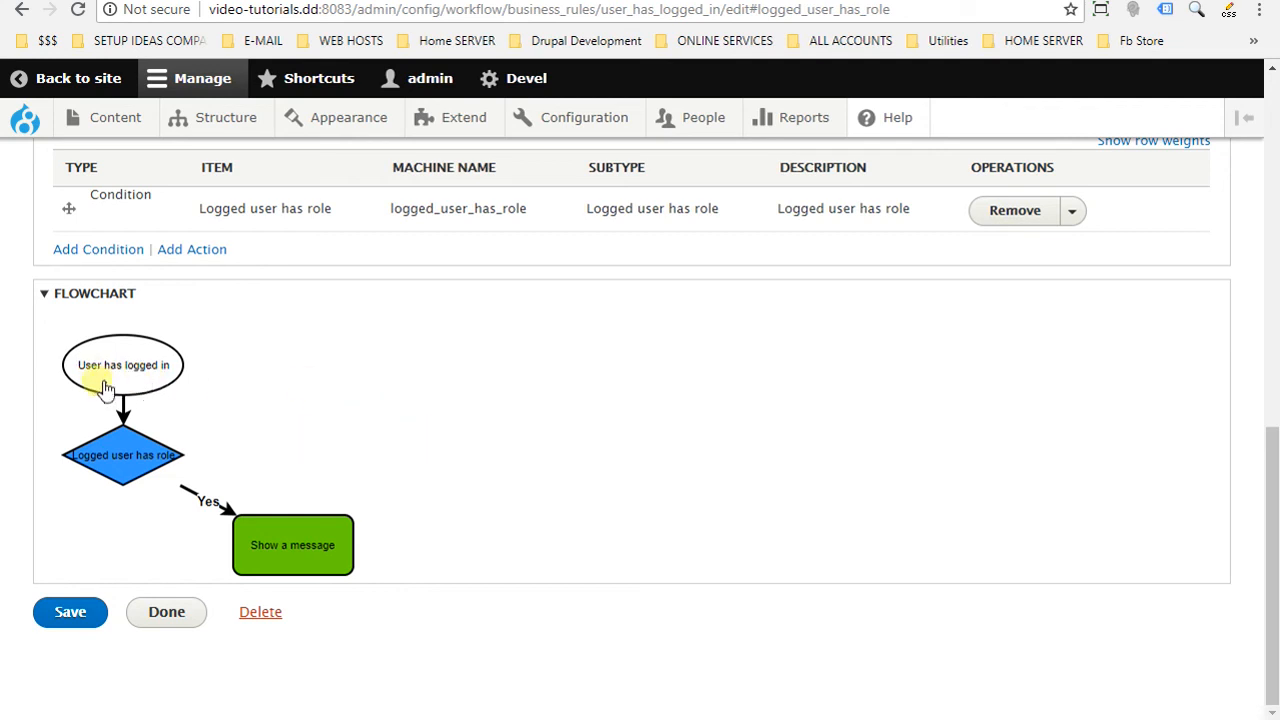
mouse_move(110, 476)
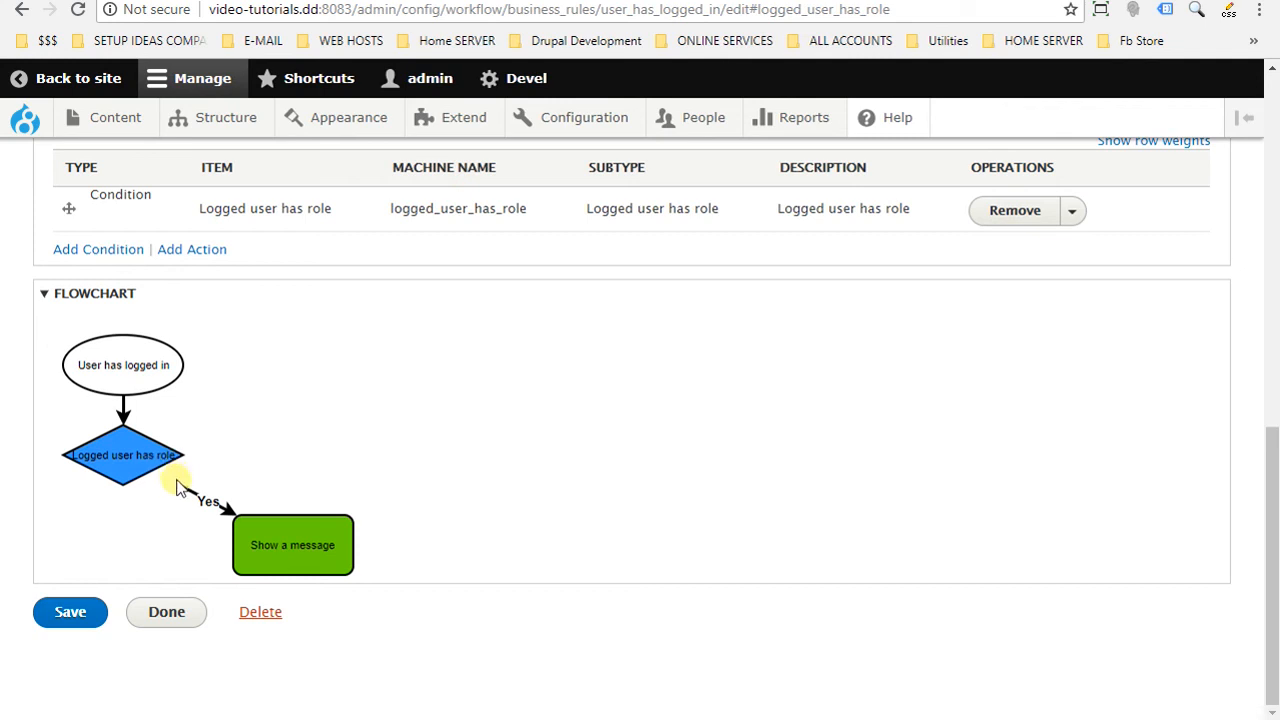
mouse_move(70, 612)
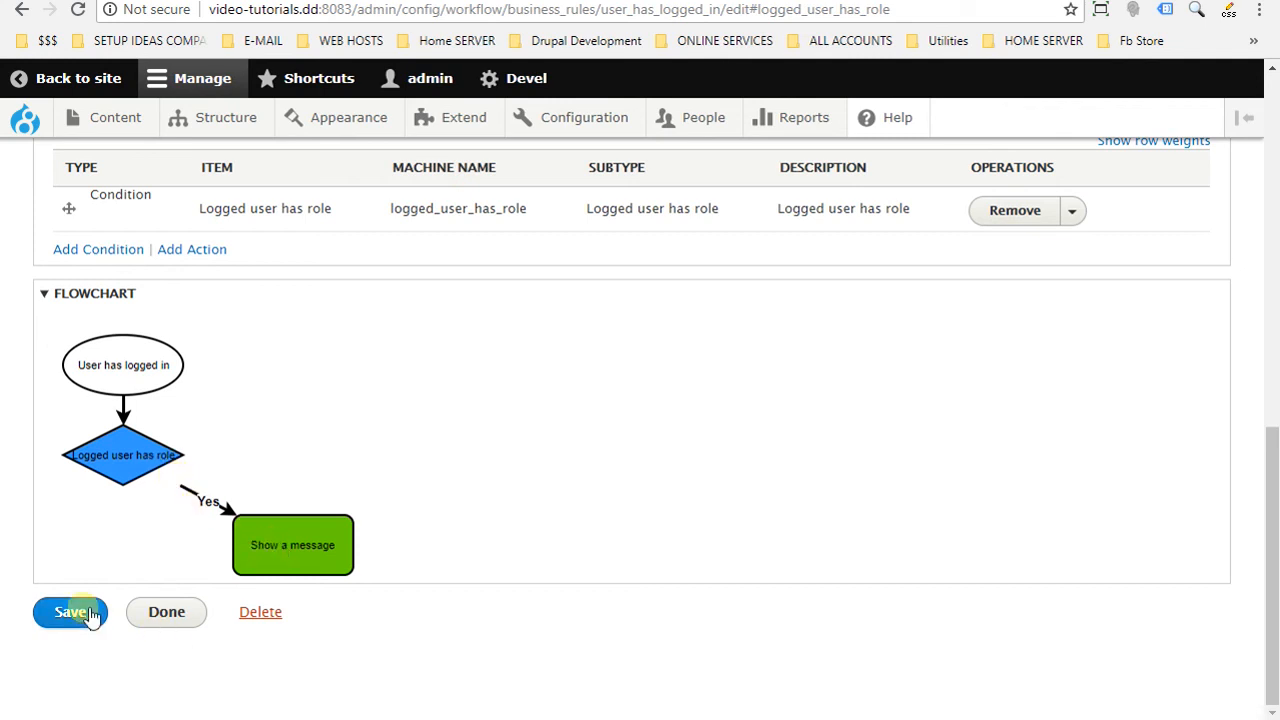
click(70, 612)
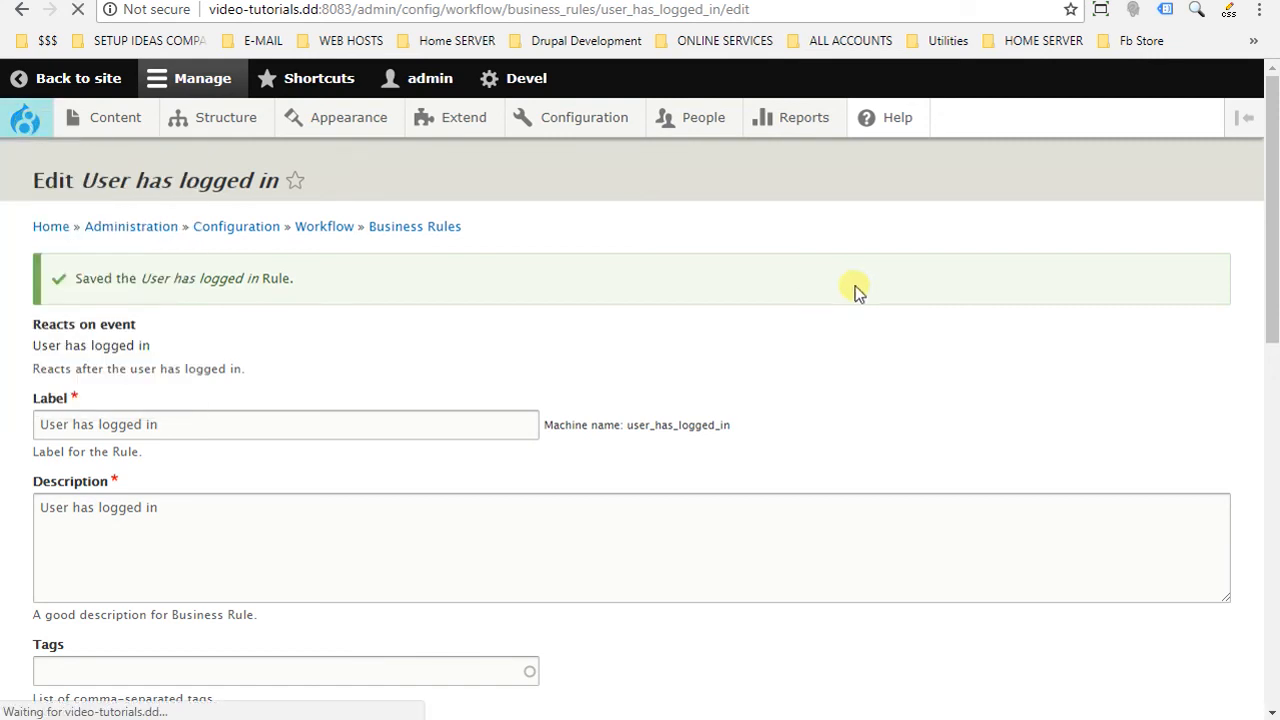
mouse_move(792, 382)
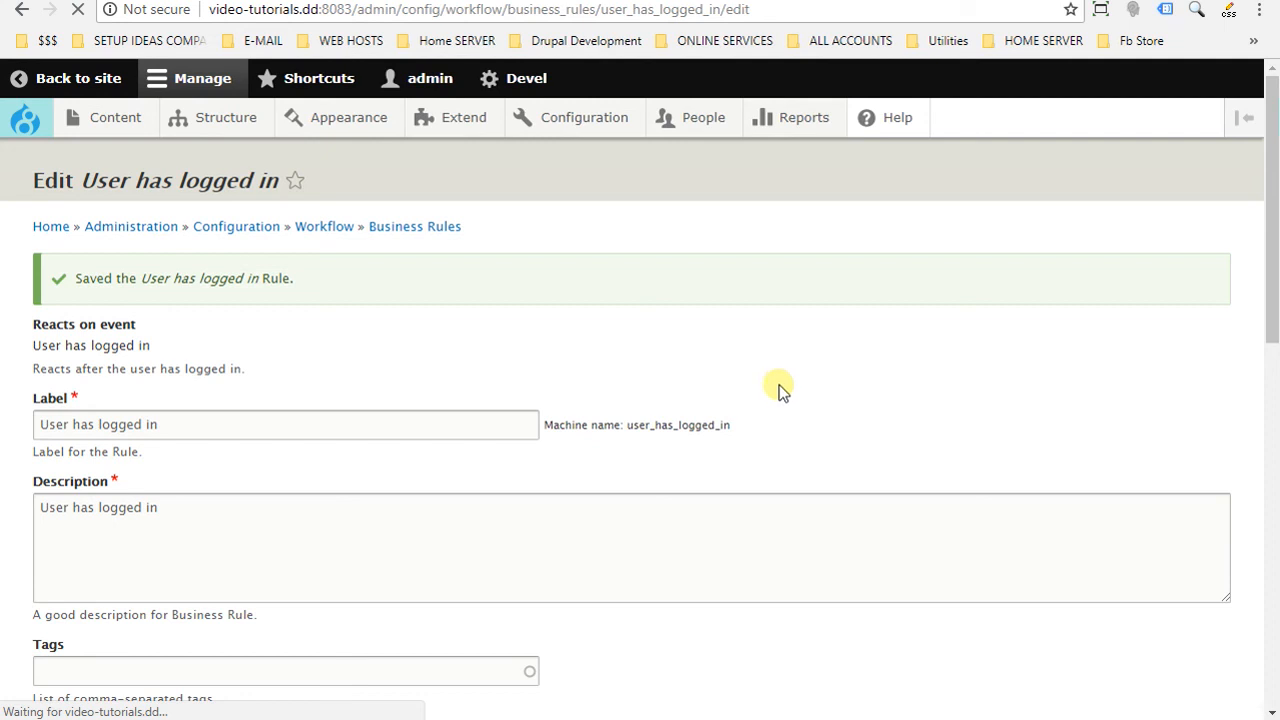
mouse_move(770, 388)
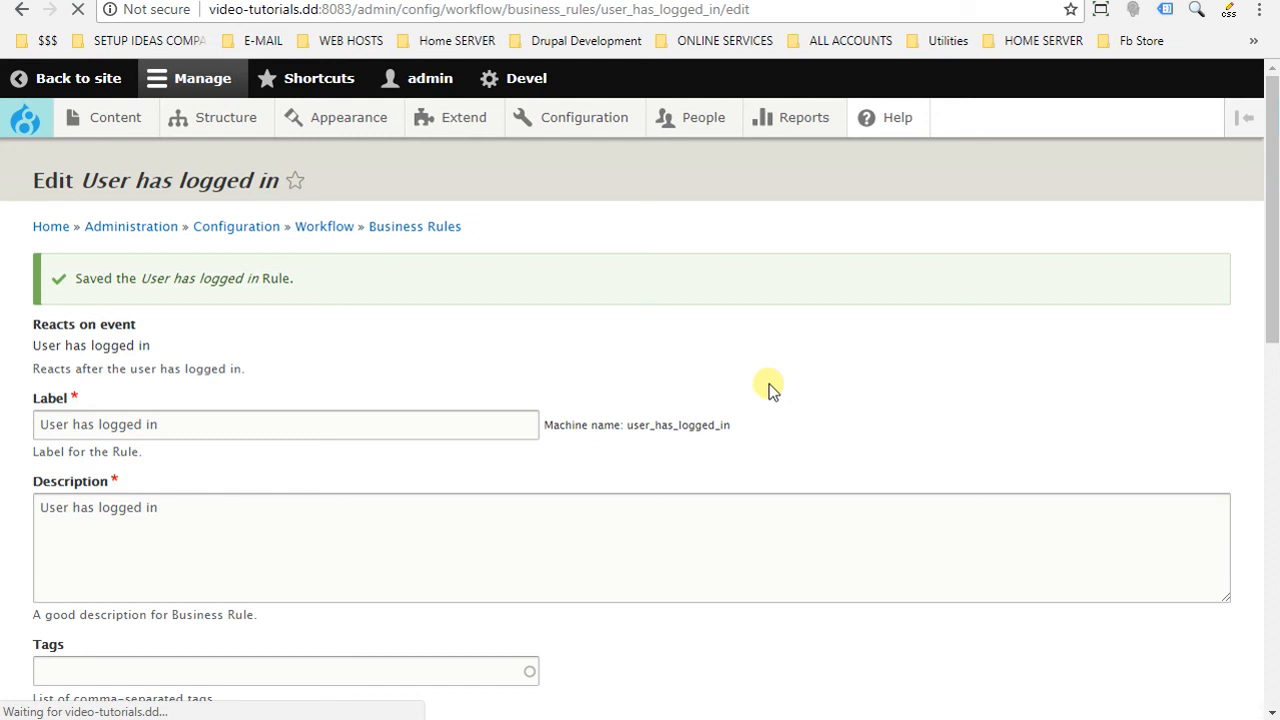
mouse_move(880, 456)
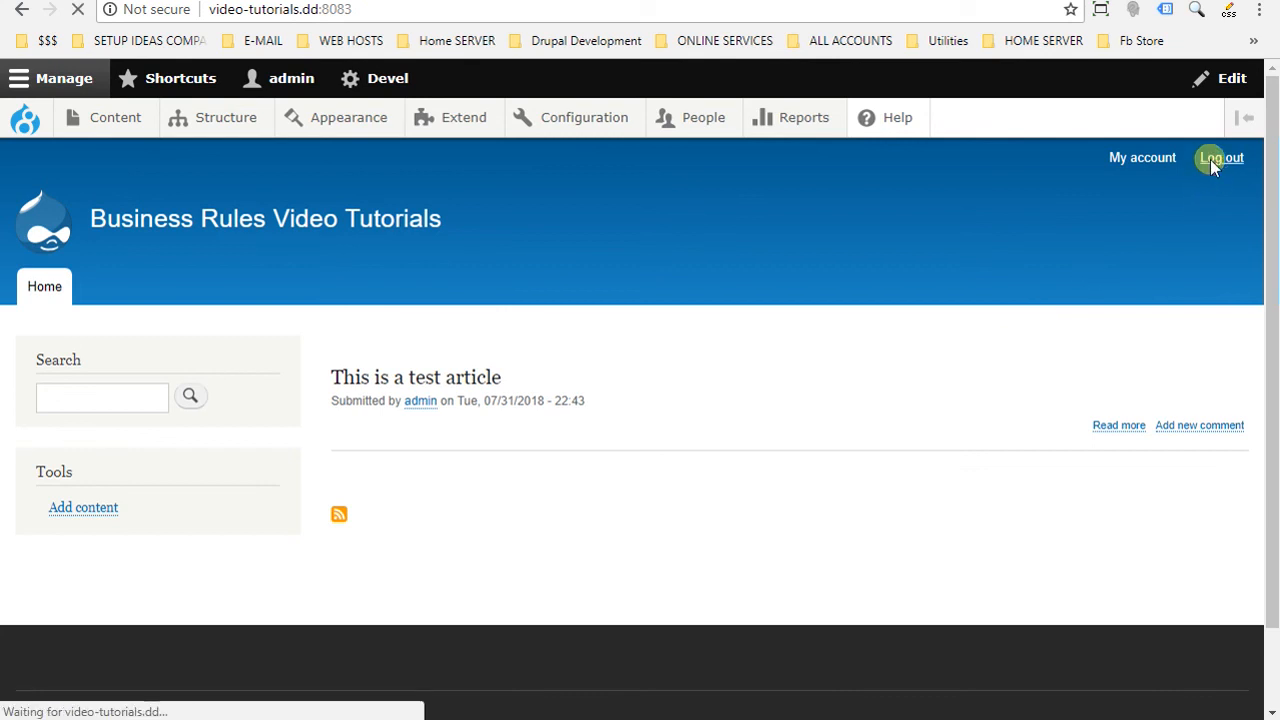
- Log out of admin and sign in as 'manager' to see the welcome message
click(1220, 156)
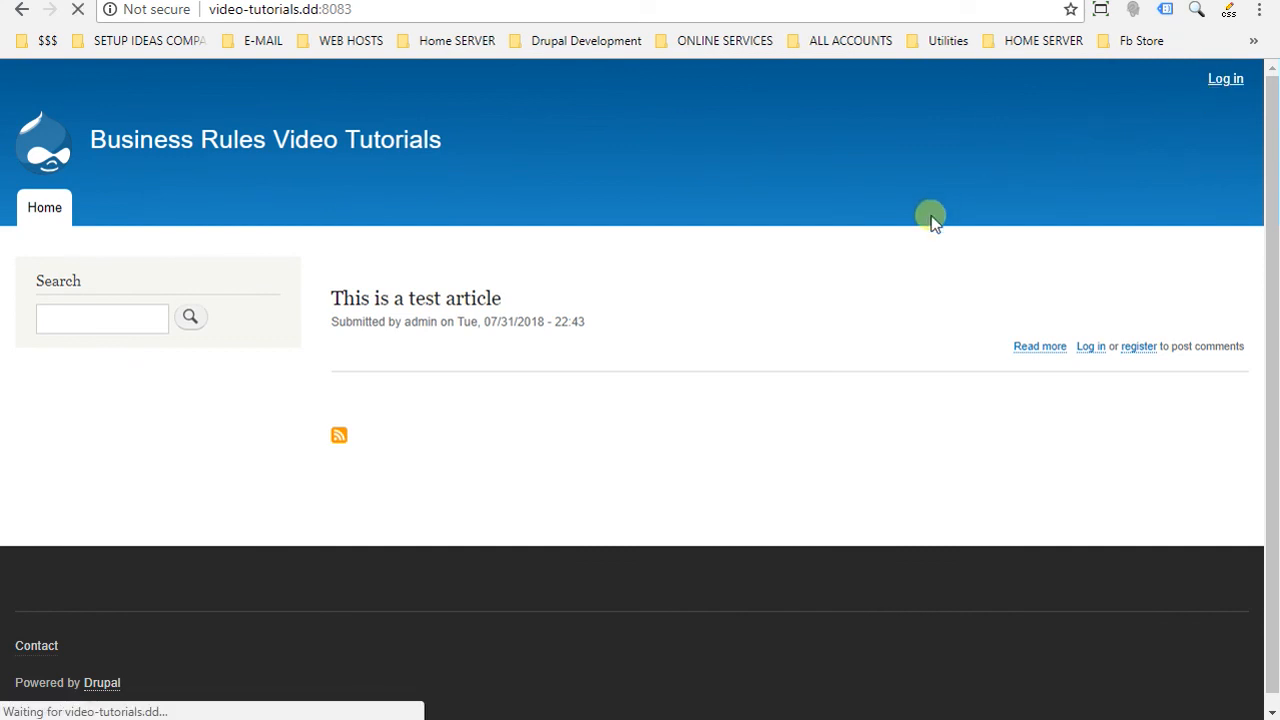
click(1224, 78)
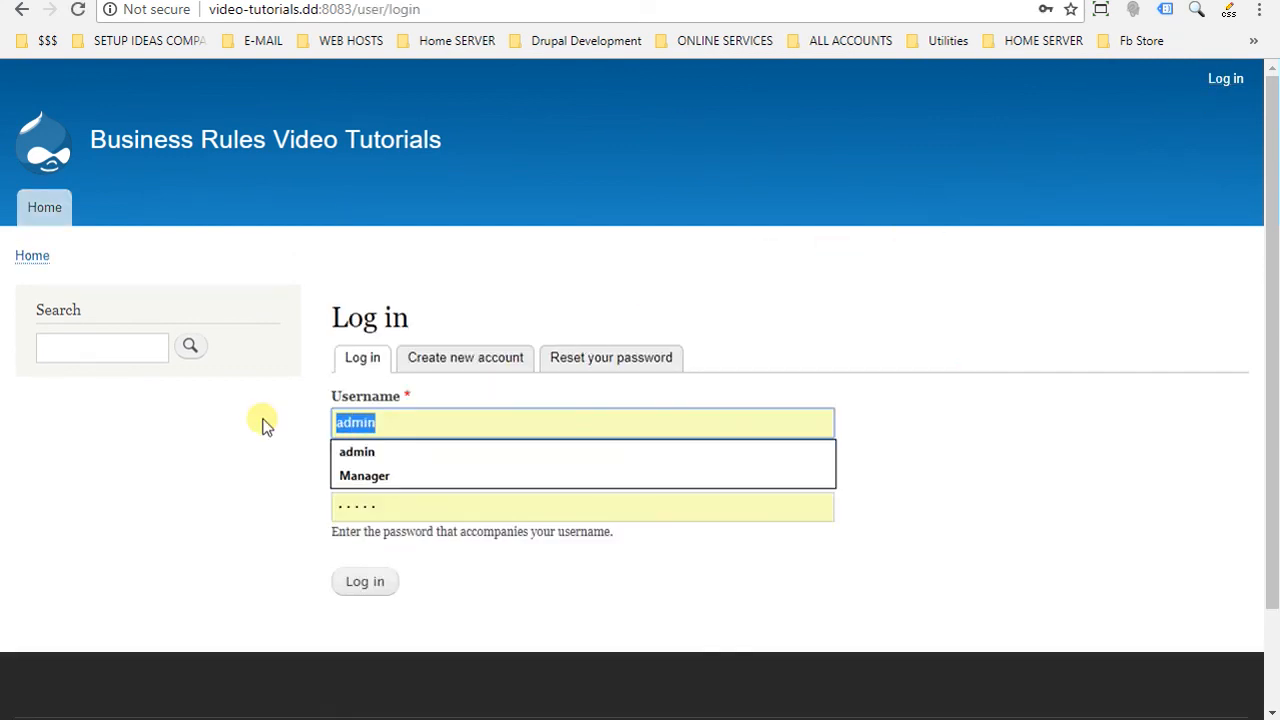
text(manager)
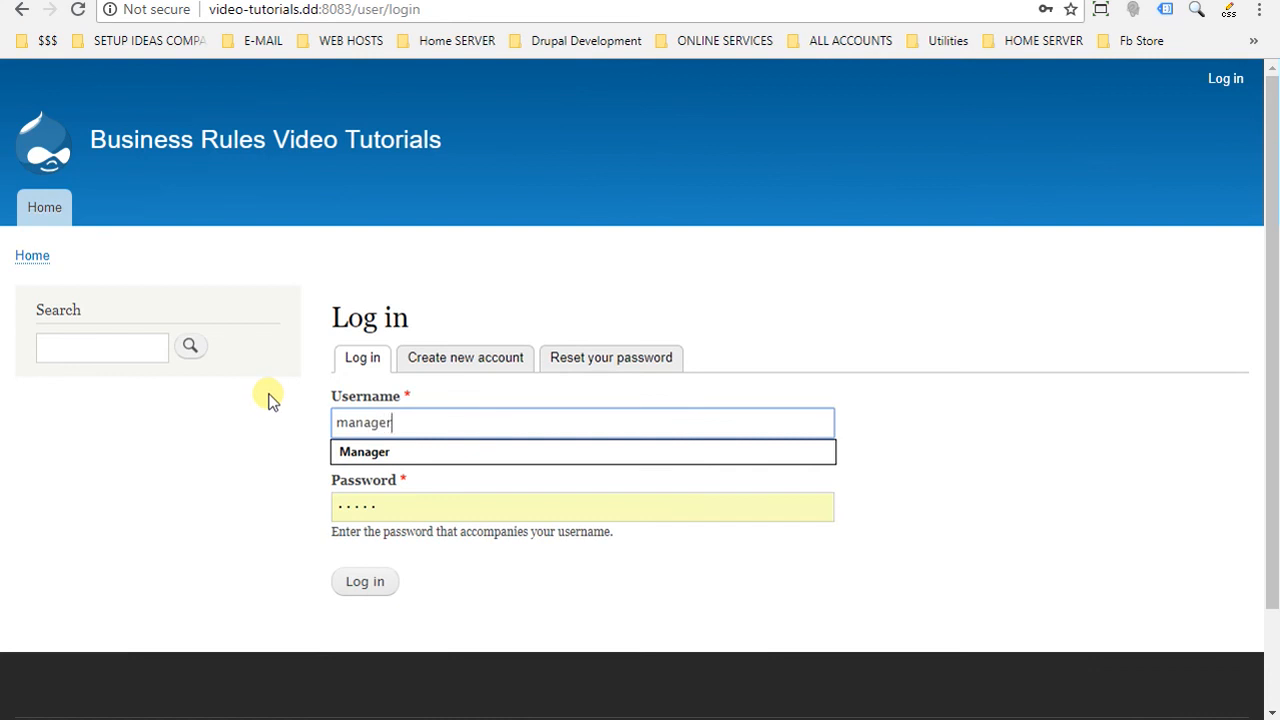
click(584, 506)
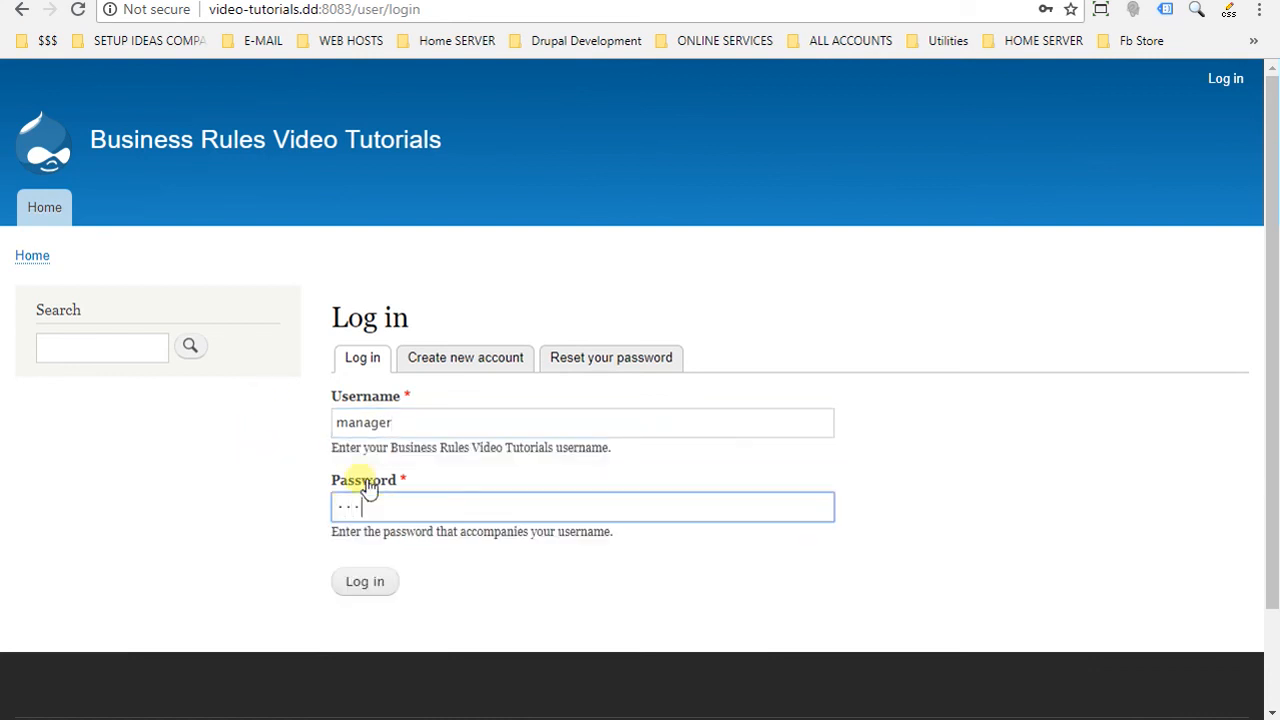
click(364, 580)
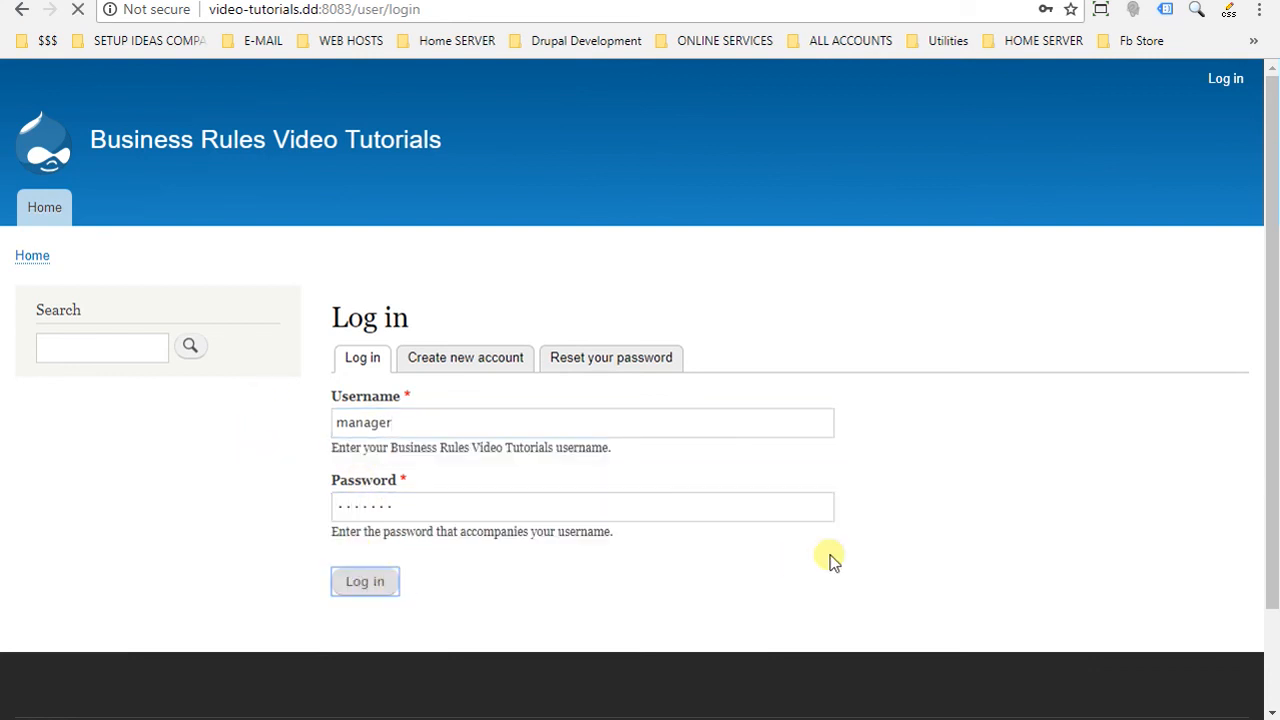
click(364, 580)
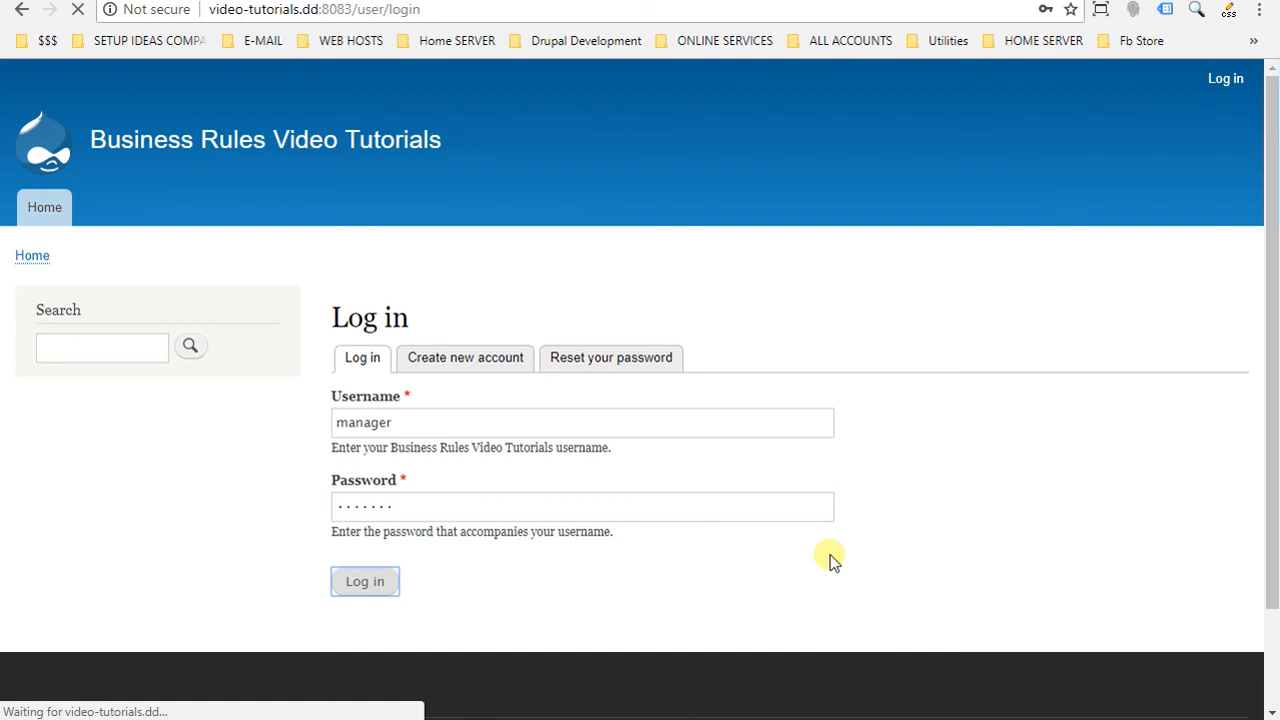
click(364, 580)
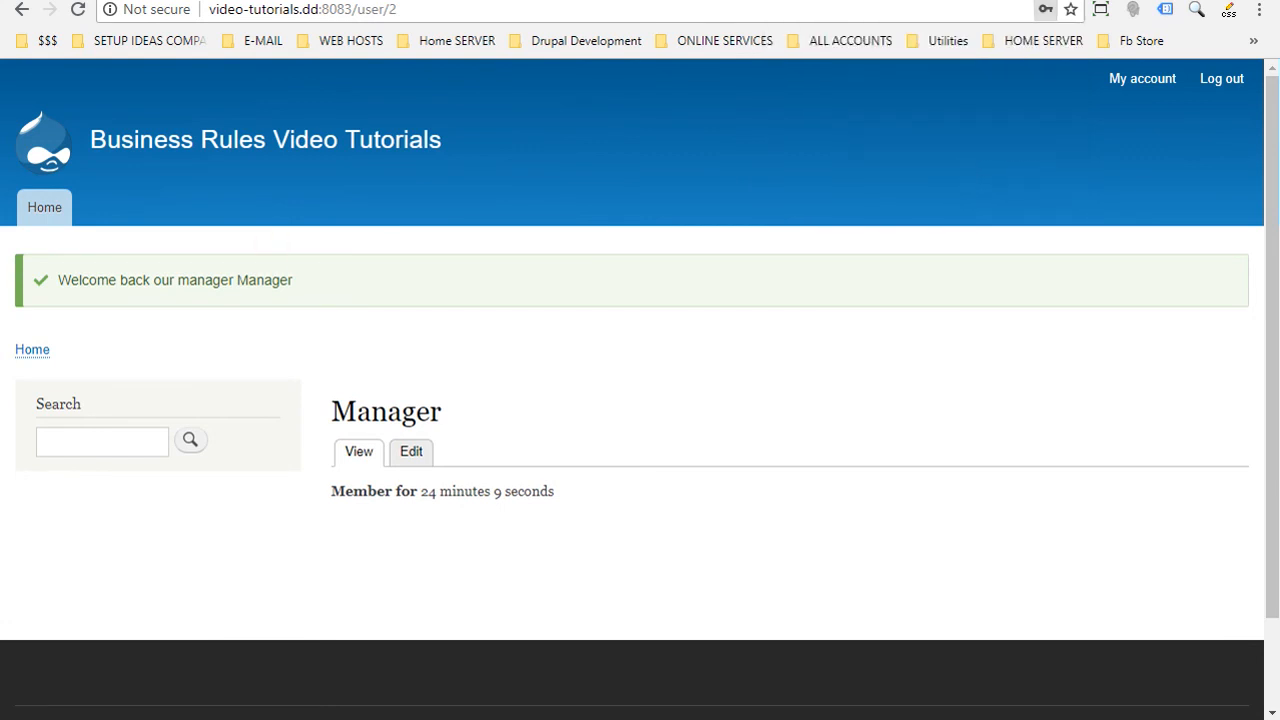
mouse_move(304, 288)
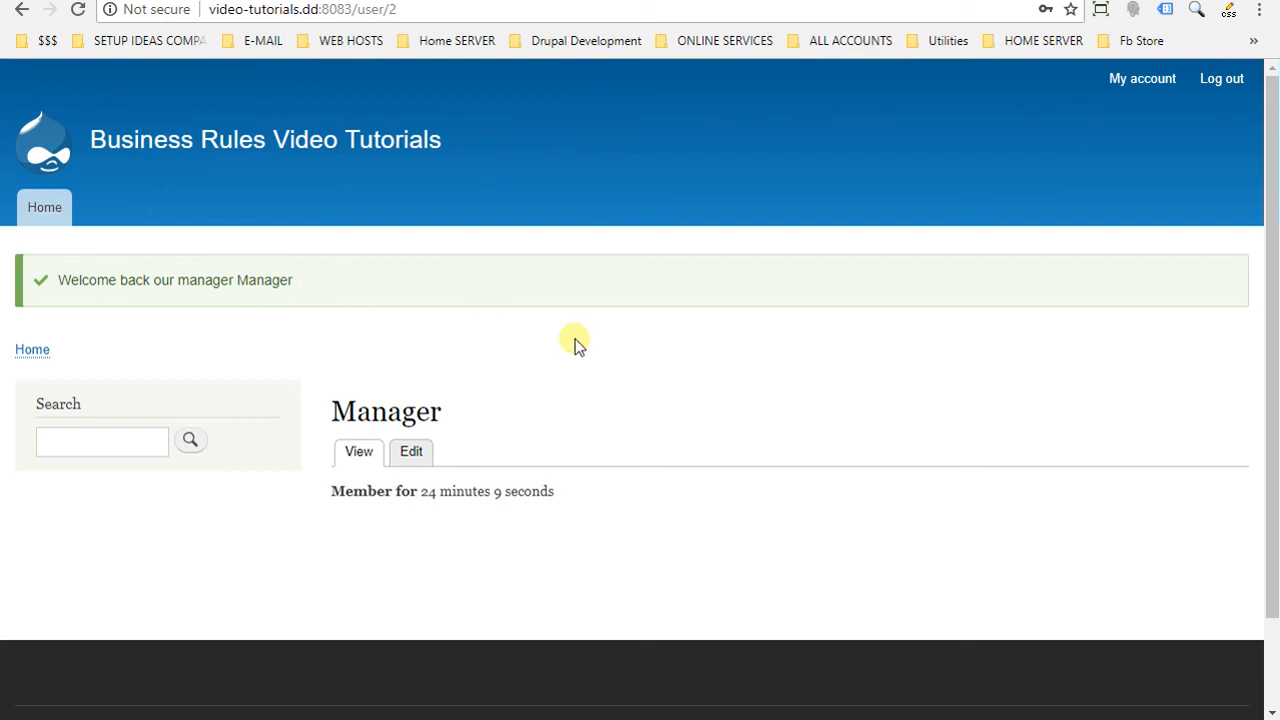
mouse_move(556, 348)
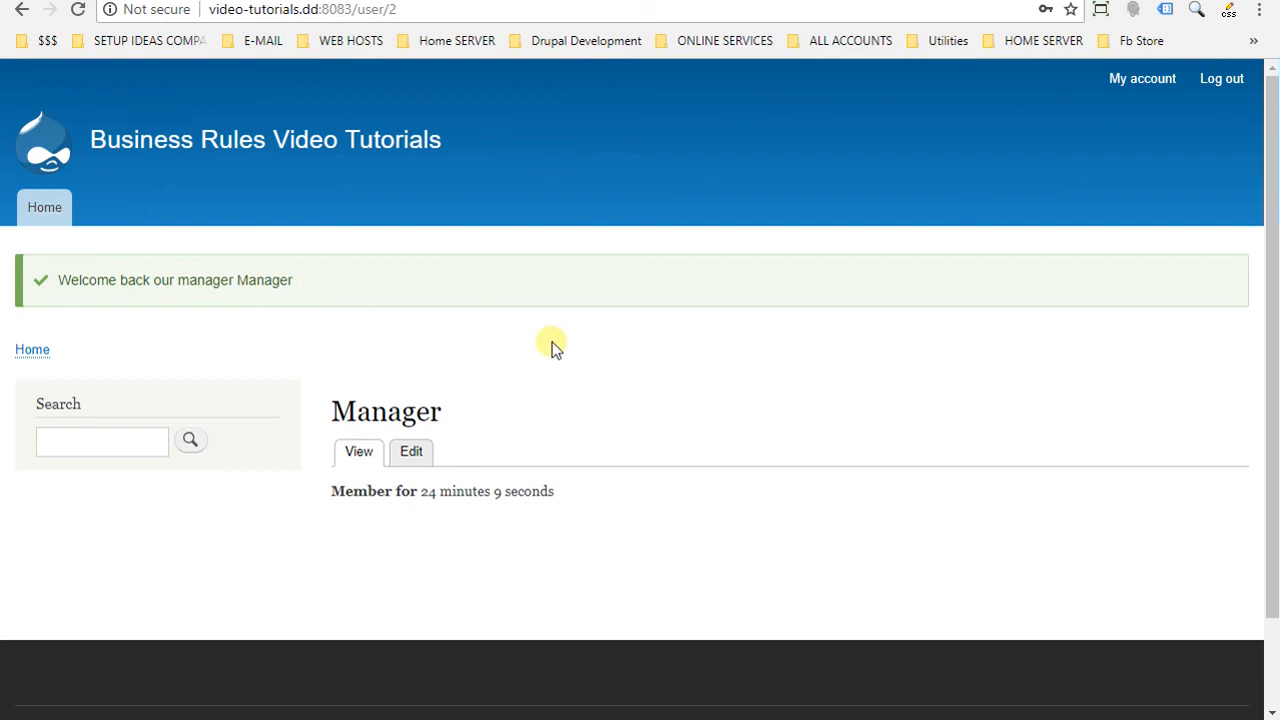